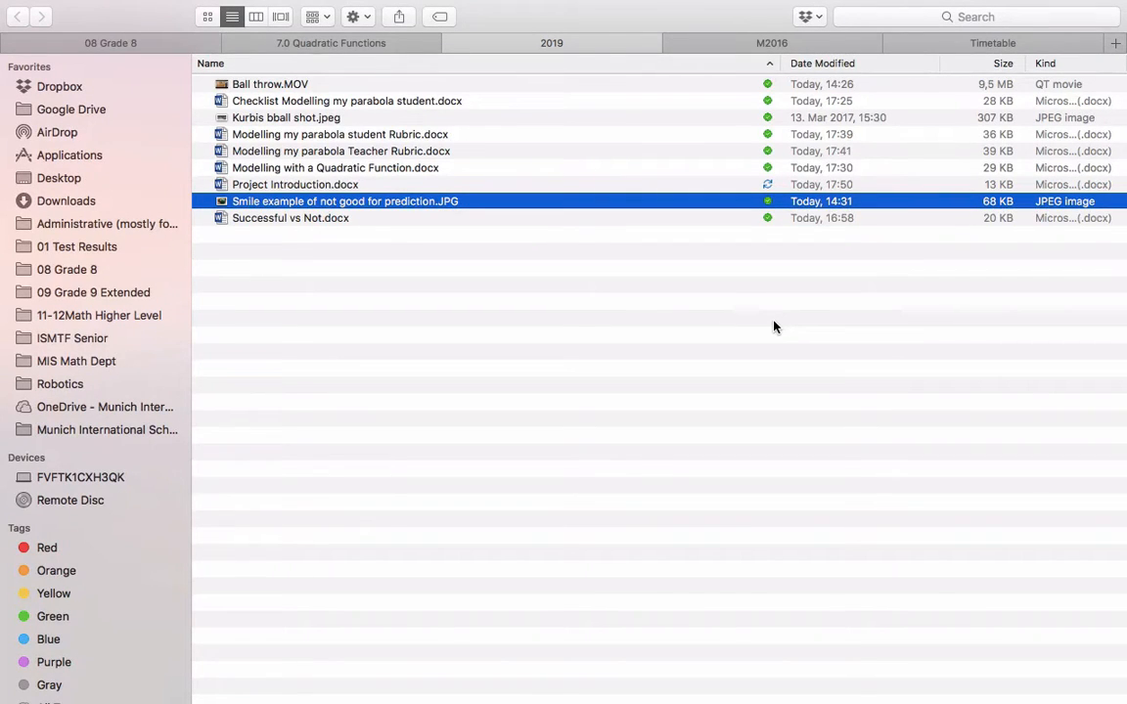
{"action": "mouse_move", "coordinate": [465, 236]}
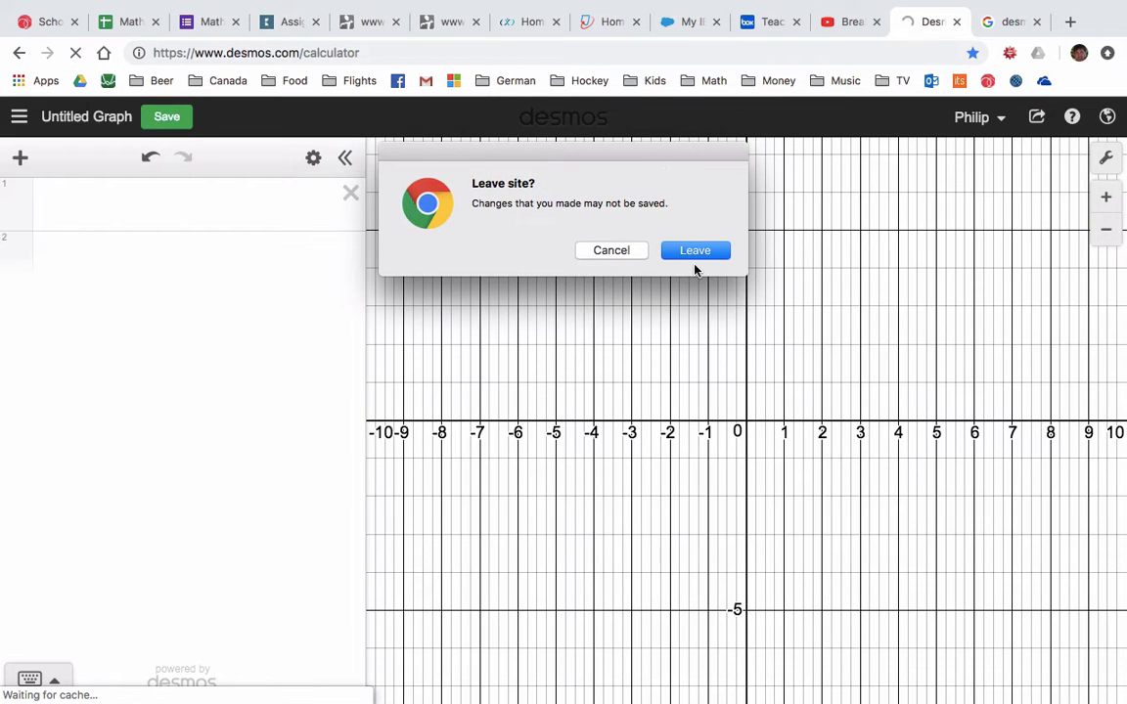
Confirm leaving the Chrome page despite unsaved changes
{"action": "left_click", "coordinate": [694, 250]}
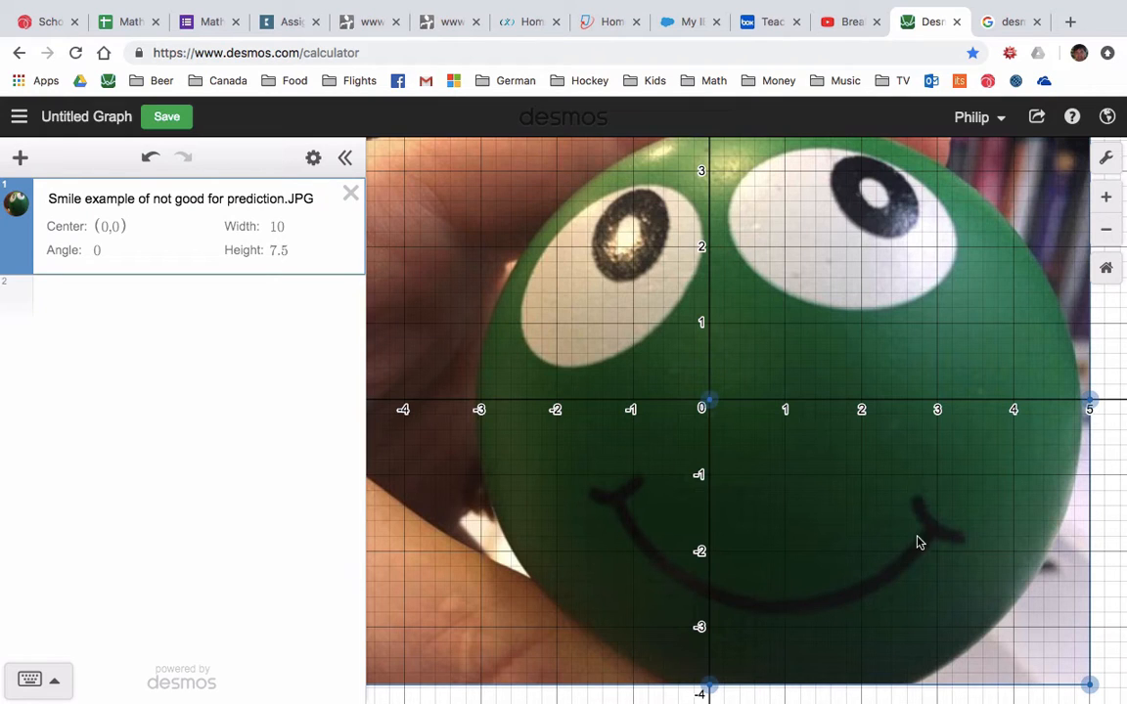
{"action": "mouse_move", "coordinate": [782, 519]}
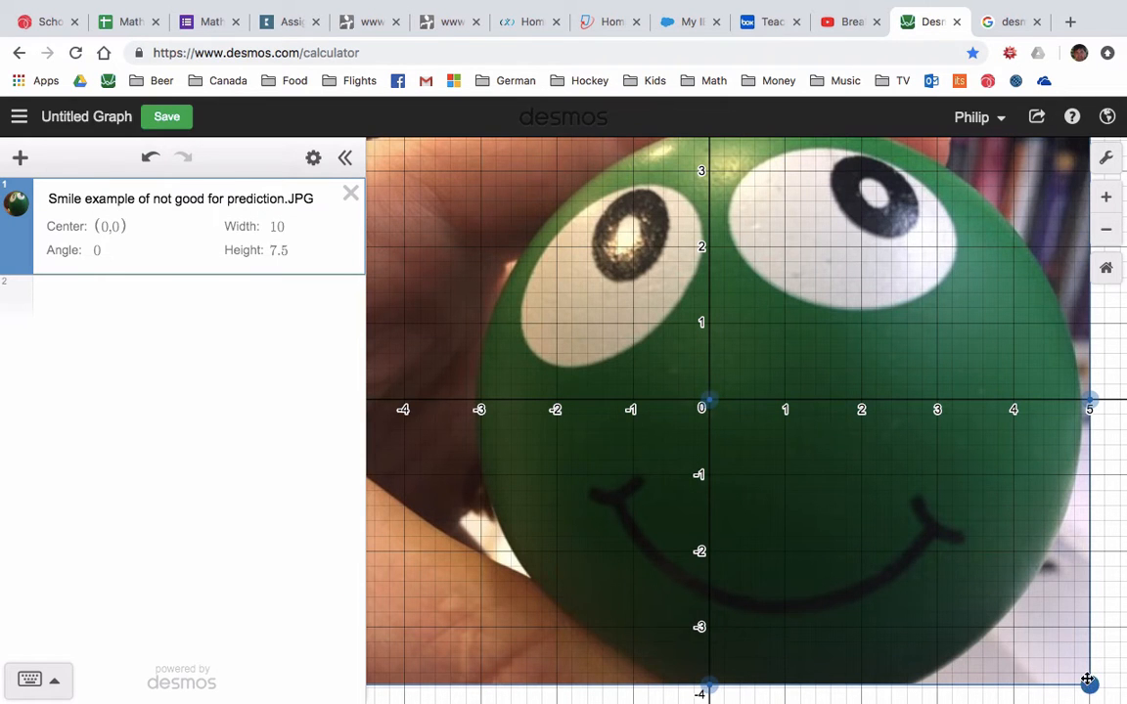
Resize the smiley photo to about 6.25 by 4.69 and move its centre near (0.76, 0.74)
{"action": "left_click_drag", "start_coordinate": [1088, 681], "coordinate": [923, 560]}
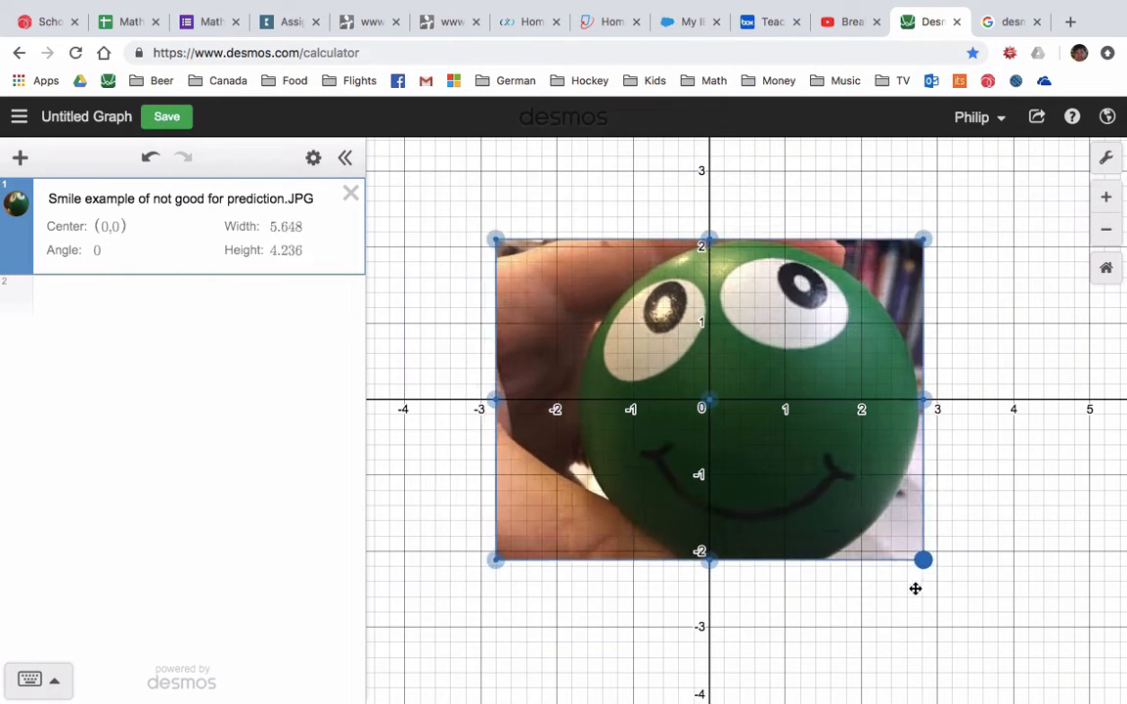
{"action": "left_click_drag", "start_coordinate": [922, 560], "coordinate": [993, 572]}
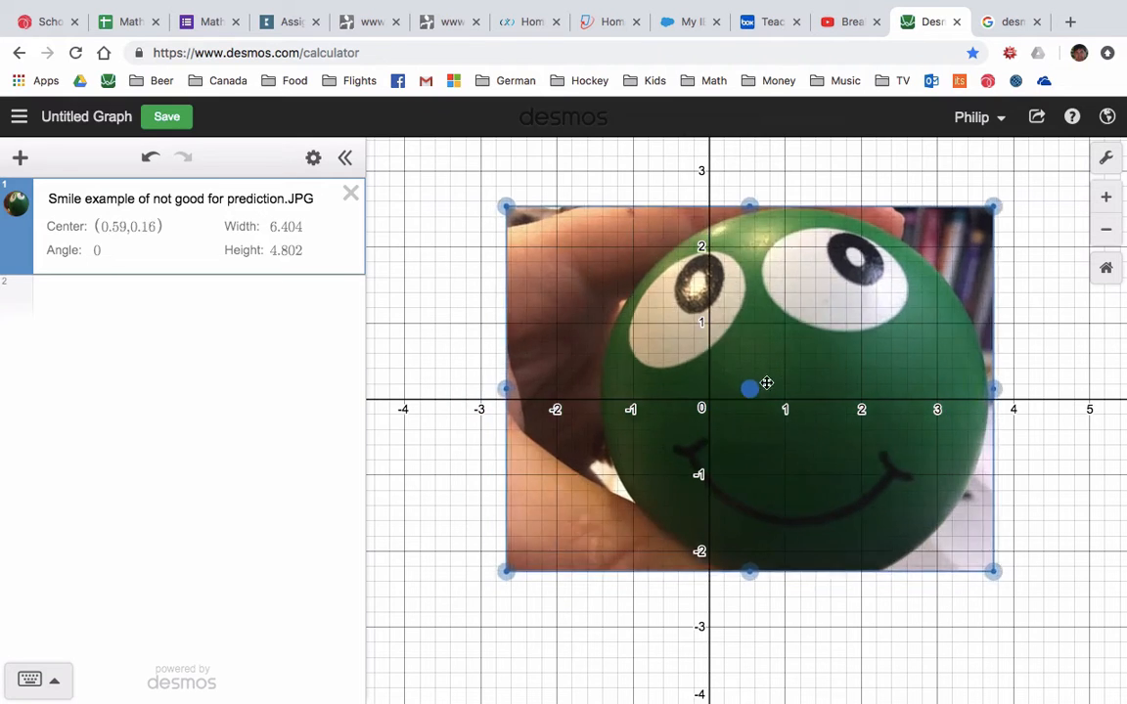
{"action": "left_click_drag", "start_coordinate": [767, 382], "coordinate": [769, 339]}
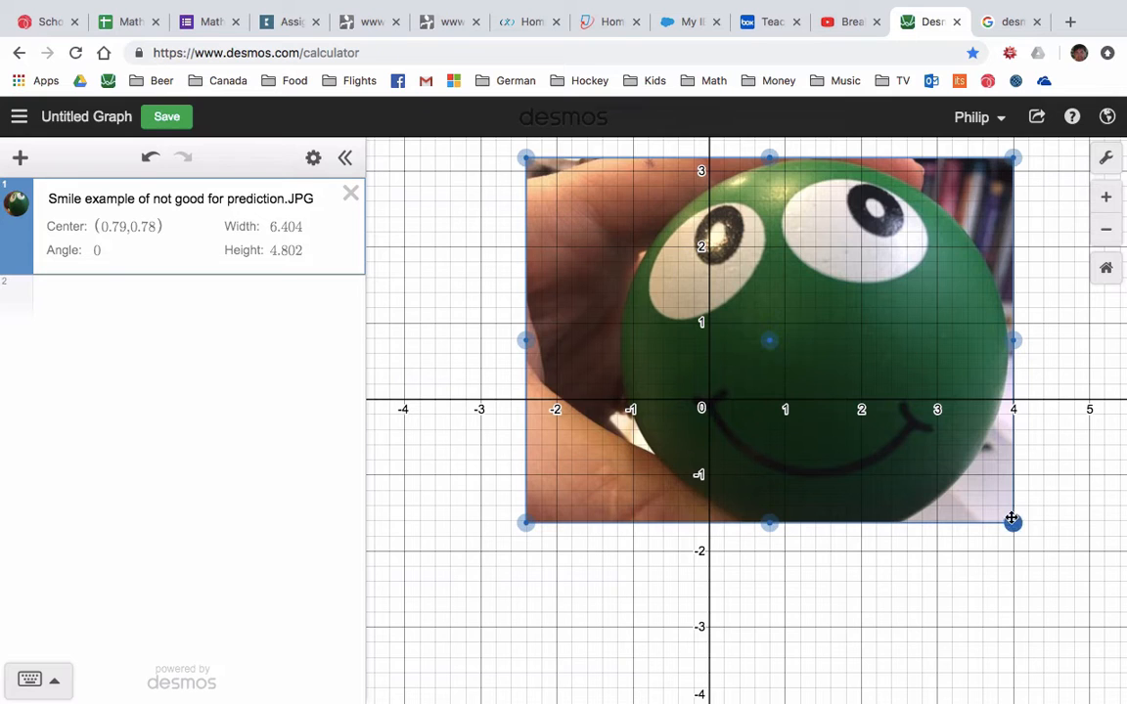
{"action": "left_click_drag", "start_coordinate": [1013, 520], "coordinate": [1000, 515]}
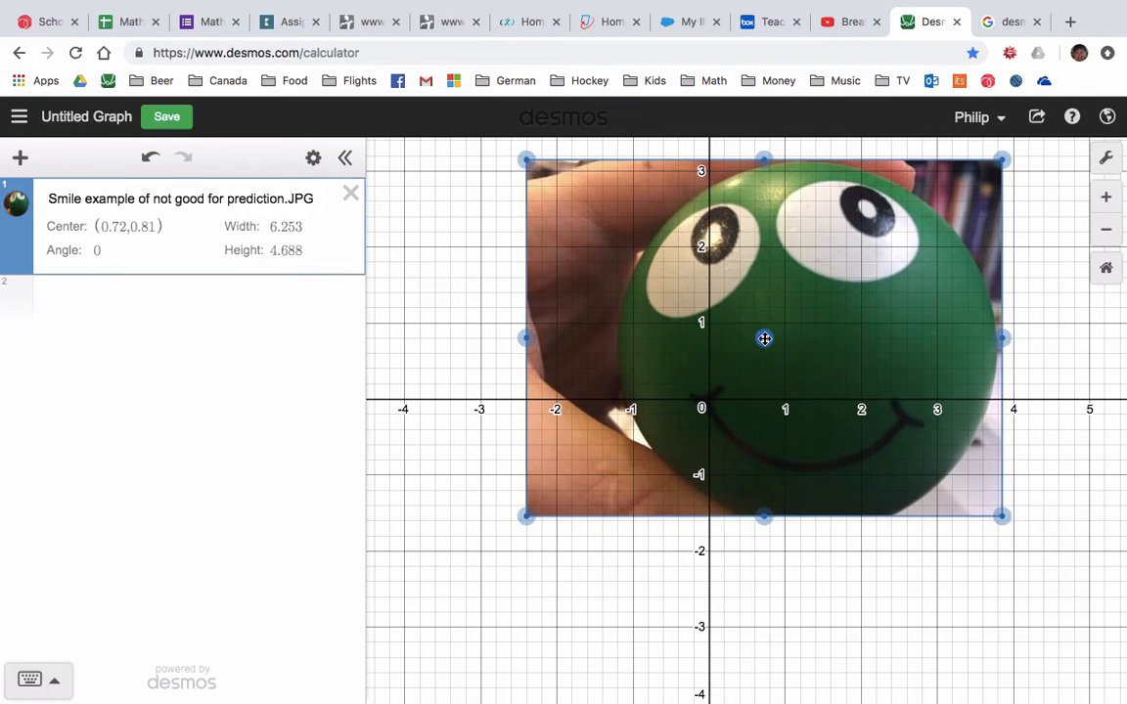
{"action": "left_click_drag", "start_coordinate": [764, 338], "coordinate": [767, 344]}
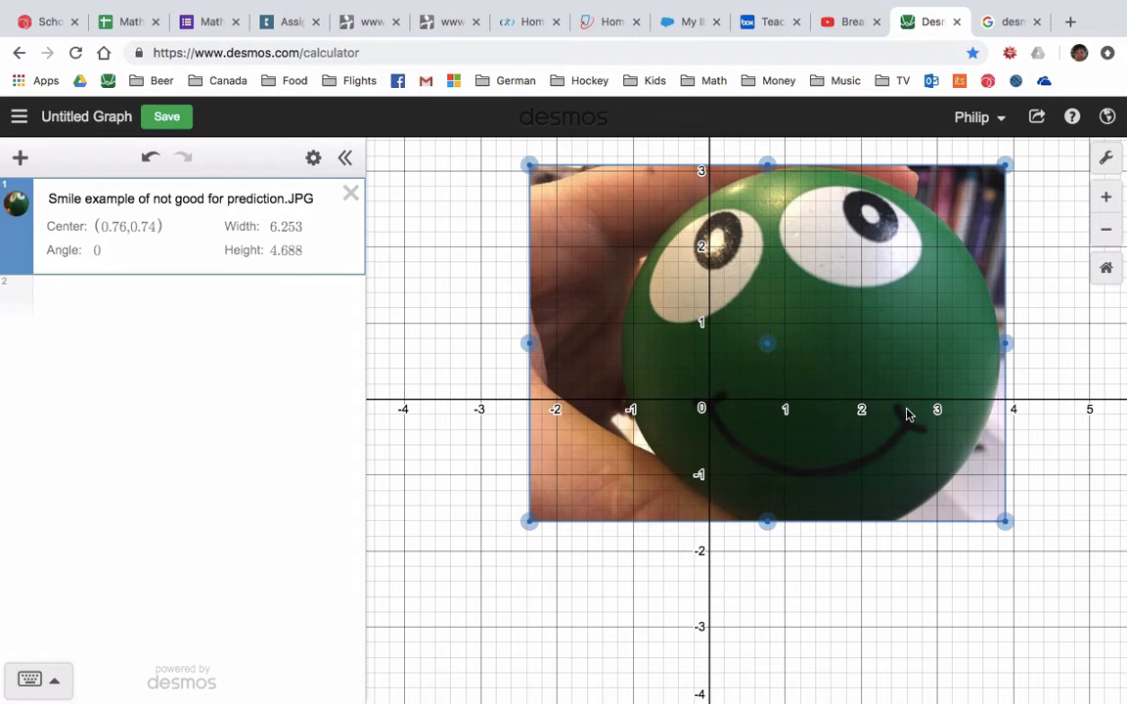
{"action": "mouse_move", "coordinate": [874, 443]}
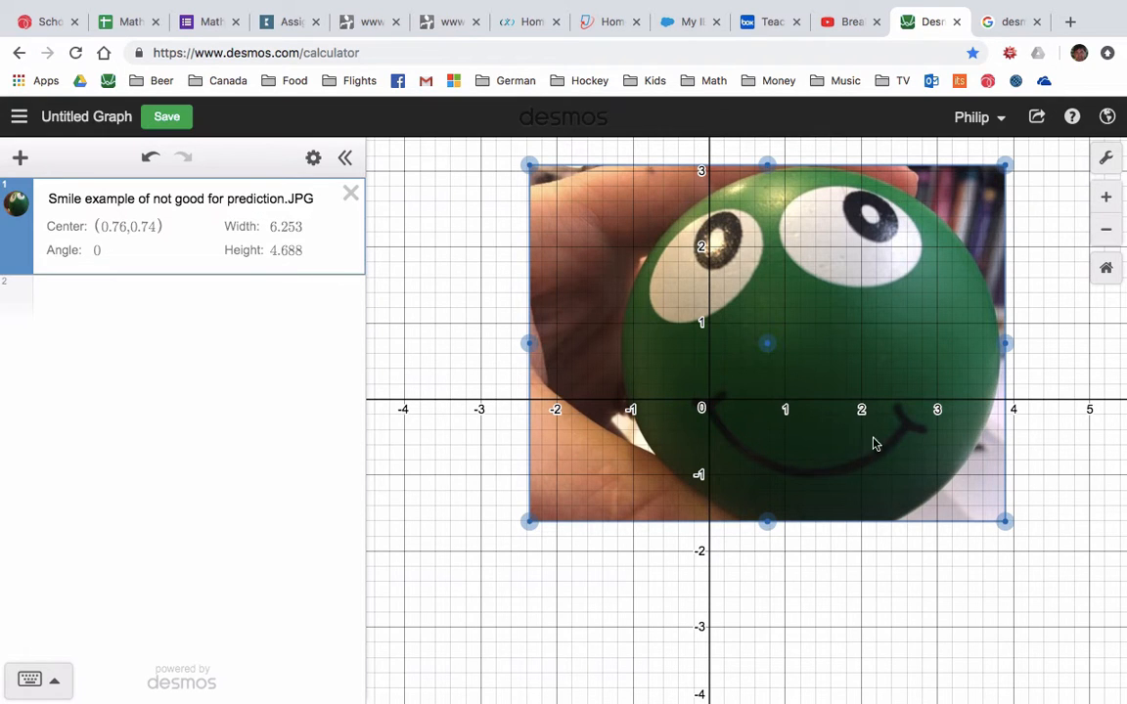
{"action": "mouse_move", "coordinate": [826, 368]}
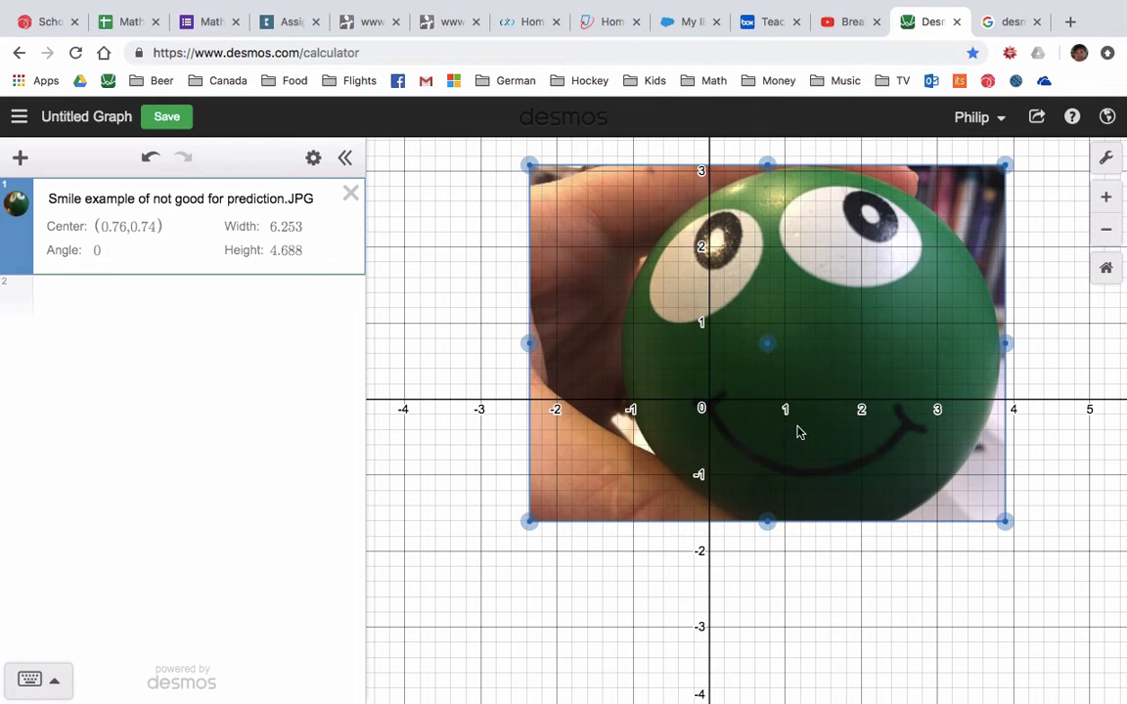
{"action": "mouse_move", "coordinate": [740, 418]}
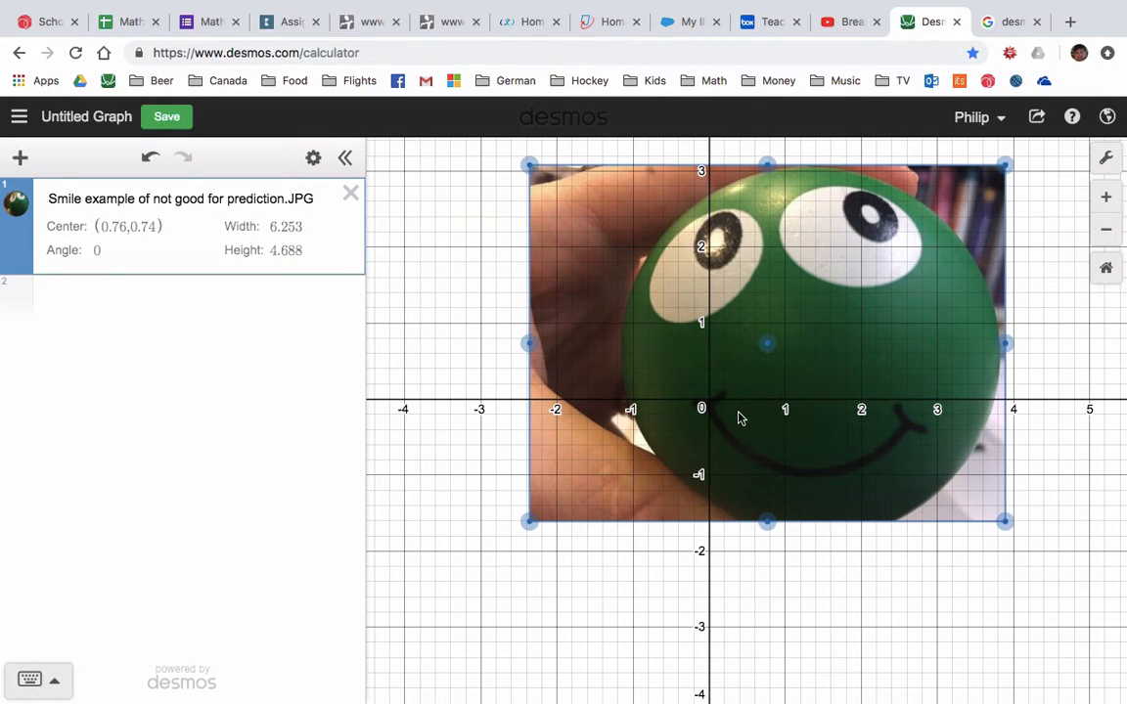
{"action": "mouse_move", "coordinate": [865, 578]}
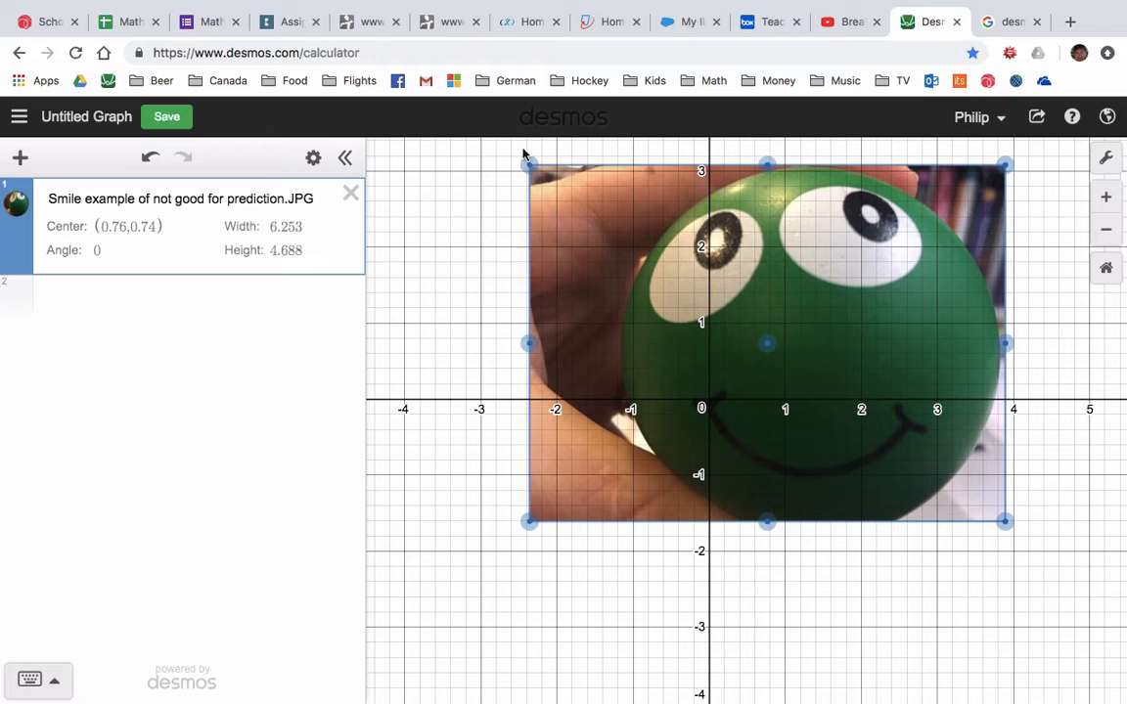
{"action": "mouse_move", "coordinate": [1032, 156]}
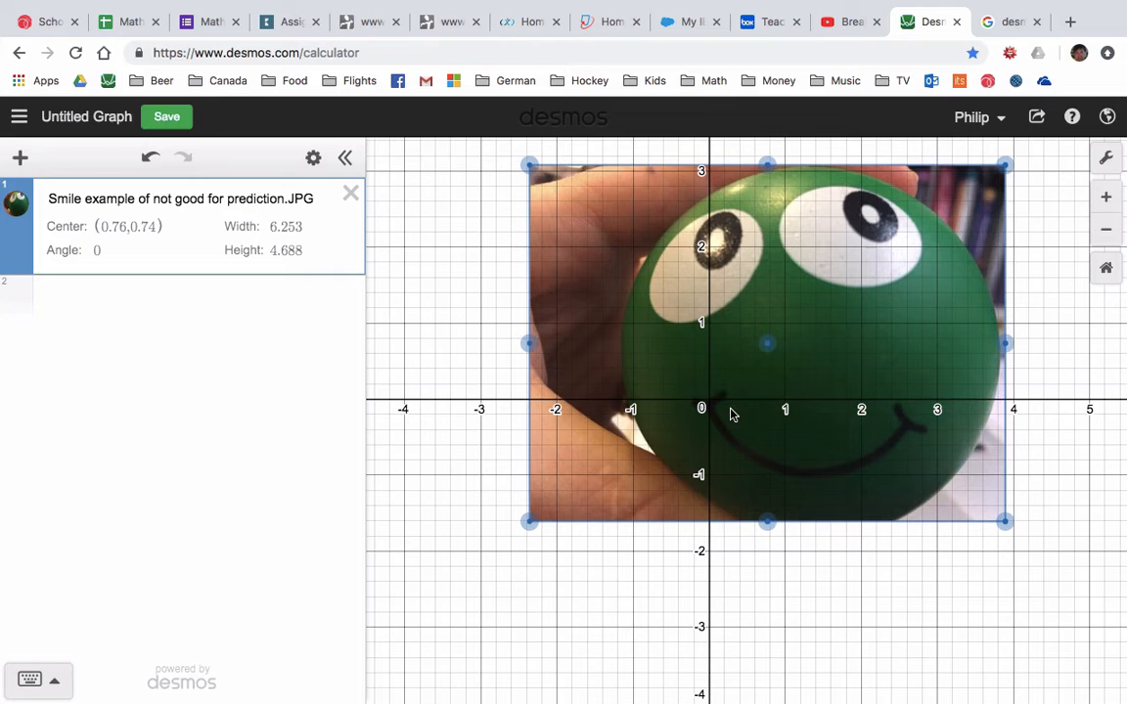
{"action": "mouse_move", "coordinate": [154, 309]}
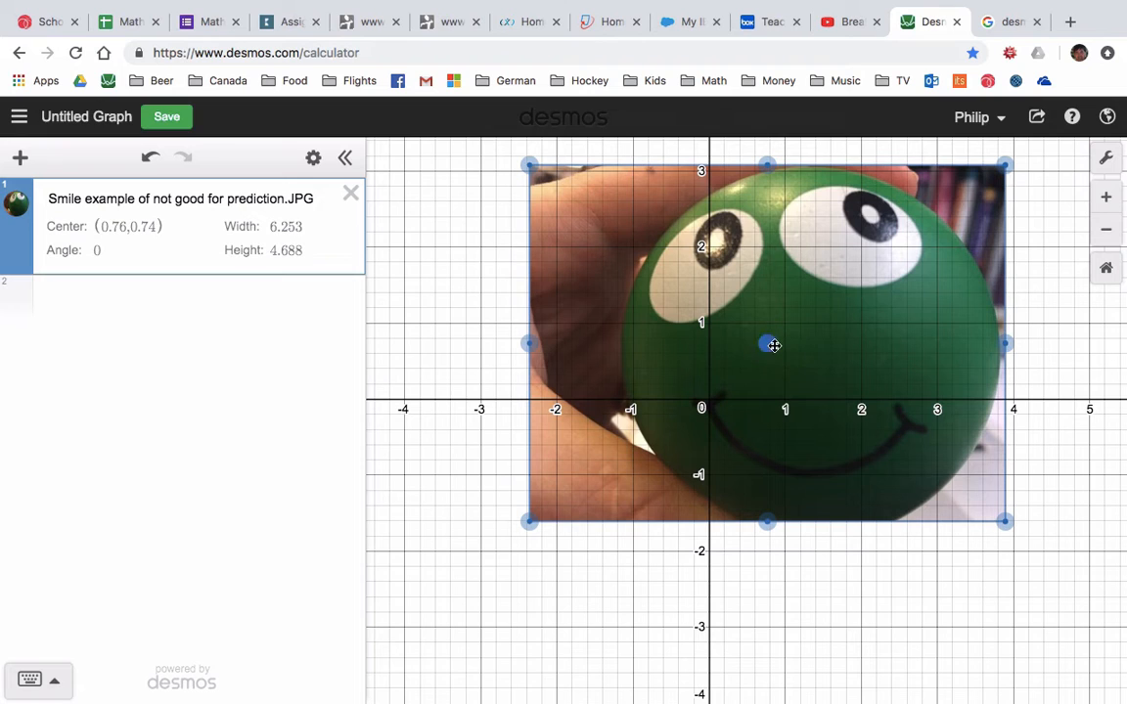
{"action": "mouse_move", "coordinate": [744, 393]}
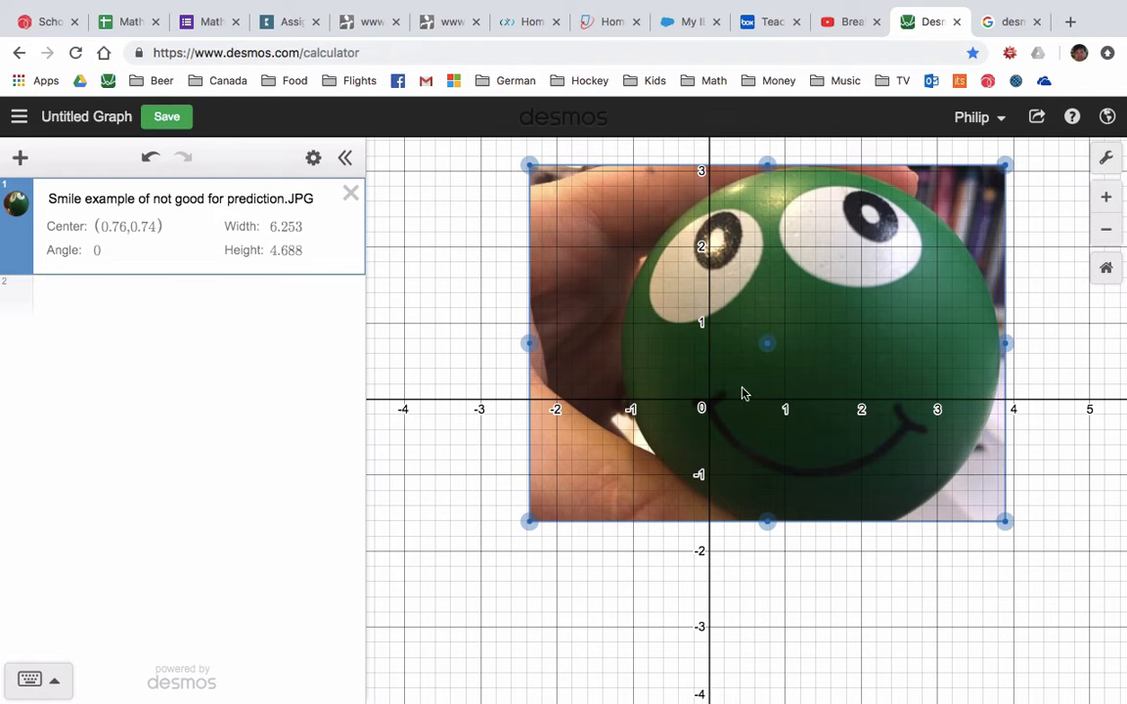
{"action": "mouse_move", "coordinate": [933, 412]}
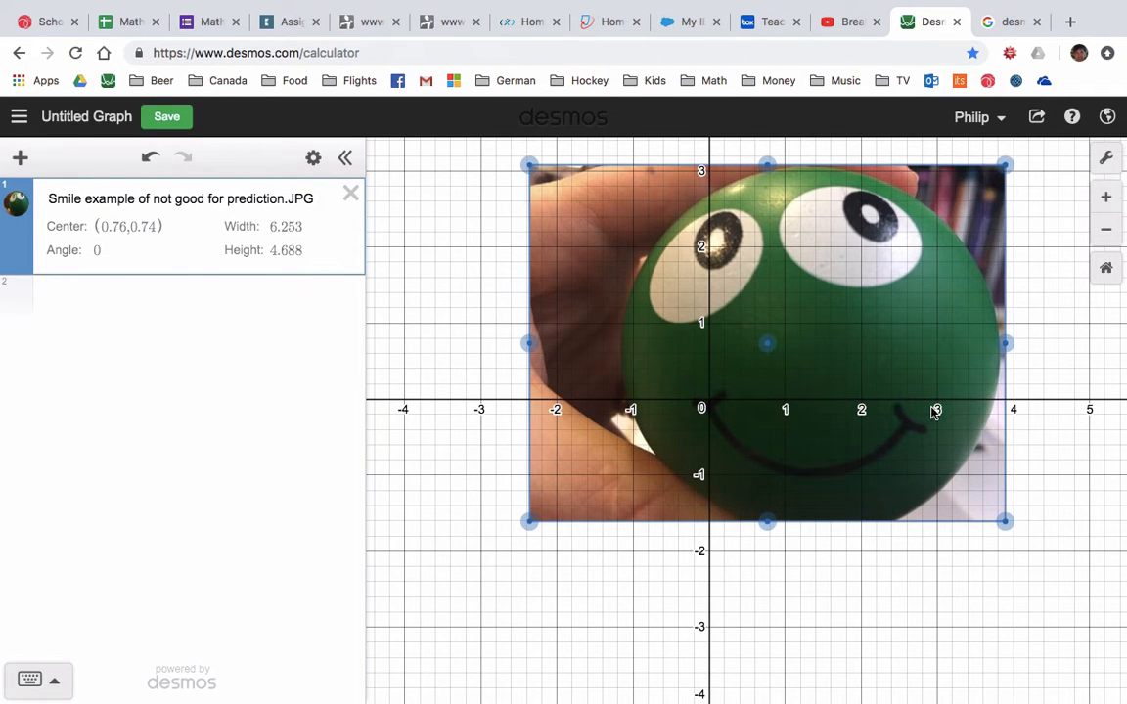
{"action": "mouse_move", "coordinate": [902, 425]}
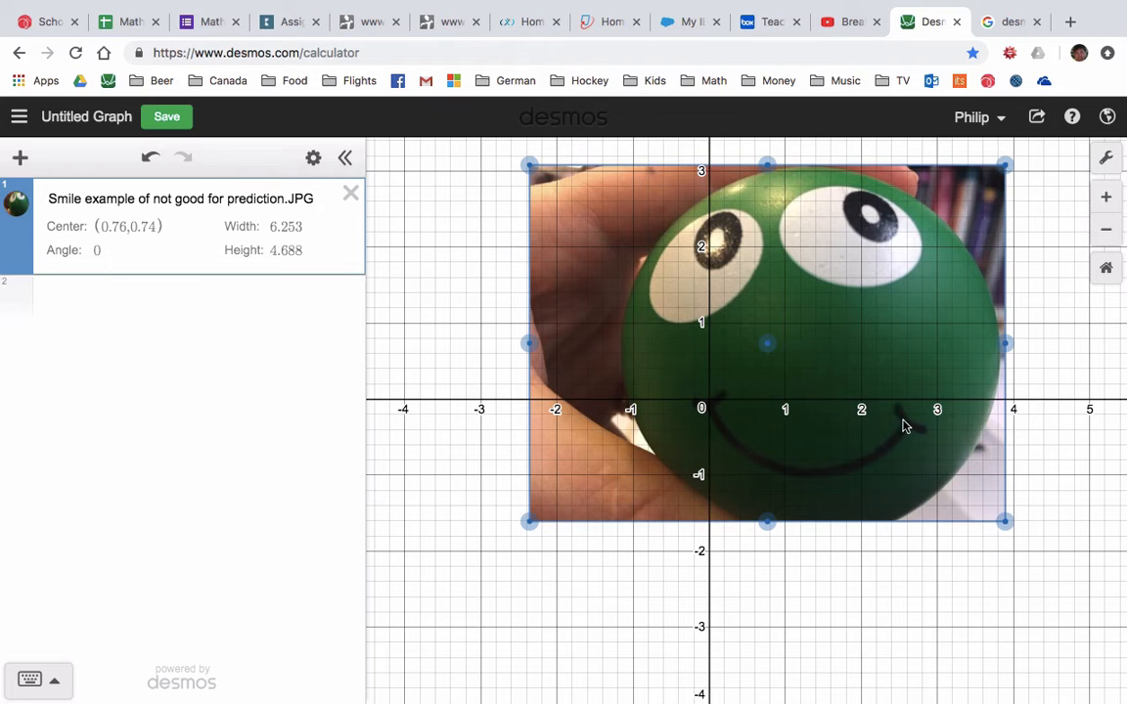
{"action": "mouse_move", "coordinate": [912, 427]}
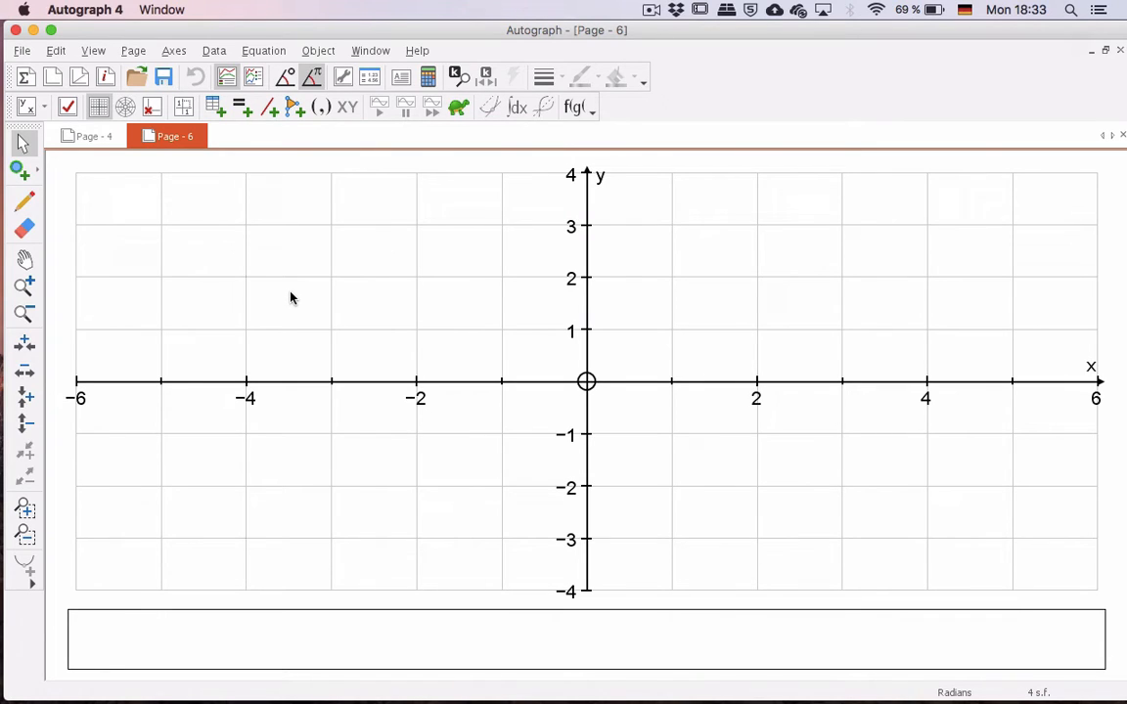
{"action": "mouse_move", "coordinate": [185, 107]}
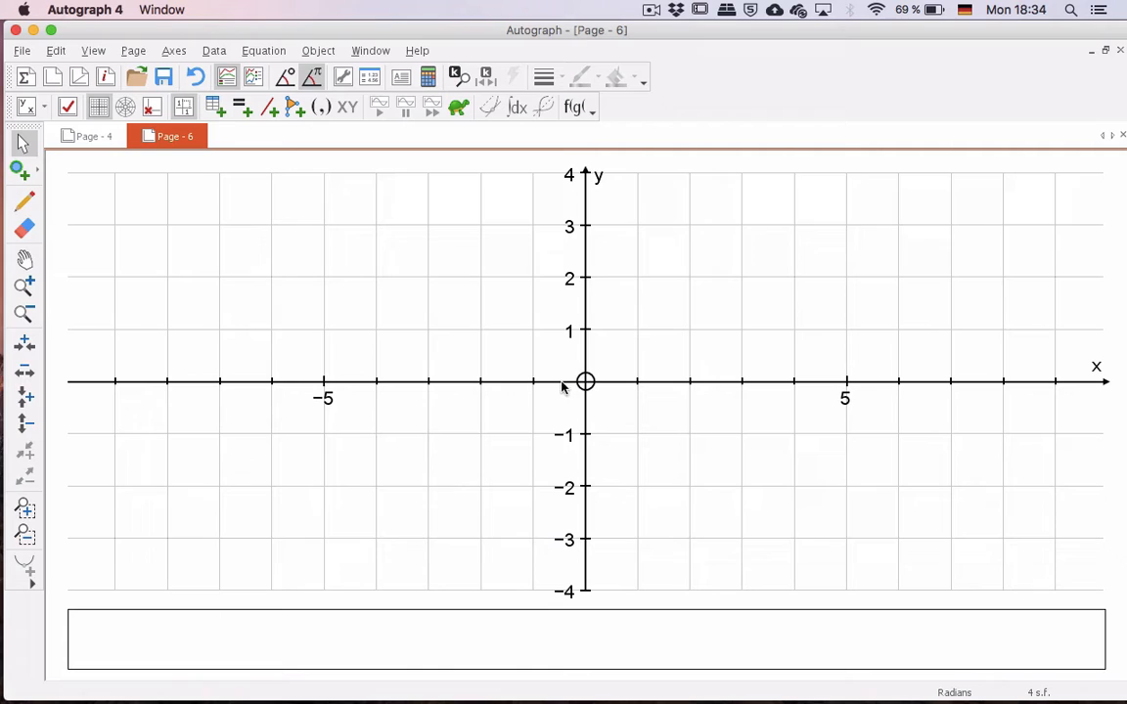
{"action": "mouse_move", "coordinate": [580, 413]}
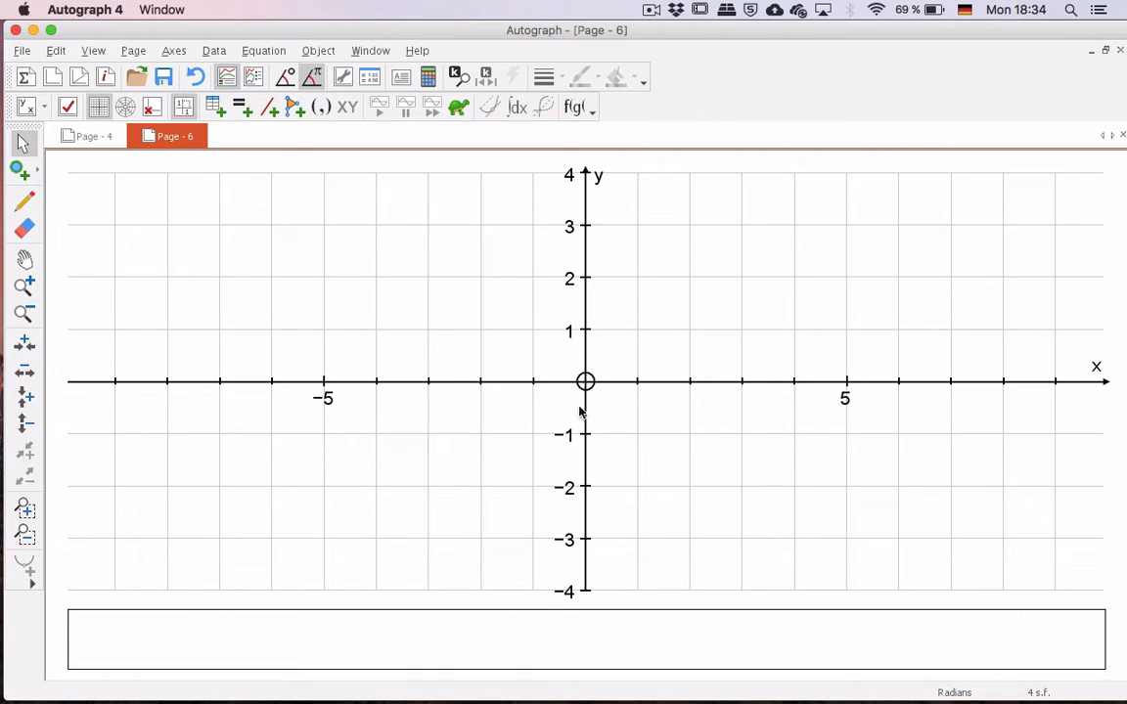
{"action": "mouse_move", "coordinate": [587, 344]}
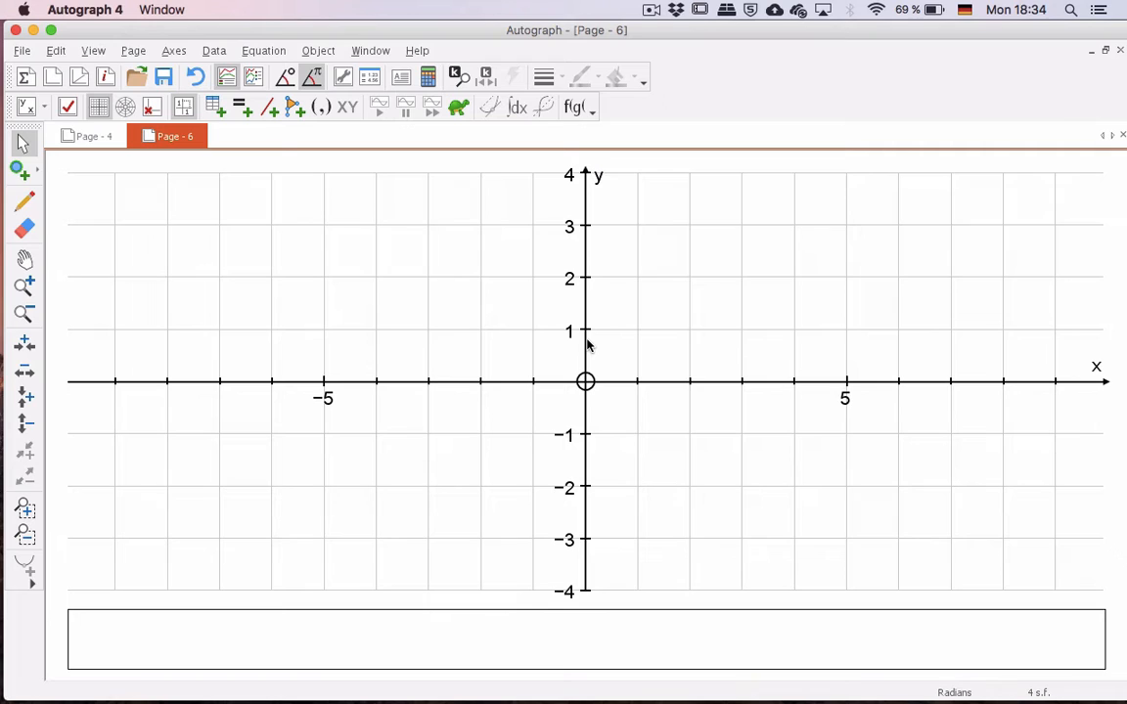
{"action": "mouse_move", "coordinate": [572, 345]}
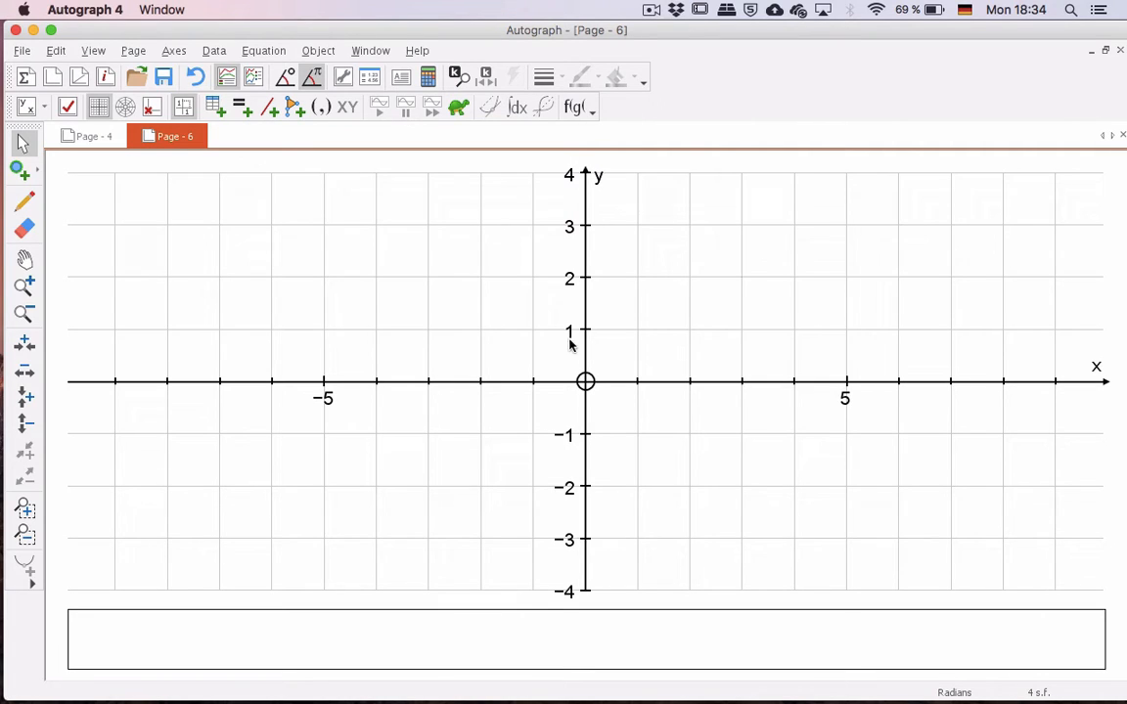
{"action": "mouse_move", "coordinate": [406, 159]}
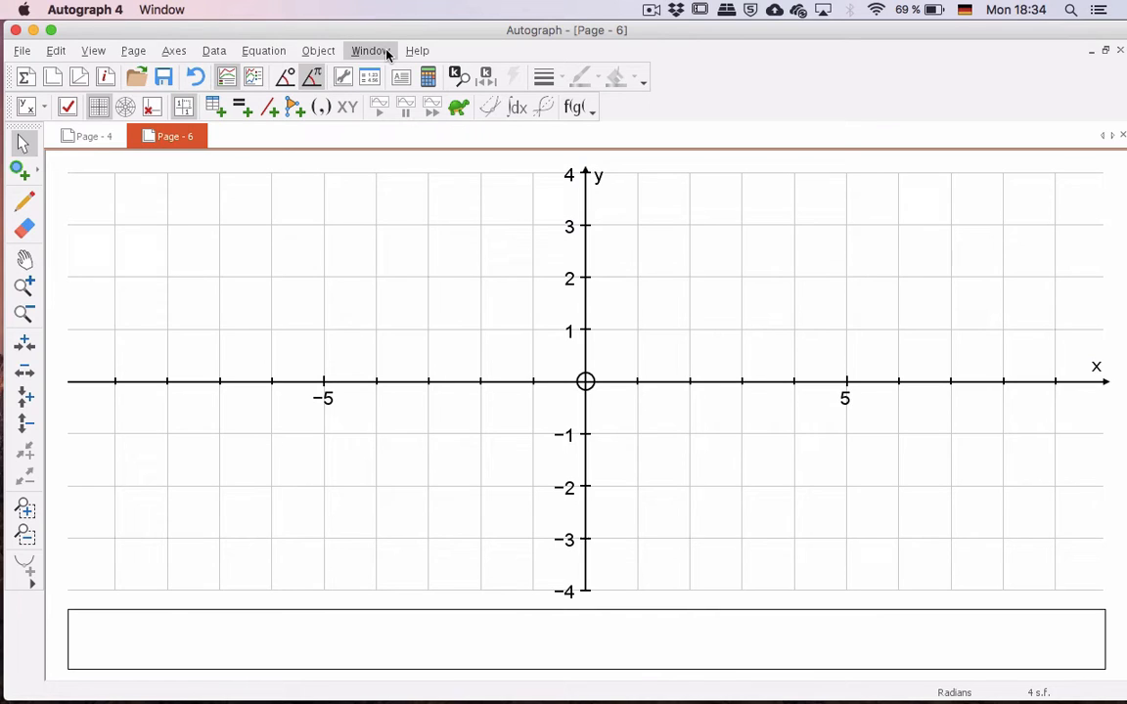
Insert Kurbis bball shot.jpg onto the page through Object > Insert Image
{"action": "left_click", "coordinate": [318, 50]}
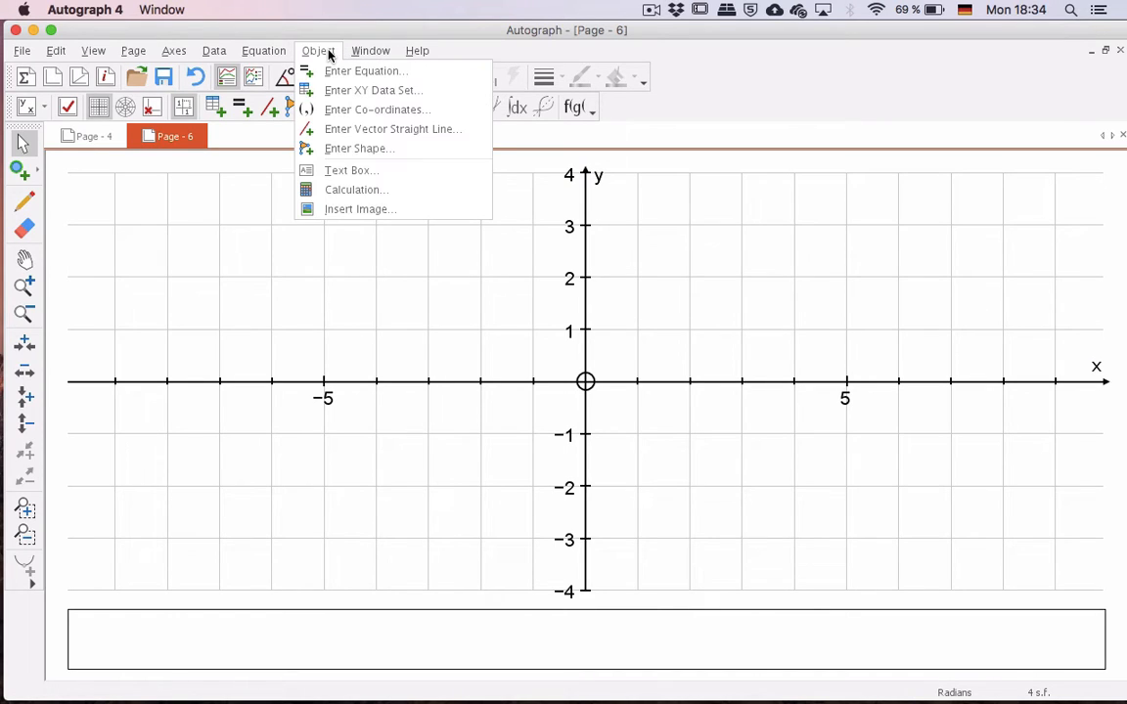
{"action": "mouse_move", "coordinate": [359, 208]}
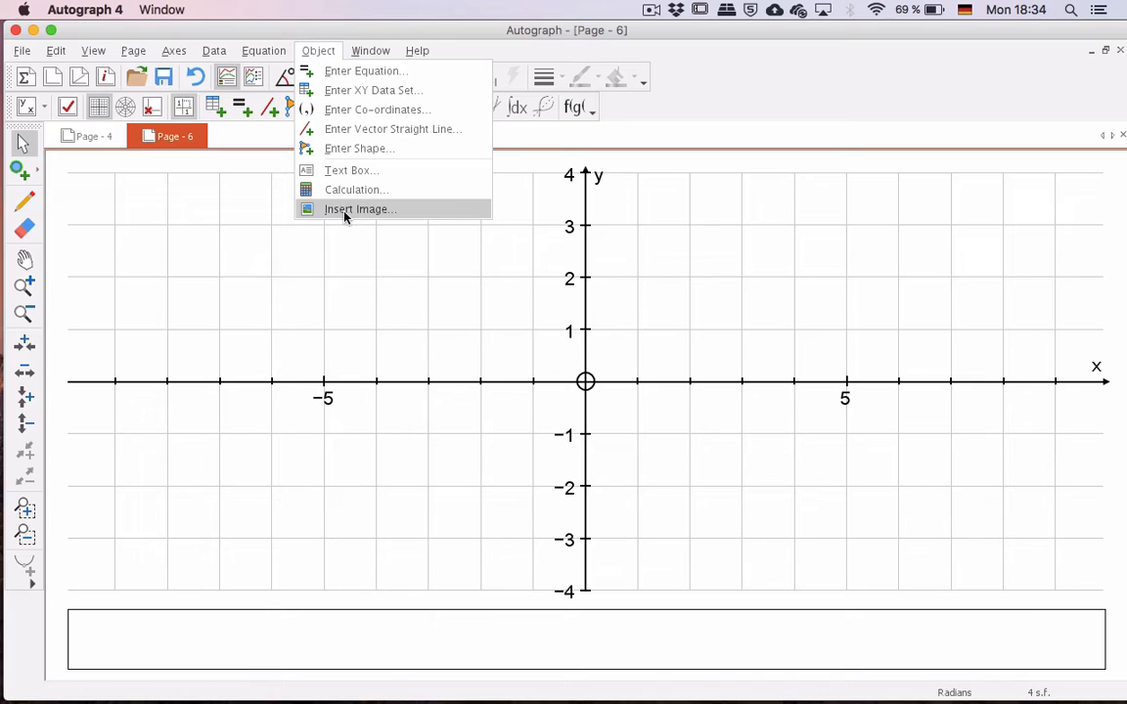
{"action": "left_click", "coordinate": [359, 209]}
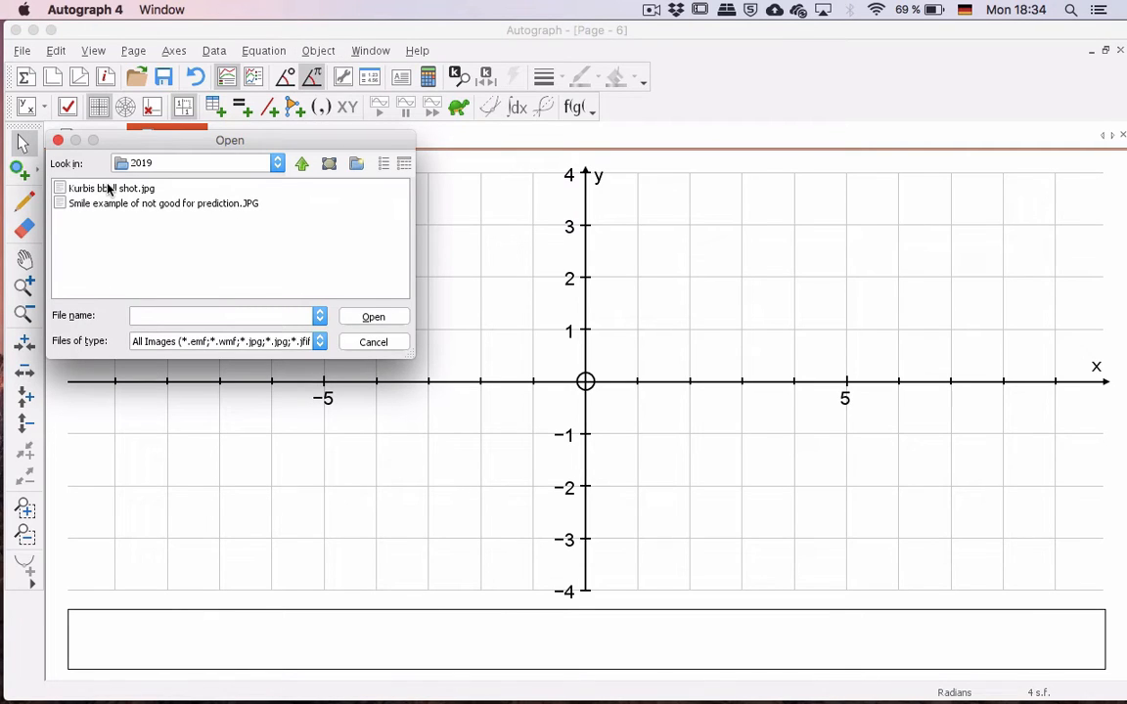
{"action": "left_click", "coordinate": [110, 188]}
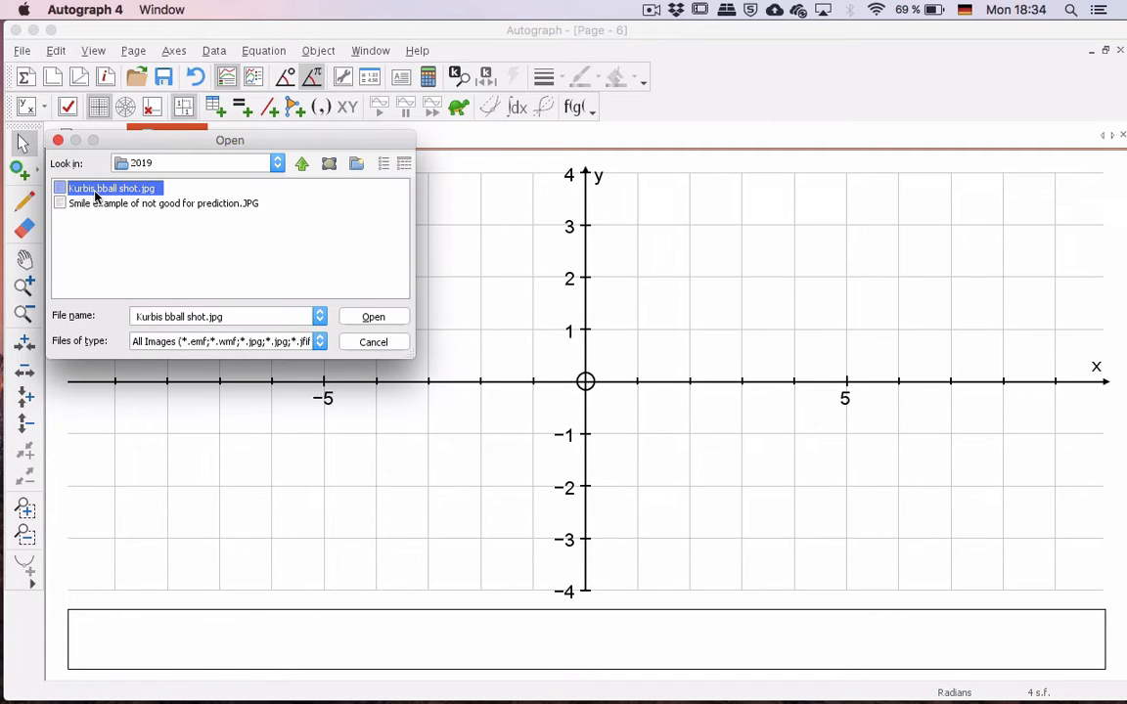
{"action": "left_click", "coordinate": [372, 316]}
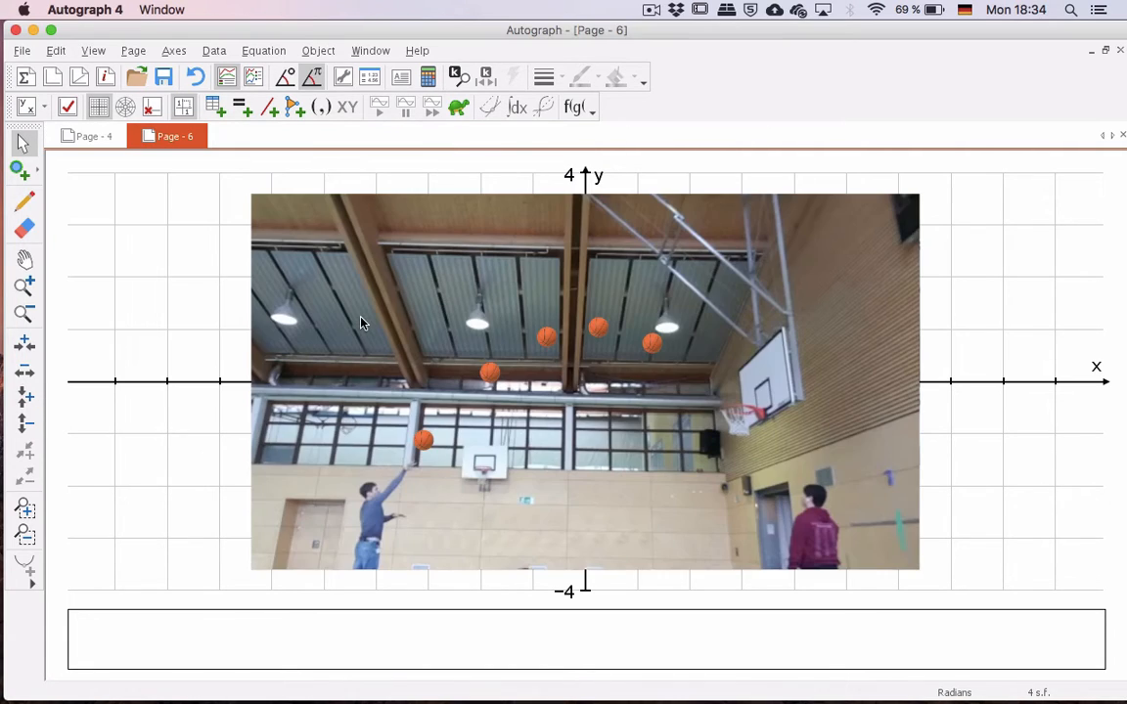
{"action": "mouse_move", "coordinate": [470, 306]}
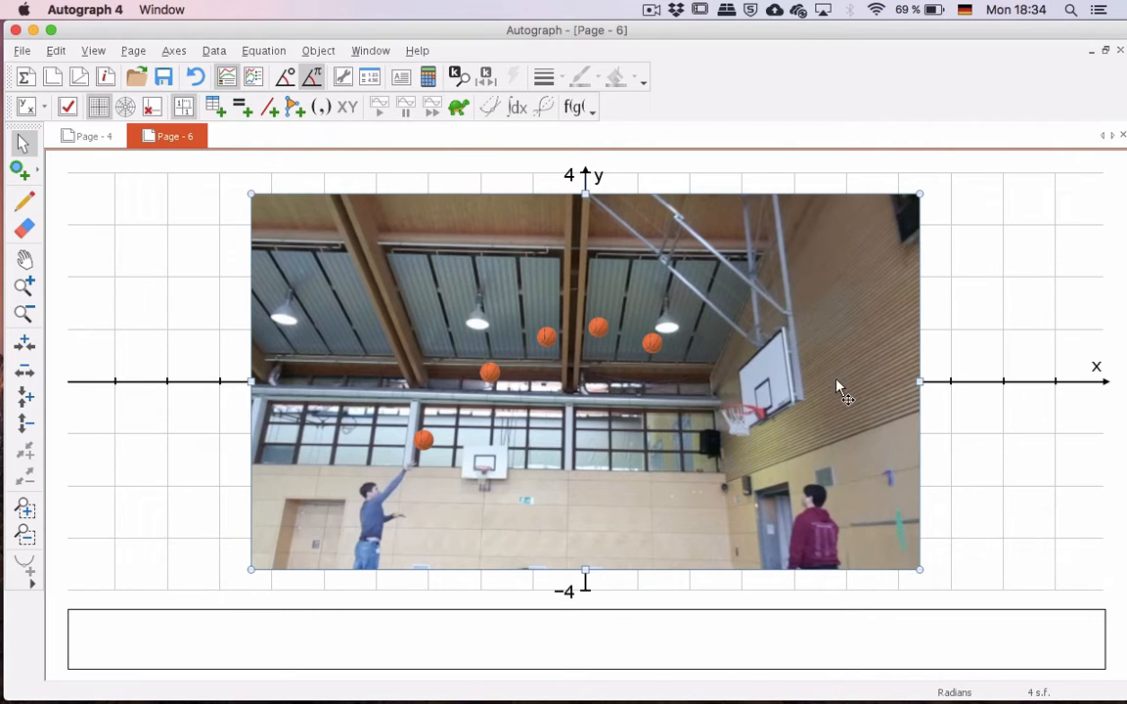
{"action": "mouse_move", "coordinate": [448, 306]}
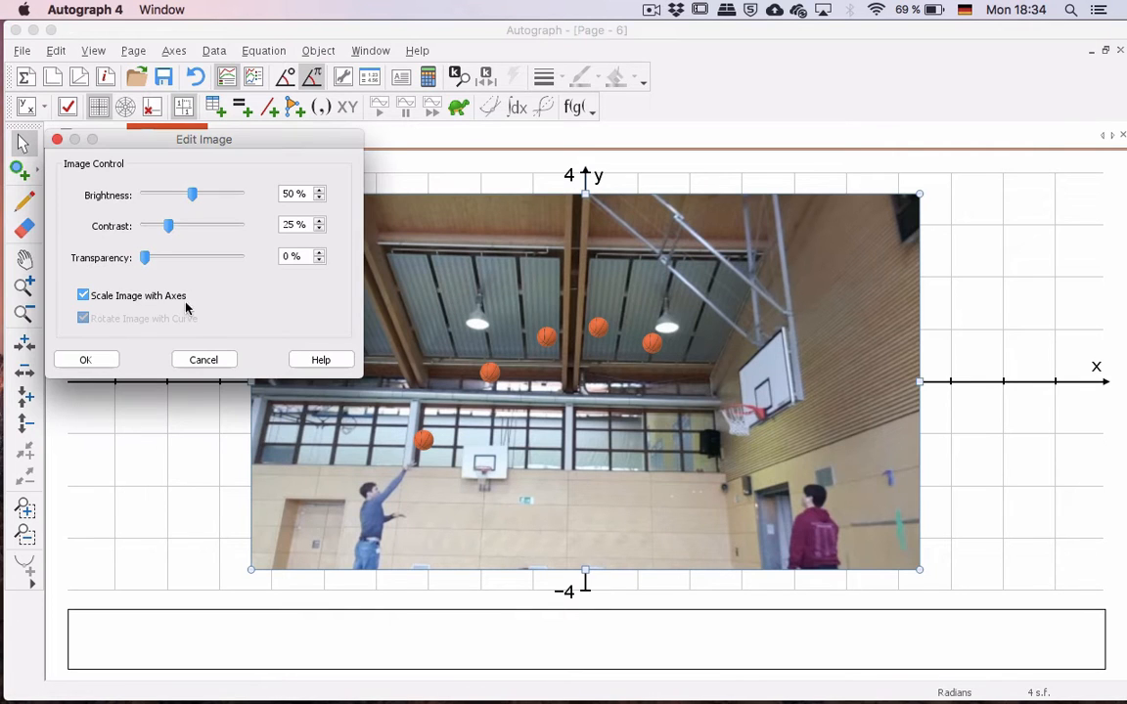
Set the basketball photo's transparency to about 59% and confirm with Ok
{"action": "left_click_drag", "start_coordinate": [146, 257], "coordinate": [220, 256]}
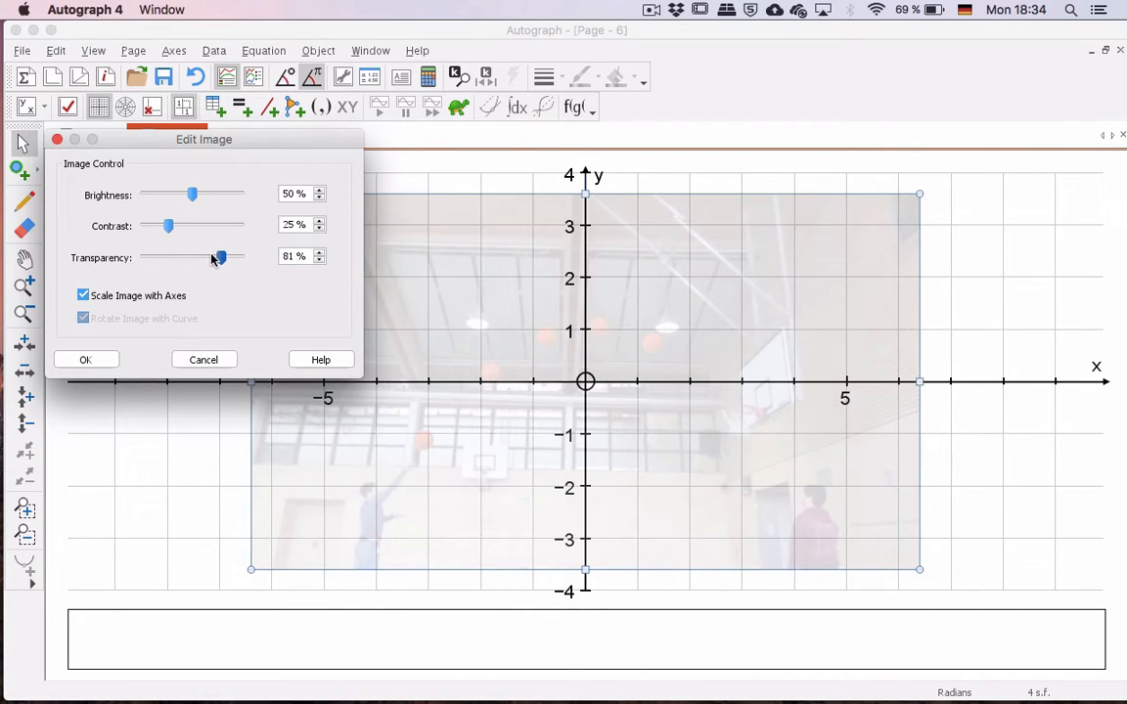
{"action": "left_click_drag", "start_coordinate": [217, 256], "coordinate": [189, 257]}
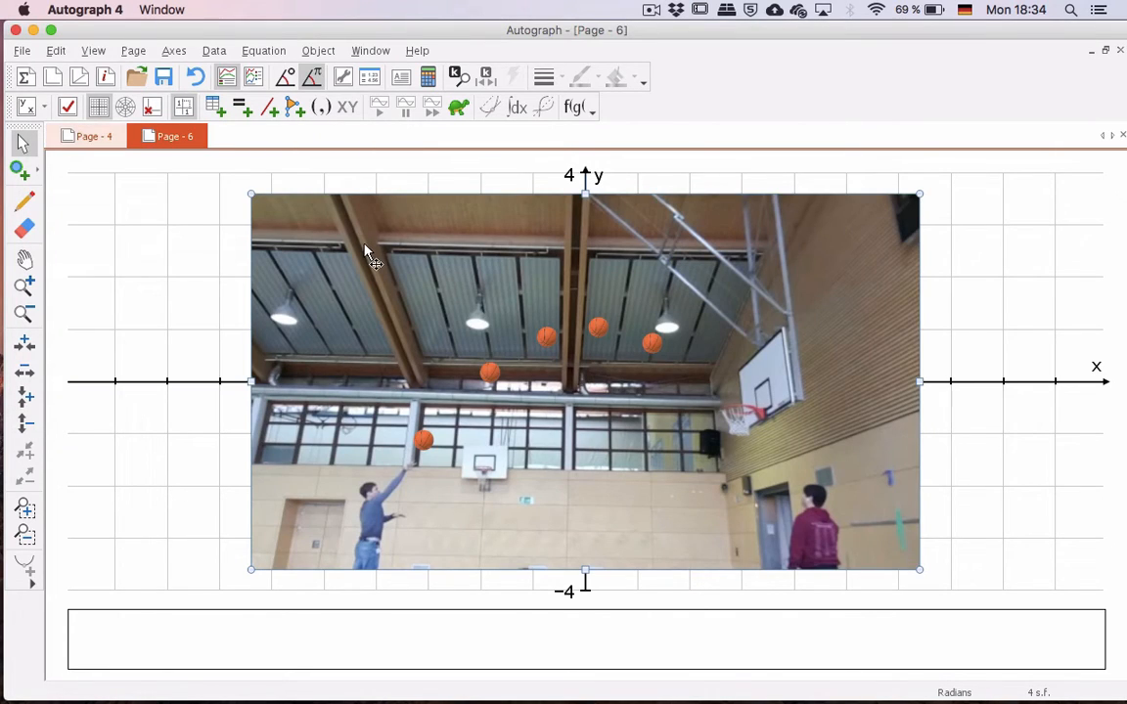
{"action": "mouse_move", "coordinate": [365, 311]}
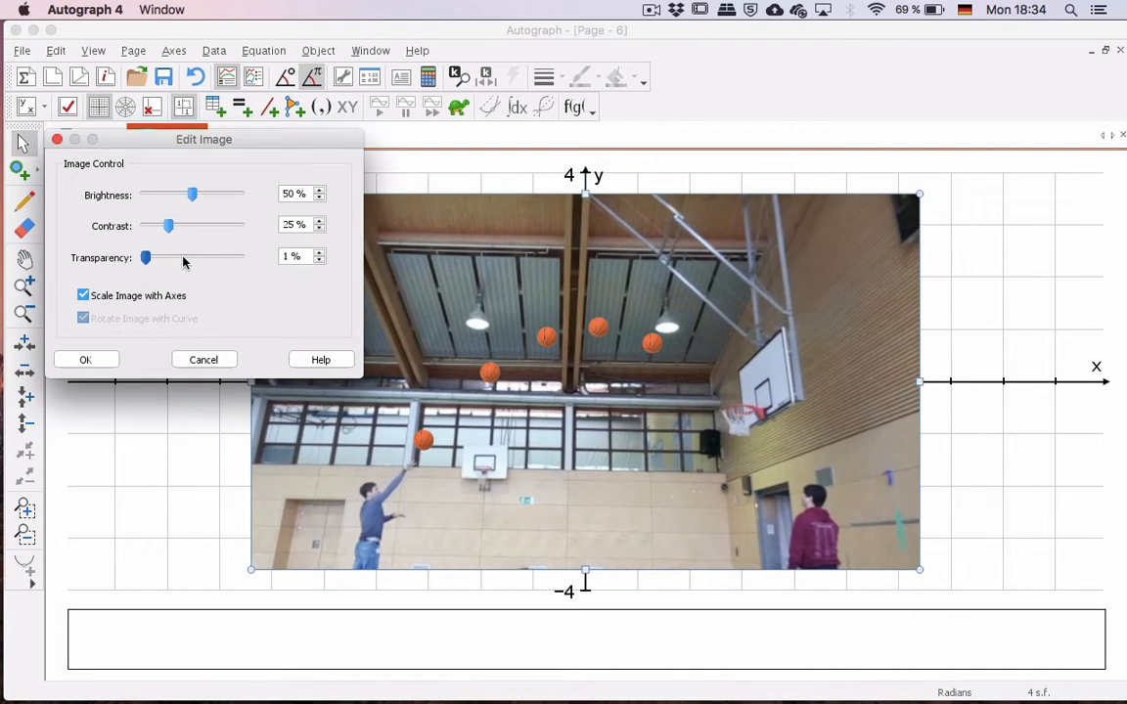
{"action": "left_click_drag", "start_coordinate": [146, 258], "coordinate": [211, 258]}
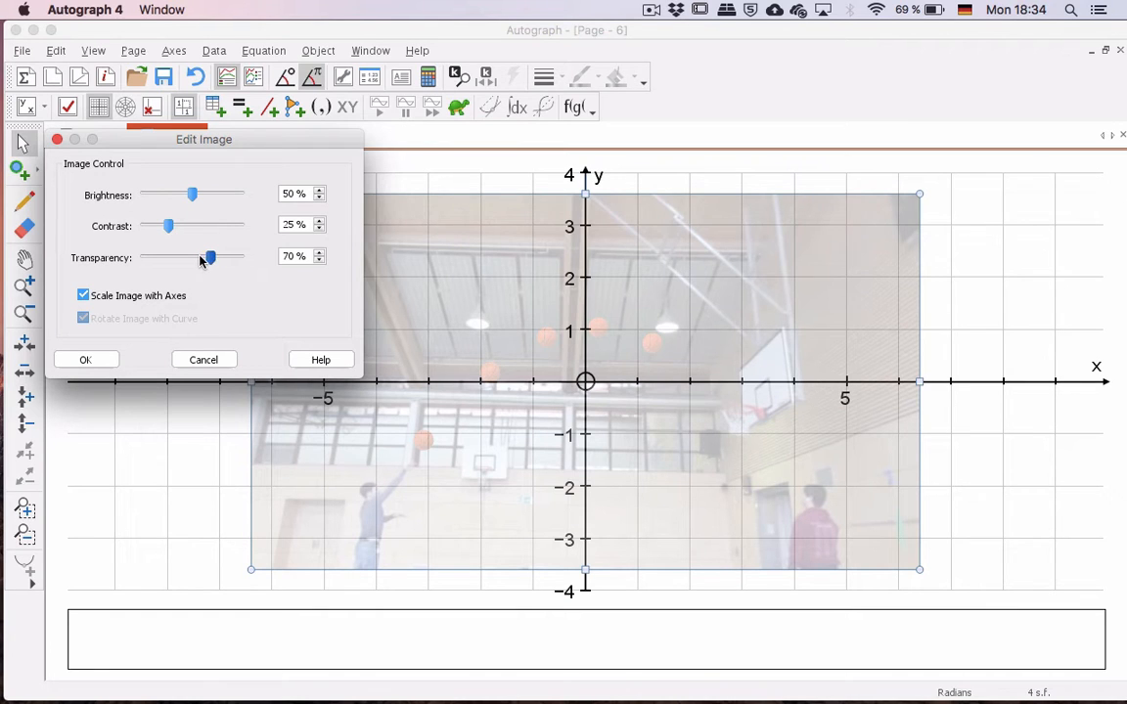
{"action": "left_click_drag", "start_coordinate": [212, 256], "coordinate": [200, 257]}
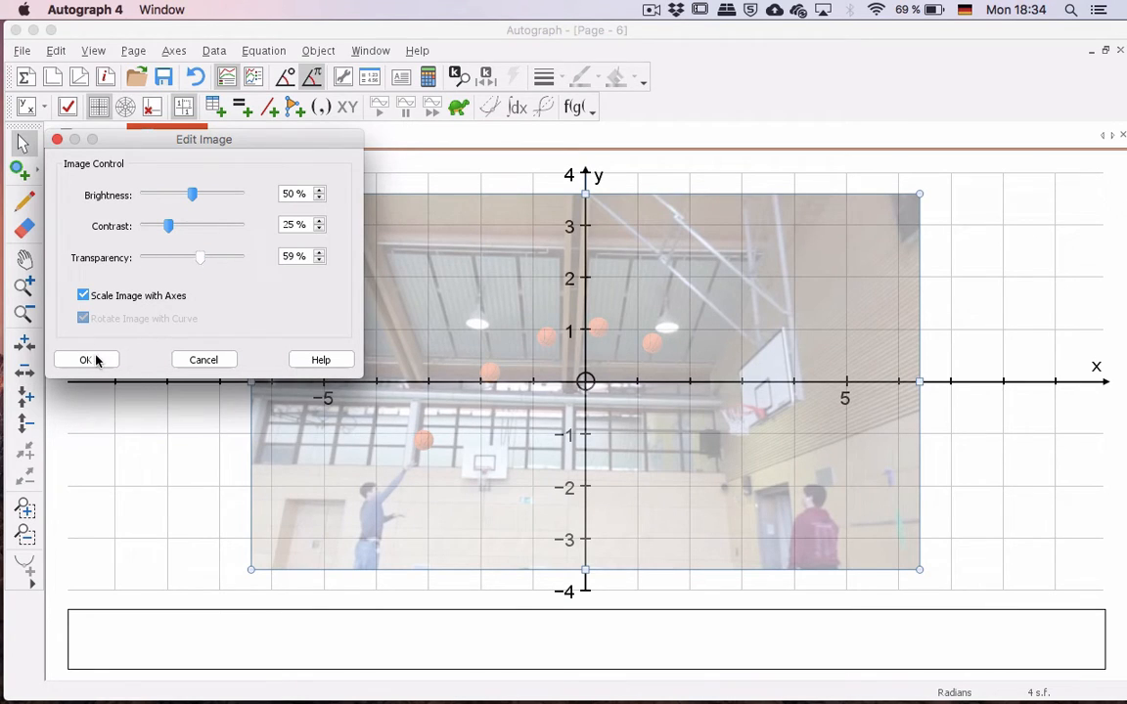
{"action": "left_click", "coordinate": [86, 359]}
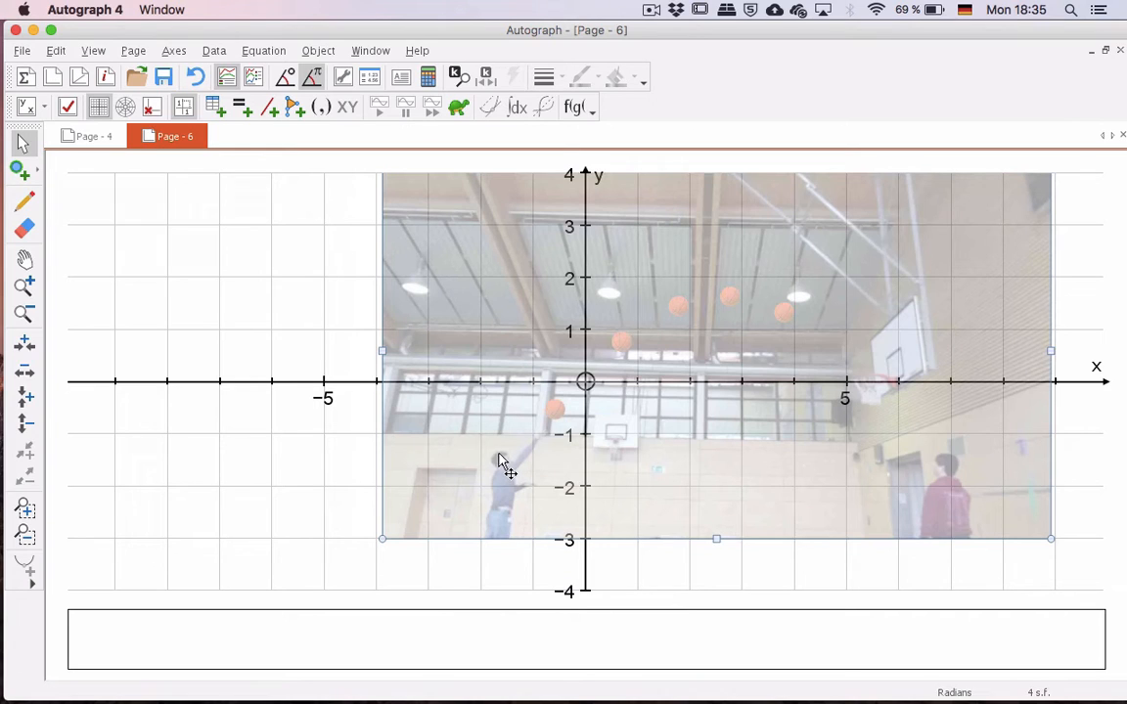
{"action": "mouse_move", "coordinate": [514, 545]}
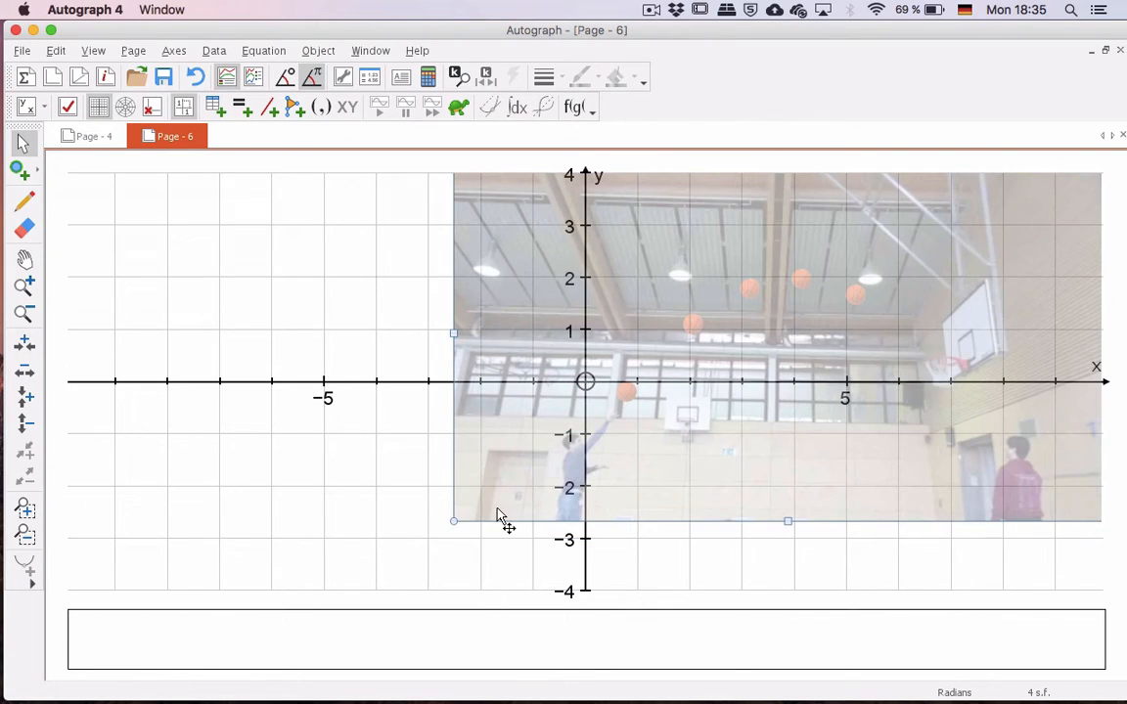
{"action": "mouse_move", "coordinate": [455, 523]}
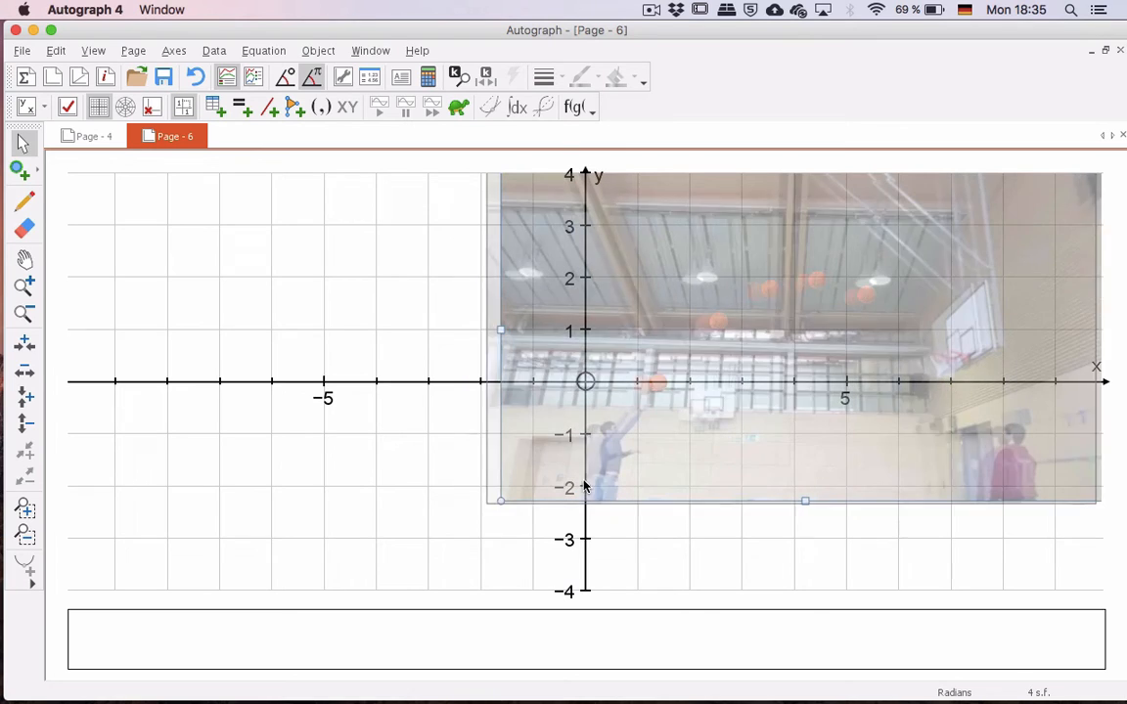
Drag the photo so the thrower lines up with the y-axis
{"action": "left_click_drag", "start_coordinate": [501, 502], "coordinate": [479, 515]}
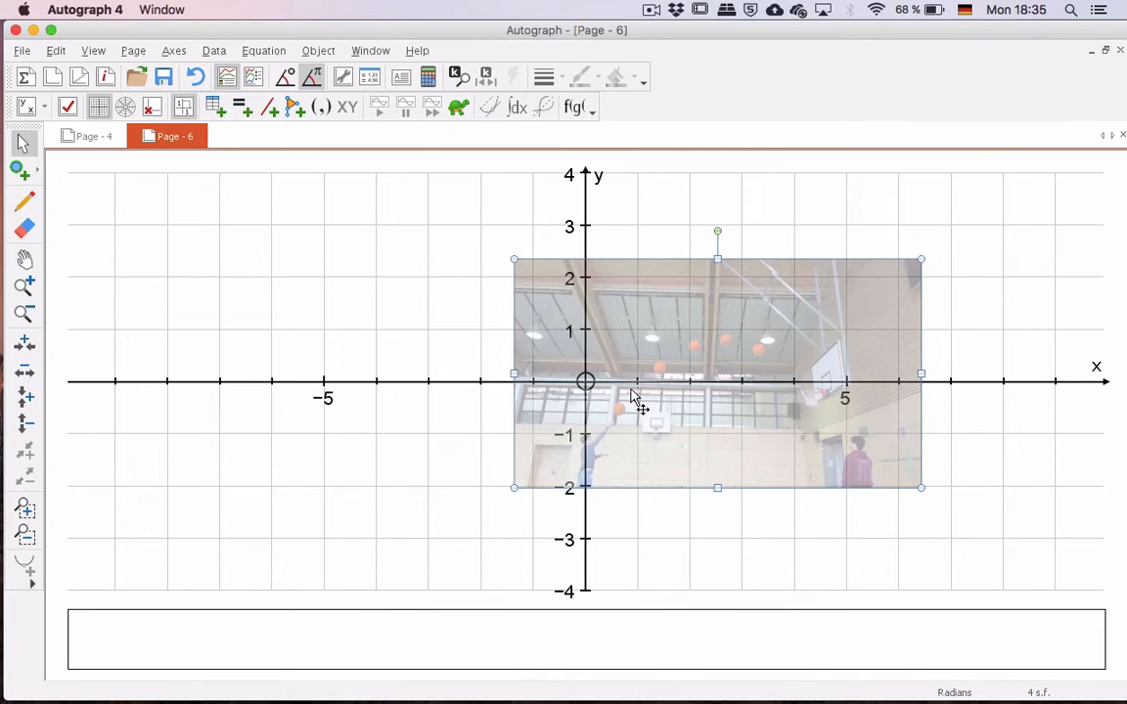
{"action": "mouse_move", "coordinate": [846, 391]}
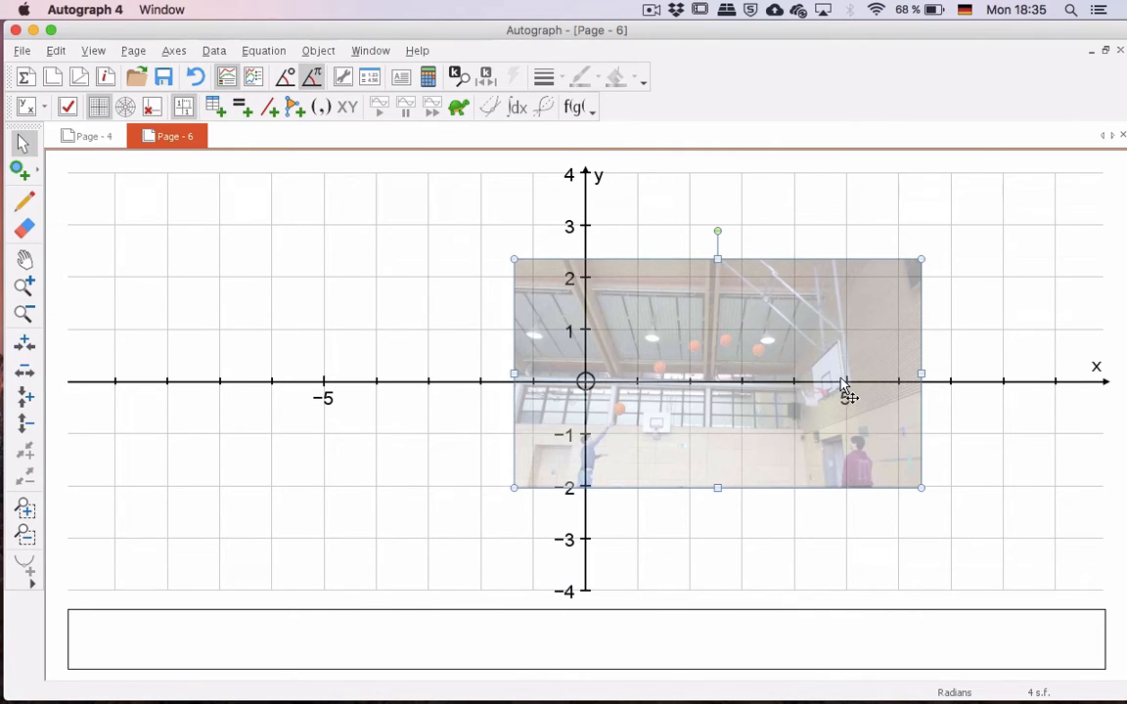
{"action": "mouse_move", "coordinate": [802, 401]}
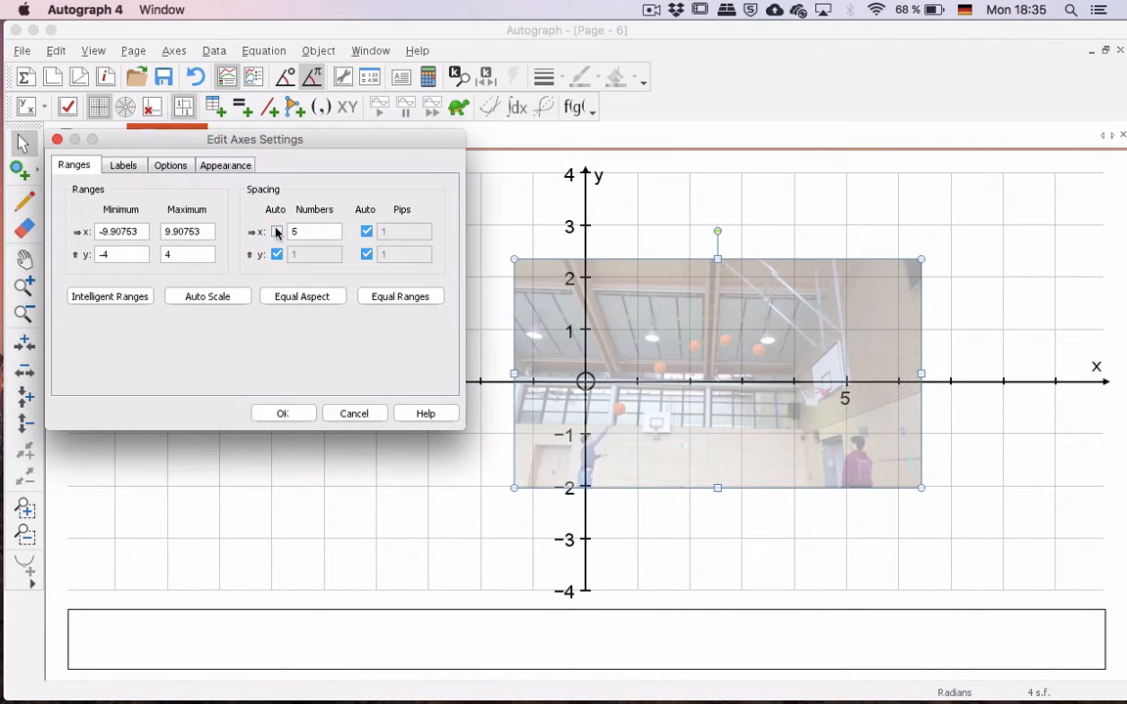
Change the x-axis number spacing from Auto to 1
{"action": "left_click", "coordinate": [277, 232]}
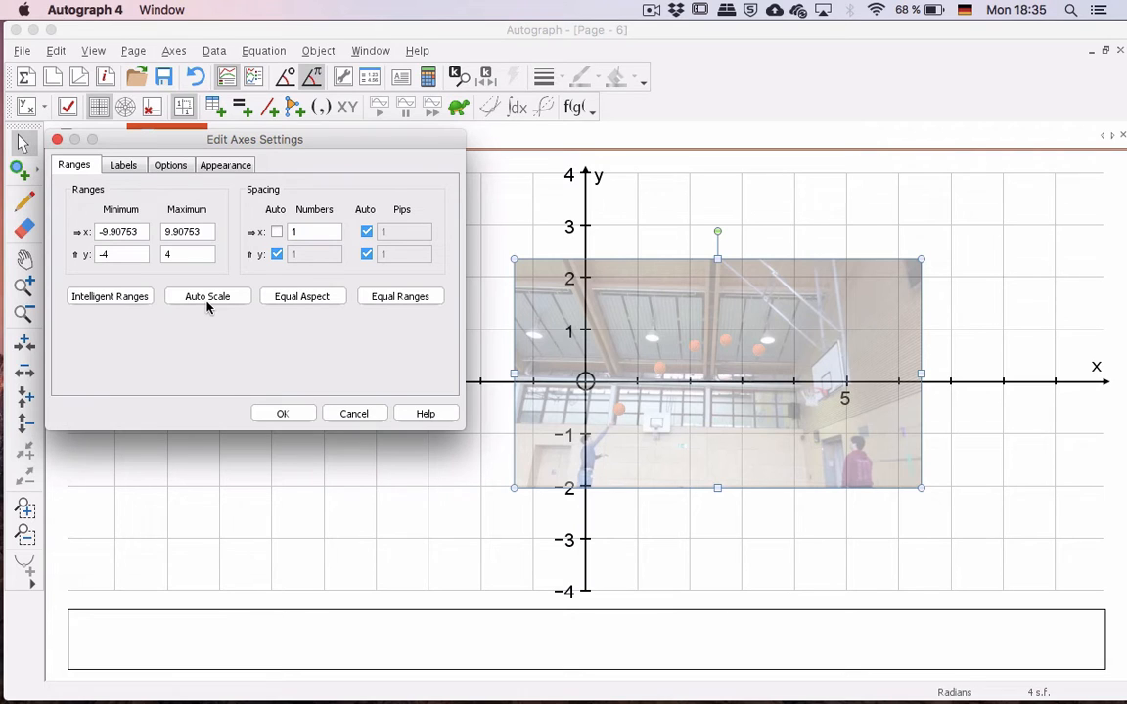
{"action": "left_click", "coordinate": [282, 413]}
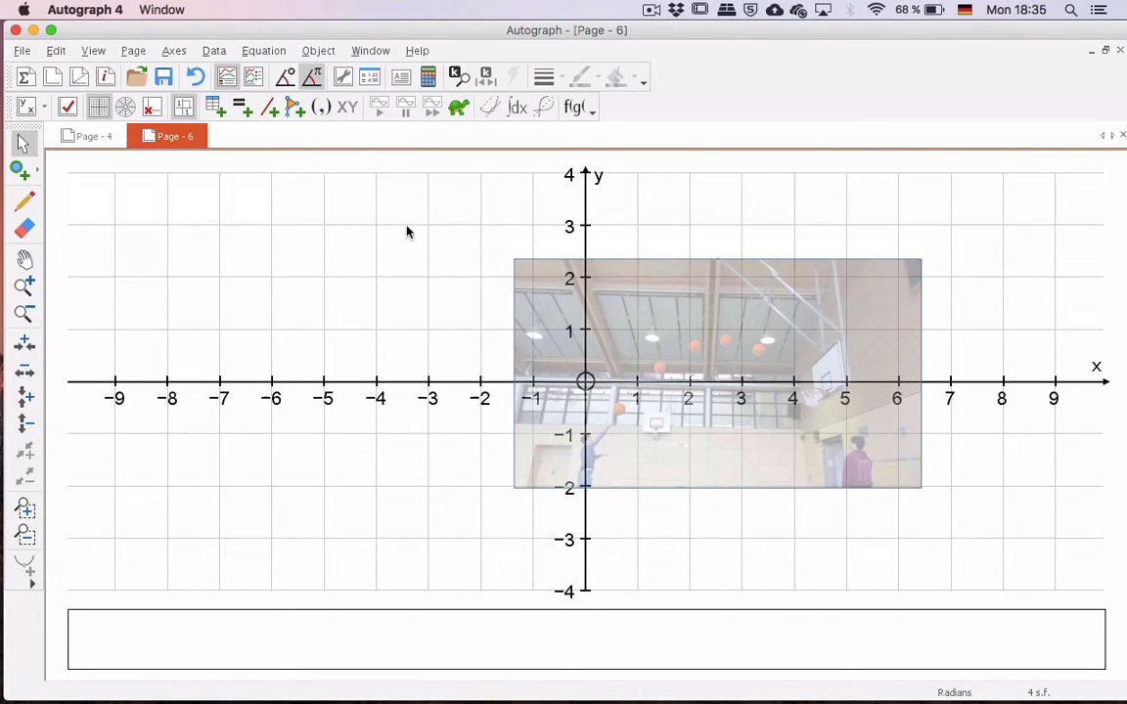
{"action": "mouse_move", "coordinate": [642, 349]}
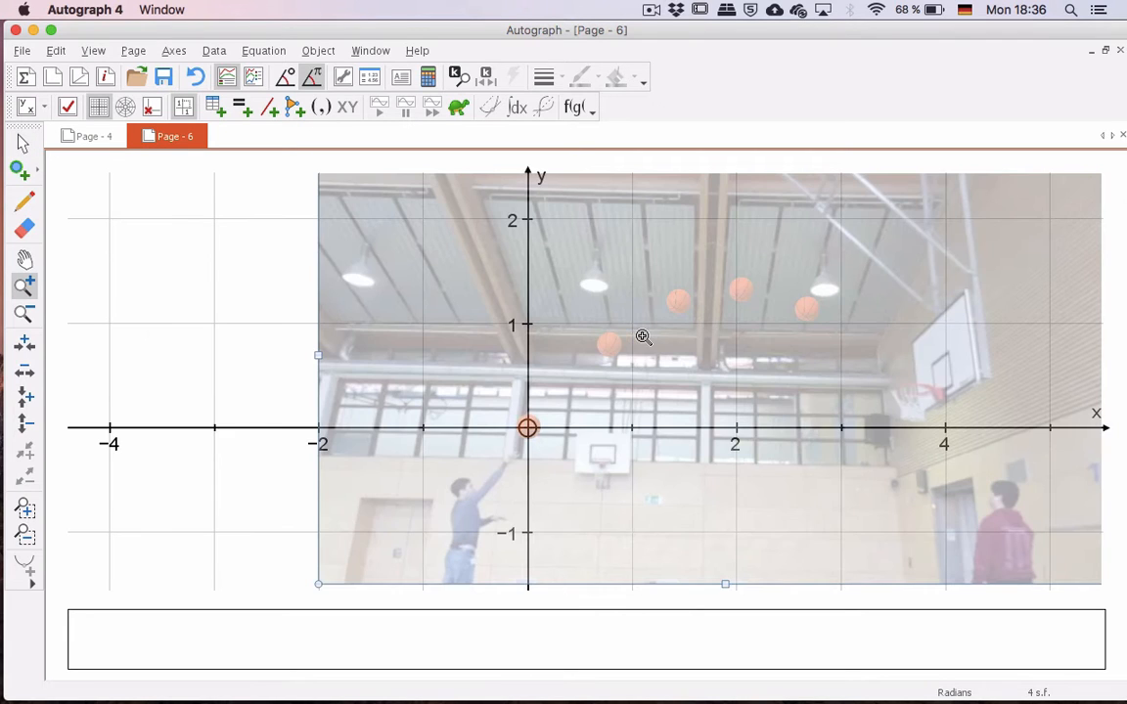
{"action": "mouse_move", "coordinate": [217, 380]}
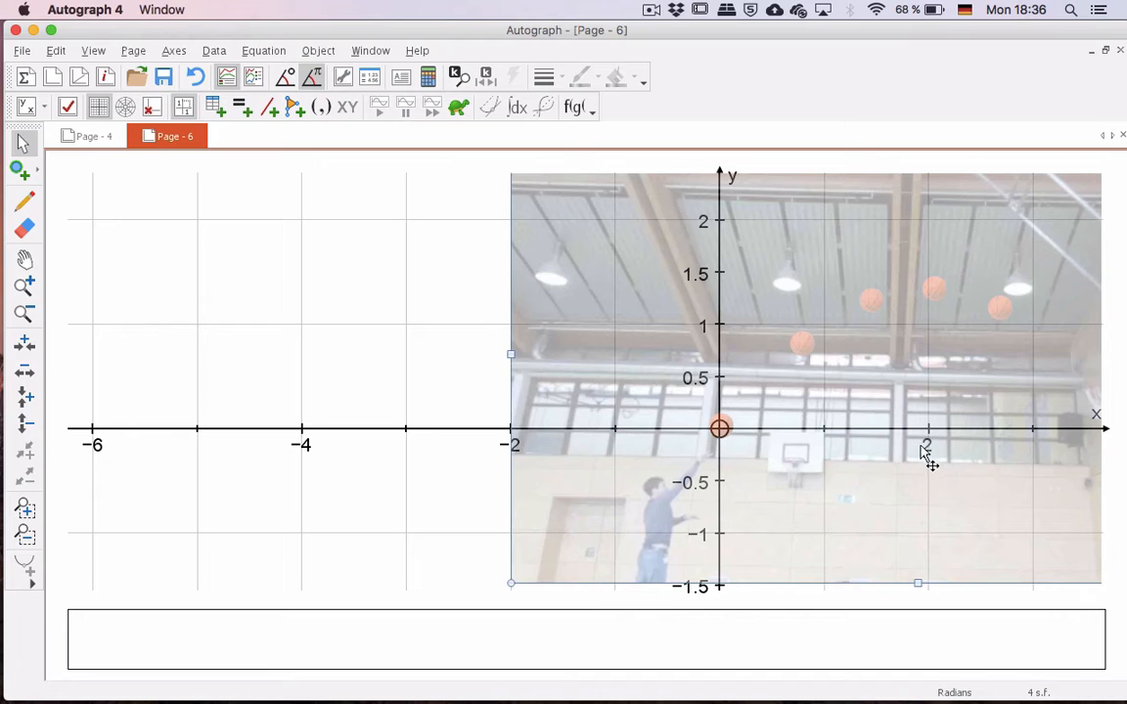
{"action": "mouse_move", "coordinate": [719, 499]}
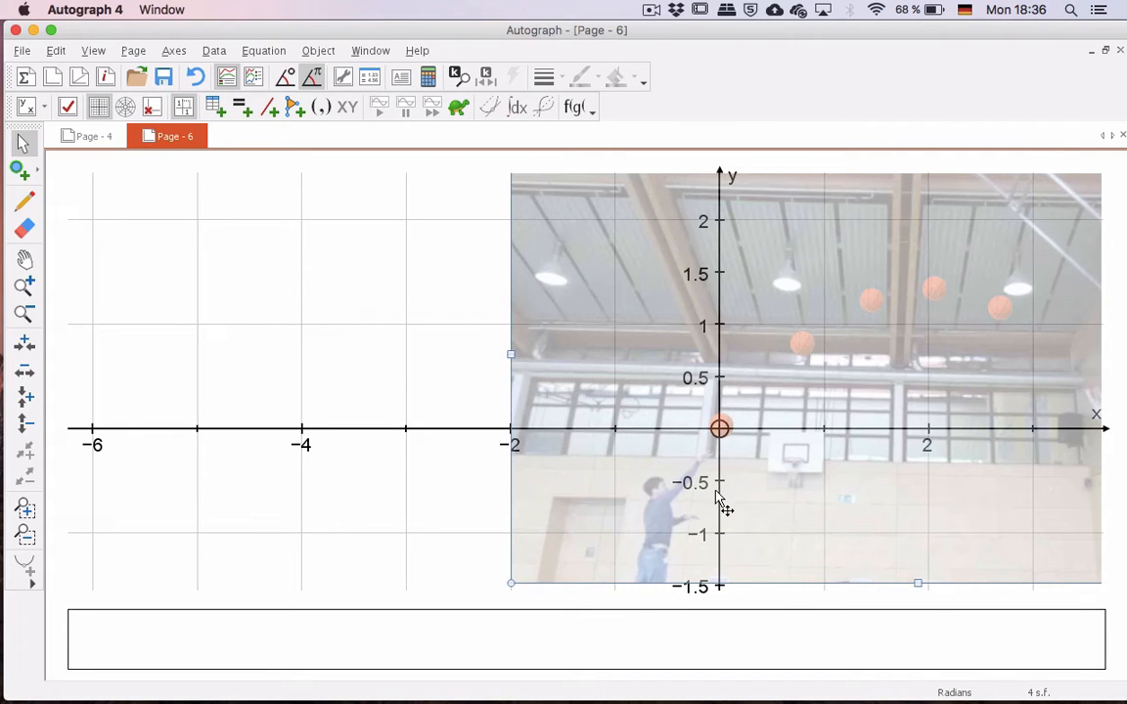
{"action": "mouse_move", "coordinate": [706, 582]}
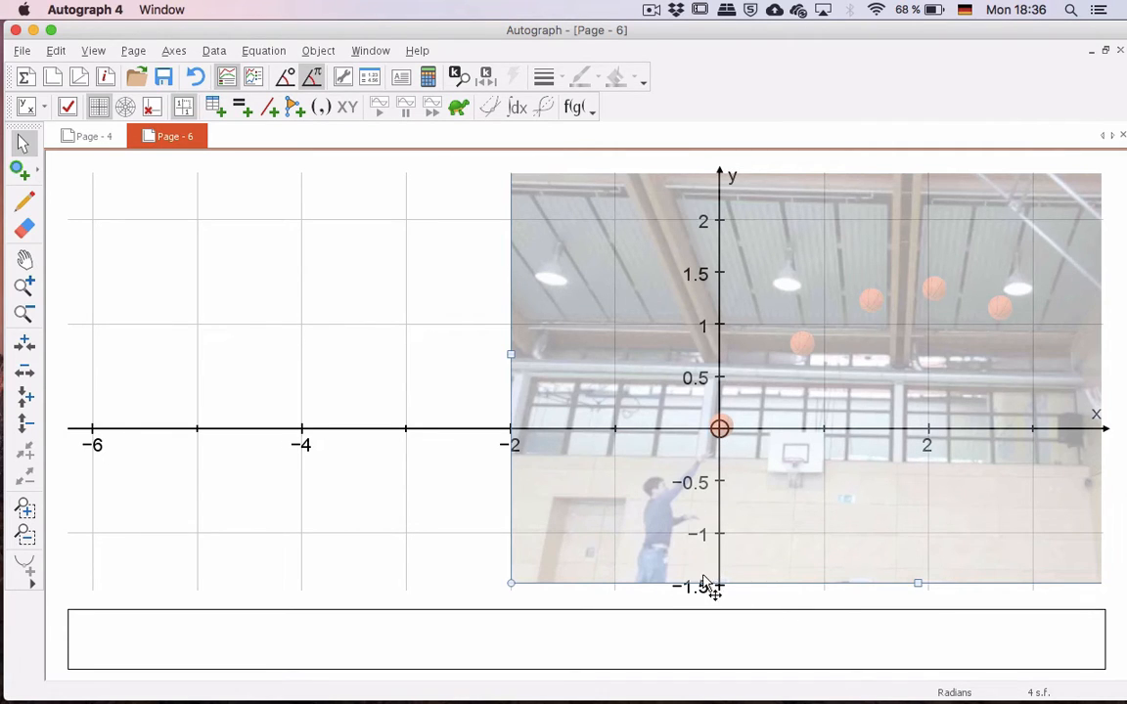
{"action": "mouse_move", "coordinate": [670, 489]}
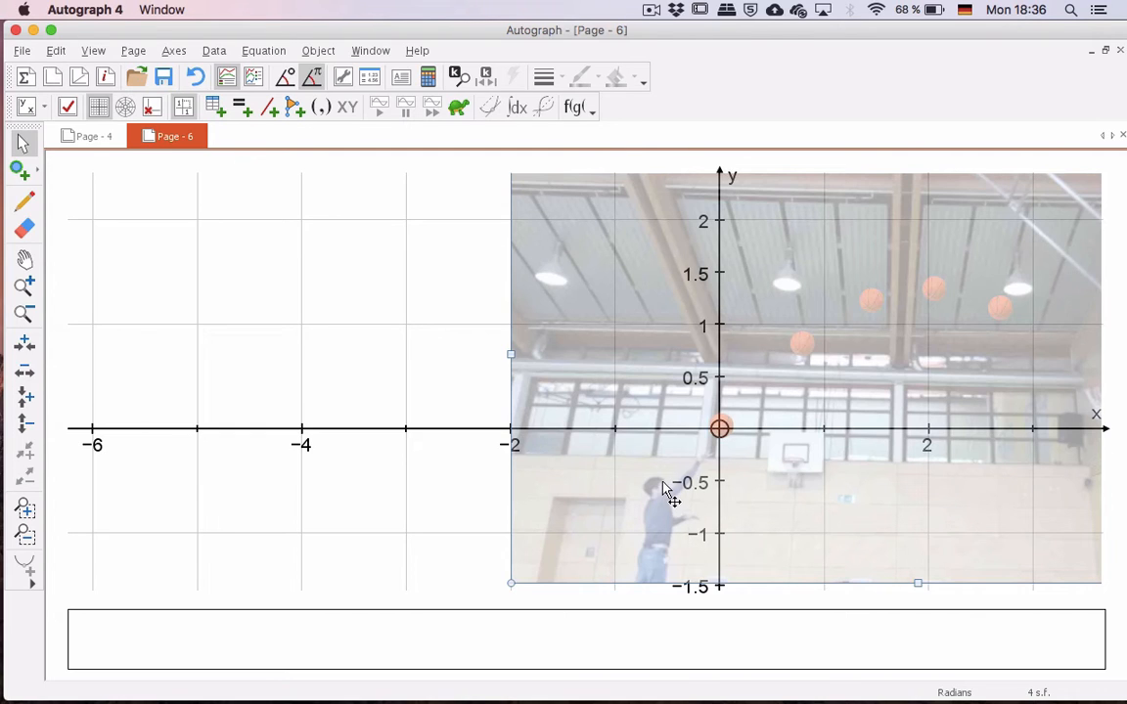
{"action": "mouse_move", "coordinate": [675, 592]}
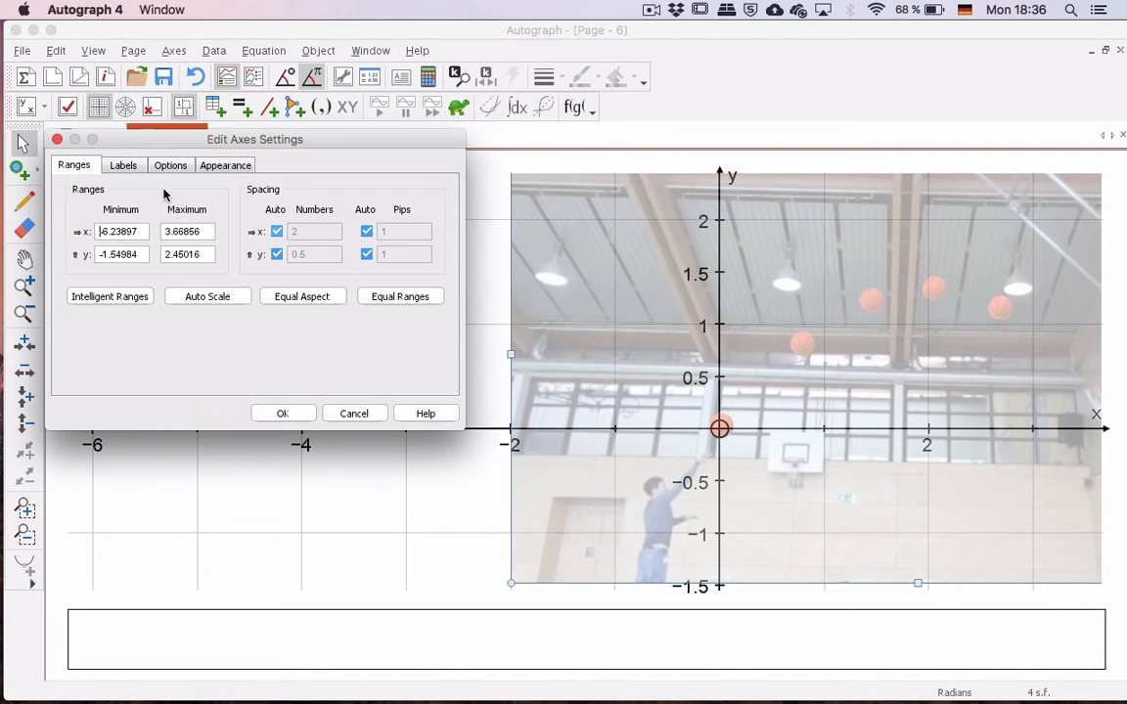
Enter axis labels 'Horizontal distance' and 'Vertical distance', then edit x spacing under Ranges
{"action": "left_click", "coordinate": [123, 164]}
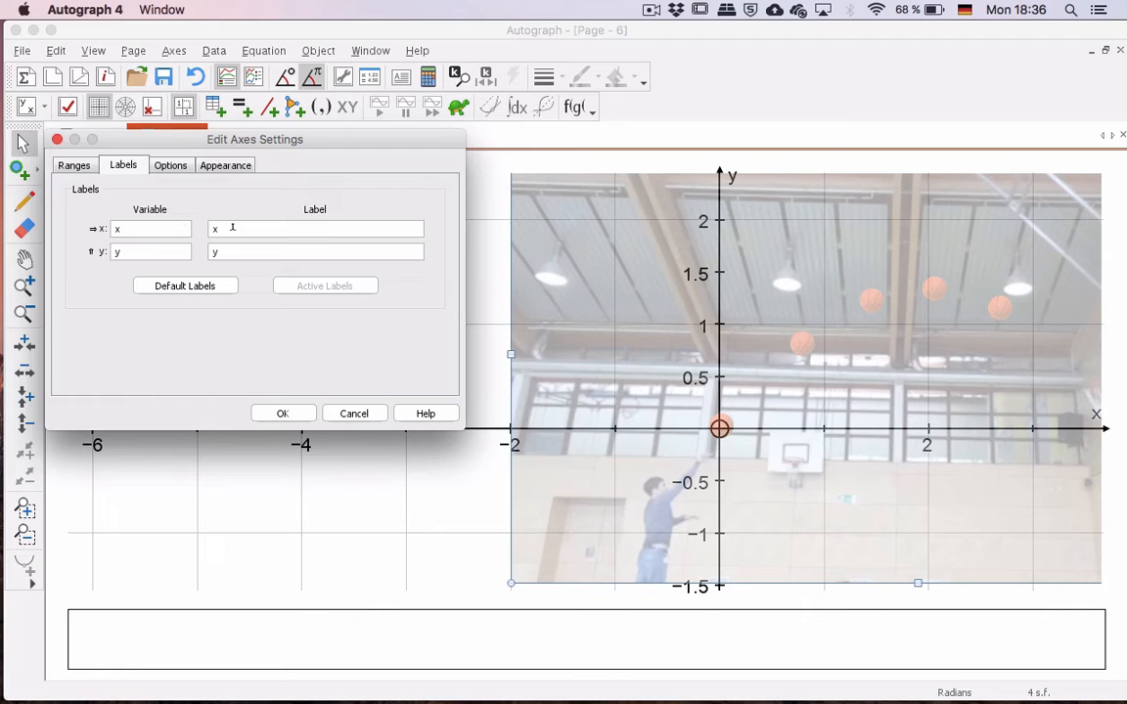
{"action": "type", "text": "HO"}
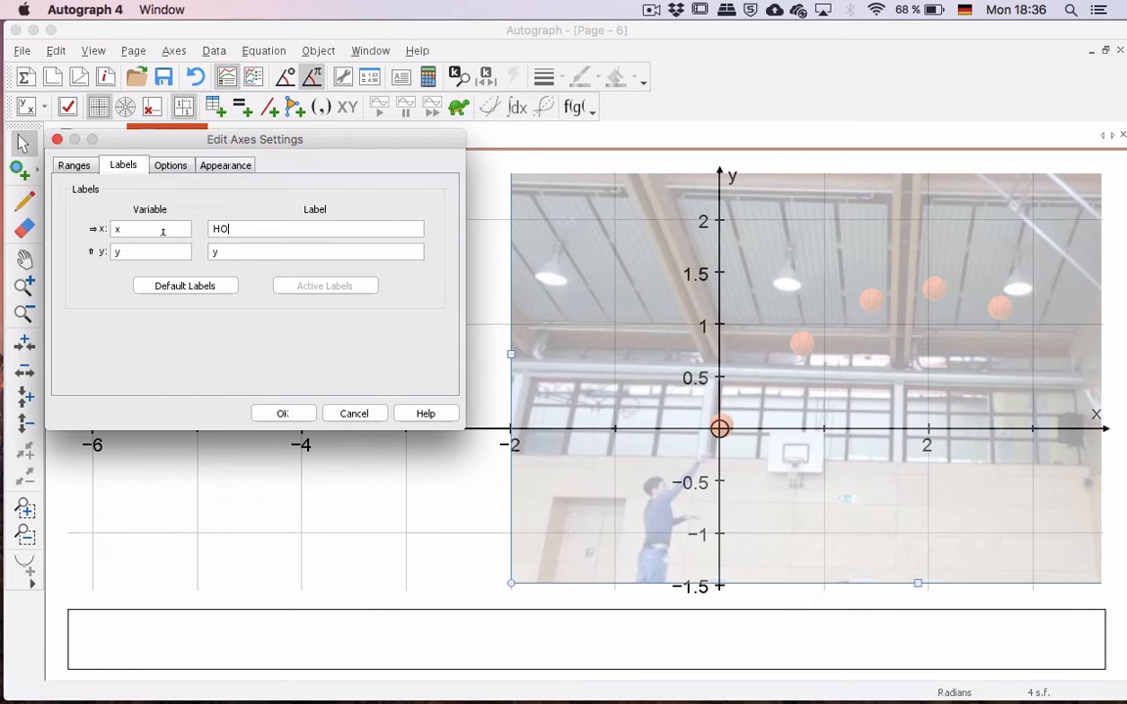
{"action": "type", "text": "Horizontal"}
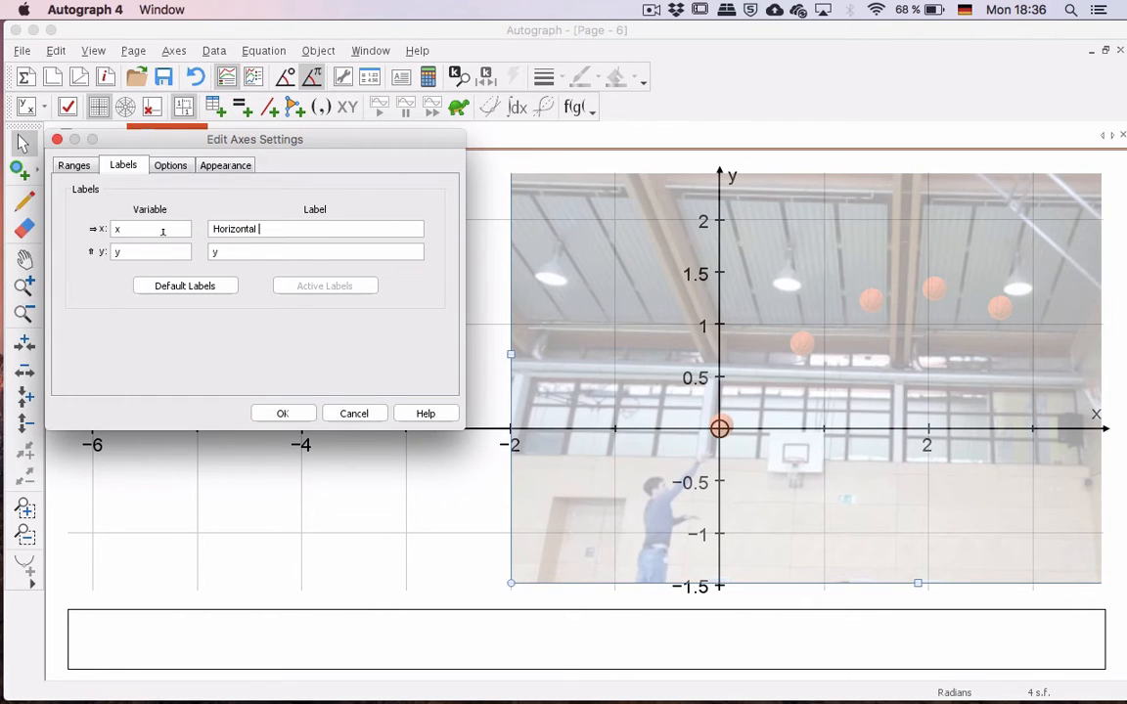
{"action": "type", "text": "distance"}
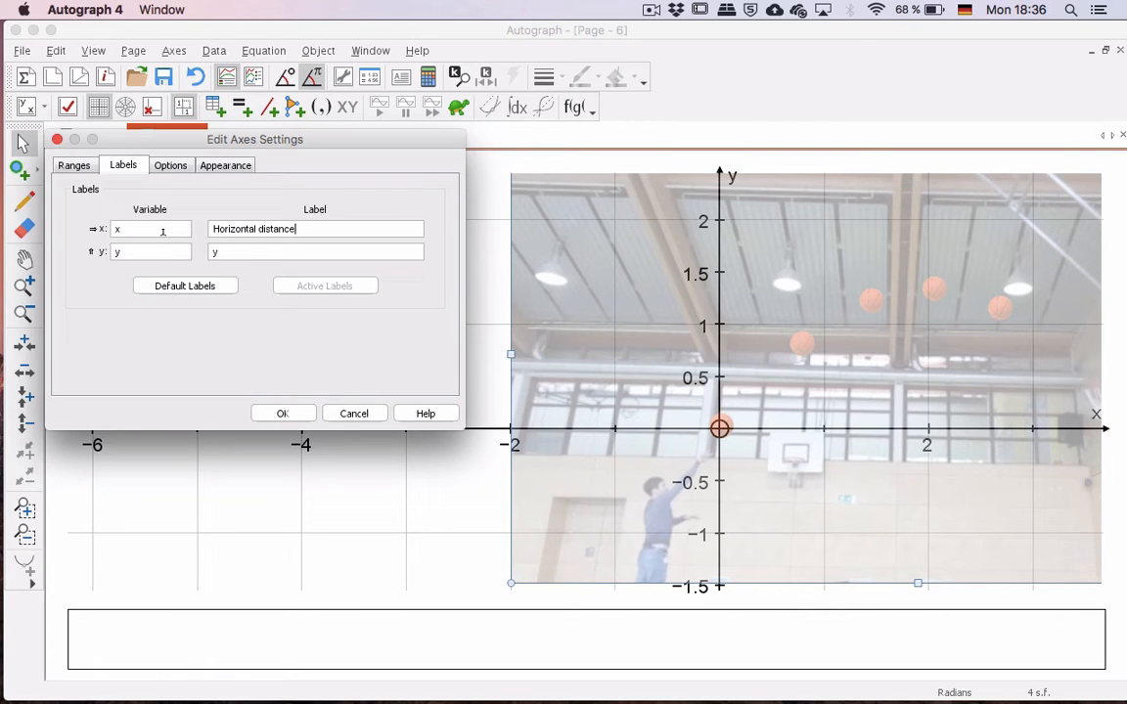
{"action": "type", "text": "Vertical distance"}
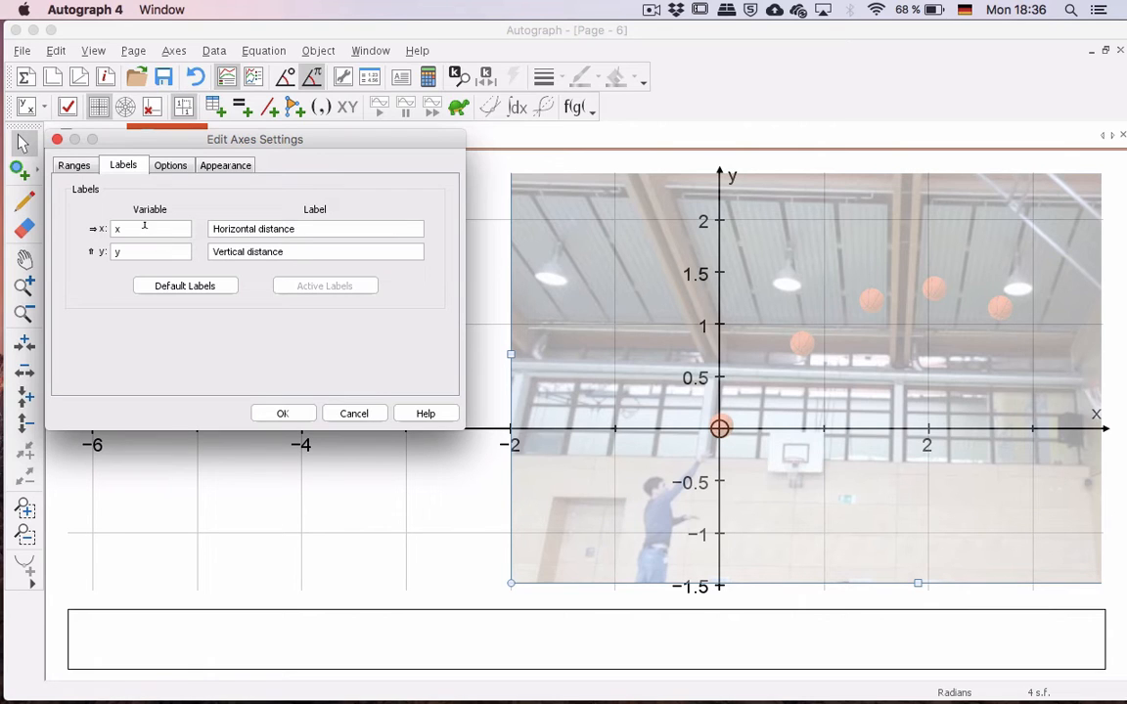
{"action": "left_click", "coordinate": [283, 413]}
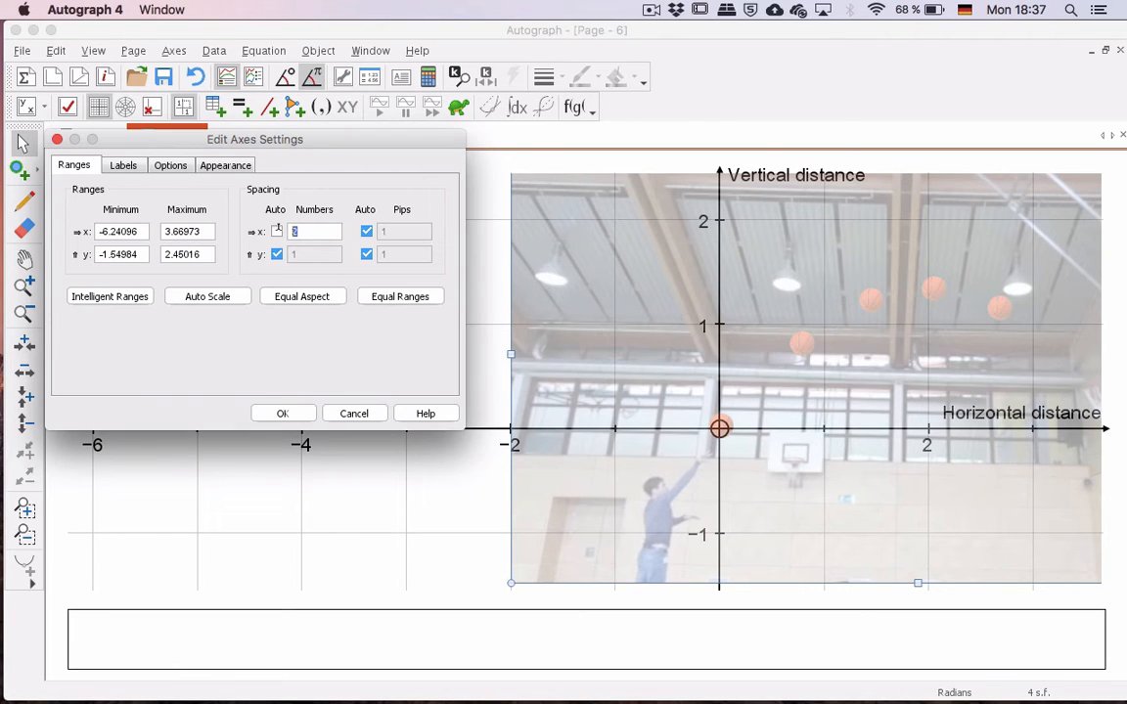
{"action": "left_click", "coordinate": [283, 413]}
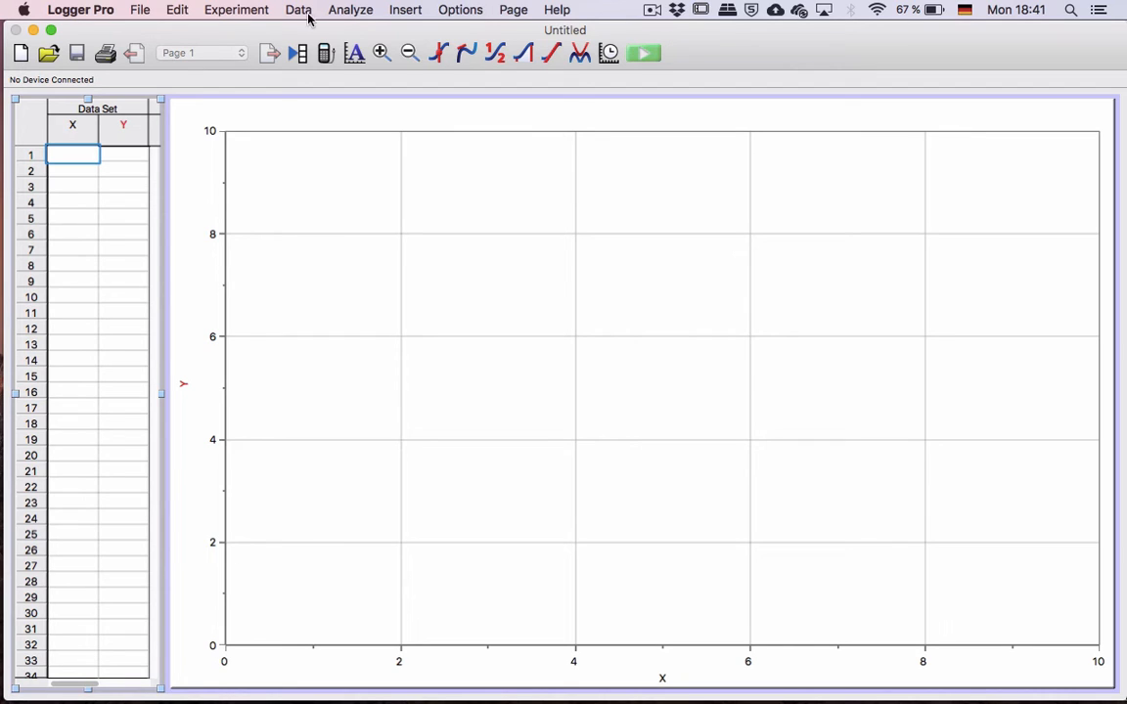
Choose Insert > Movie to bring up the movie file chooser
{"action": "left_click", "coordinate": [405, 9]}
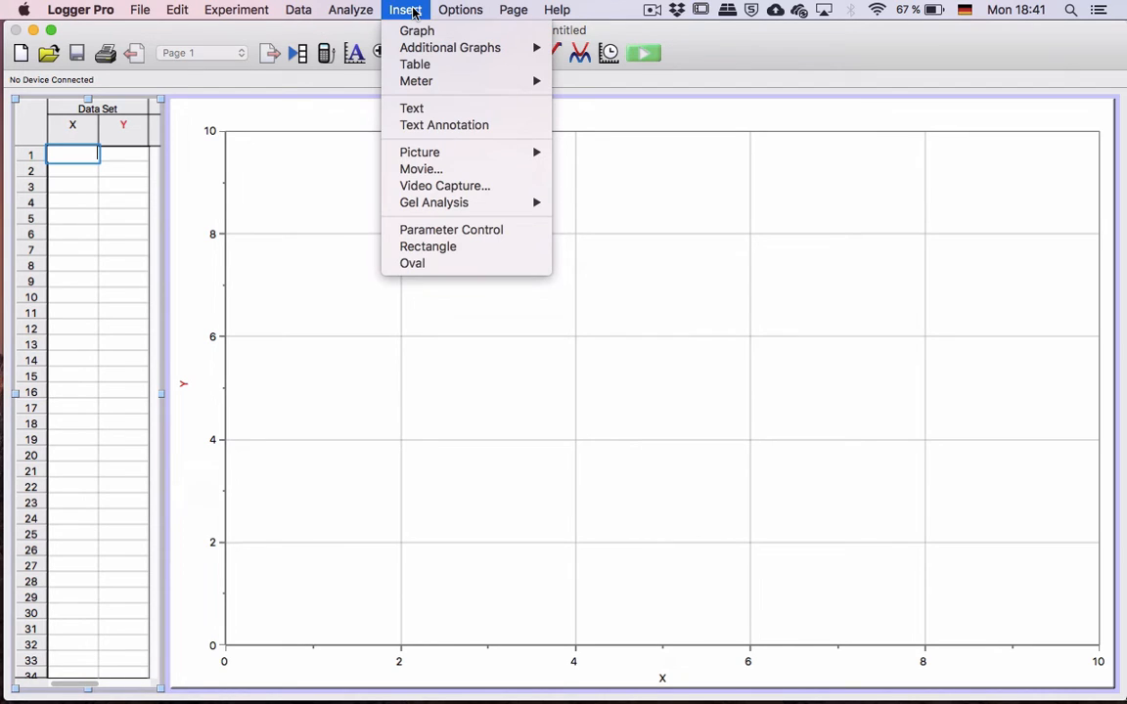
{"action": "mouse_move", "coordinate": [420, 168]}
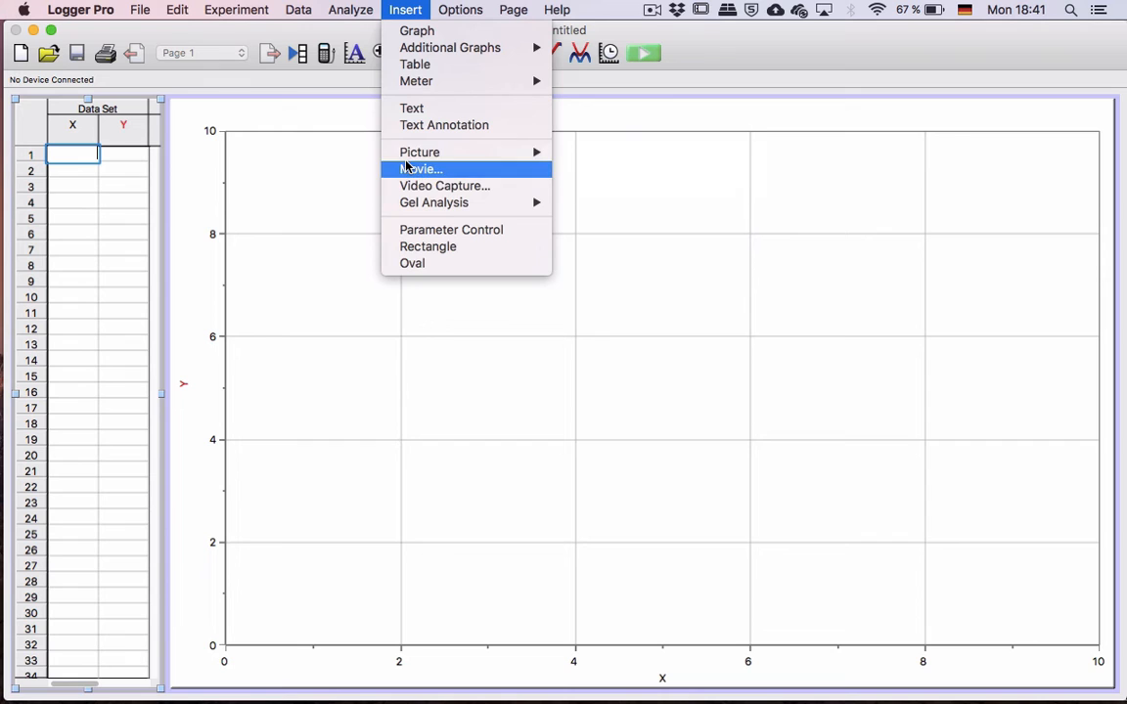
{"action": "left_click", "coordinate": [421, 169]}
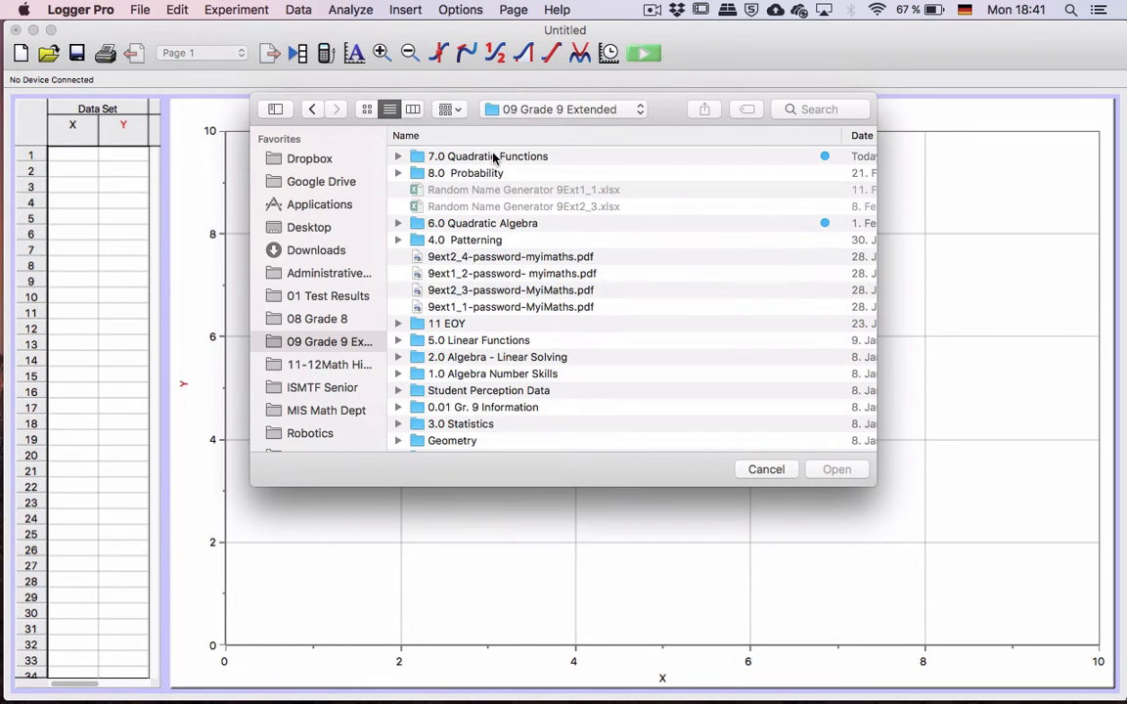
Insert Ball throw.MOV from 7.0 Quadratic Functions > MYP Tasks > 2019 and use the entire window
{"action": "double_click", "coordinate": [487, 156]}
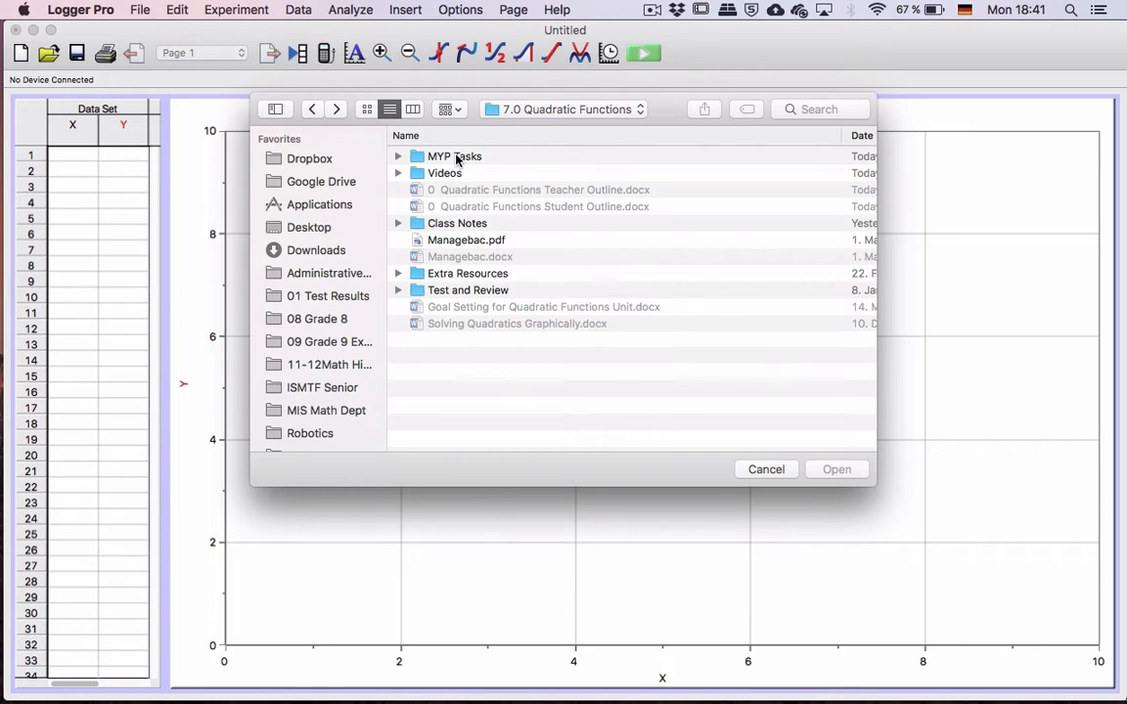
{"action": "double_click", "coordinate": [455, 157]}
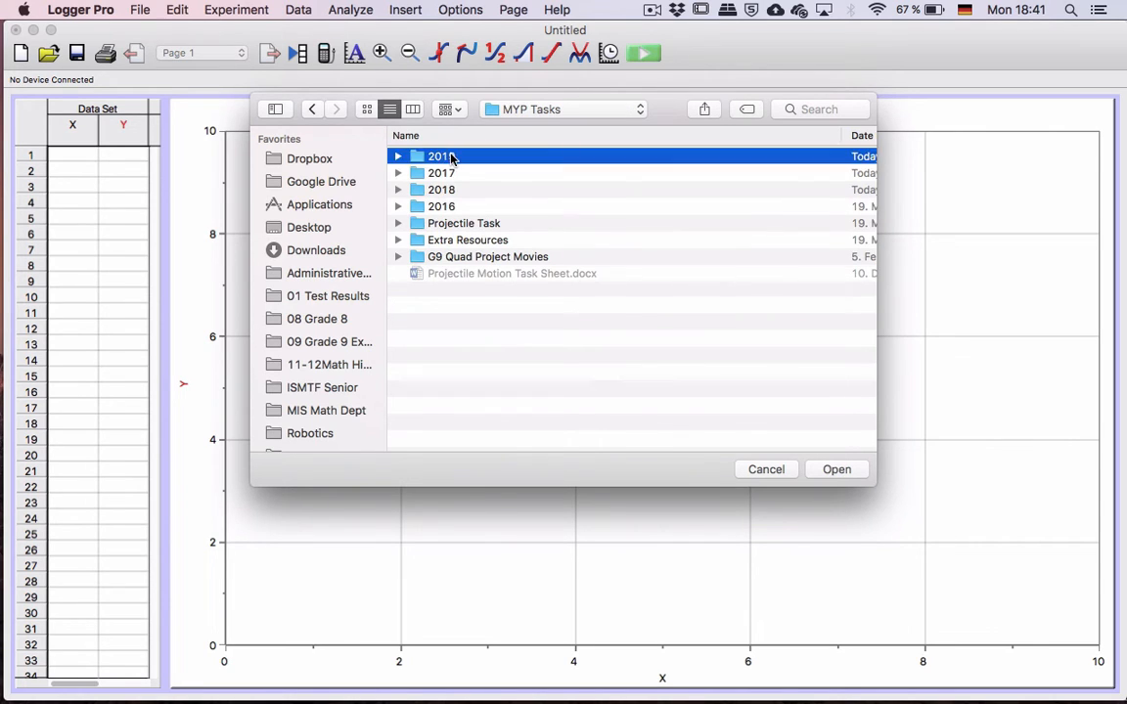
{"action": "double_click", "coordinate": [441, 157]}
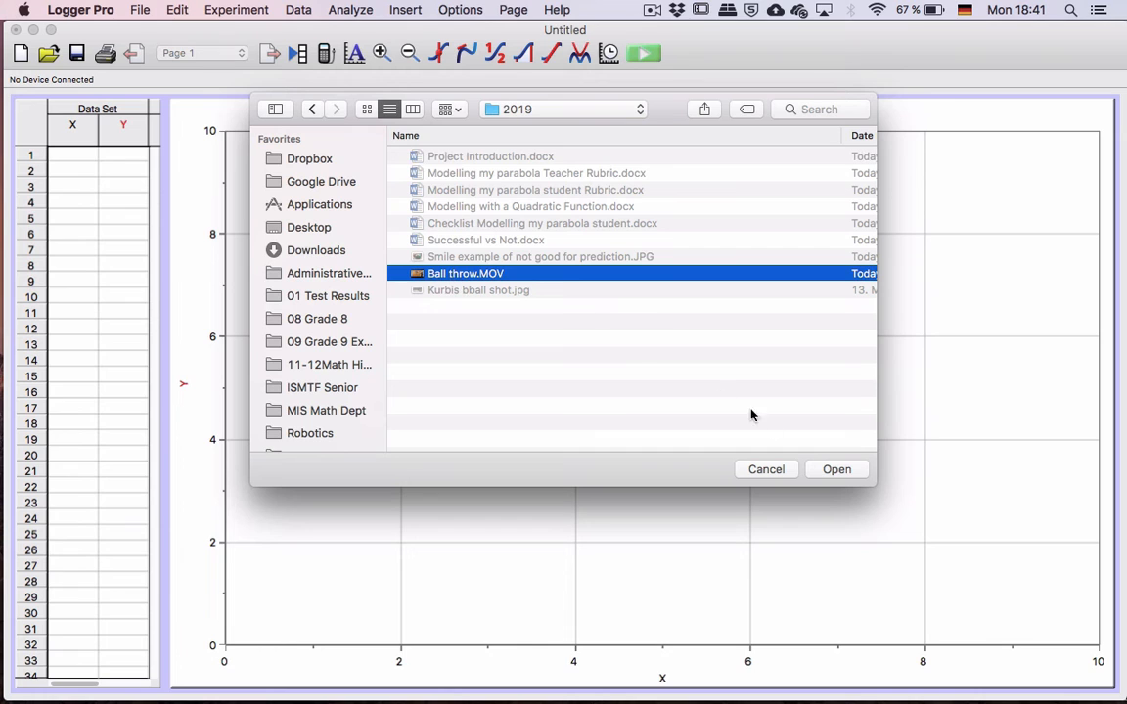
{"action": "left_click", "coordinate": [836, 469]}
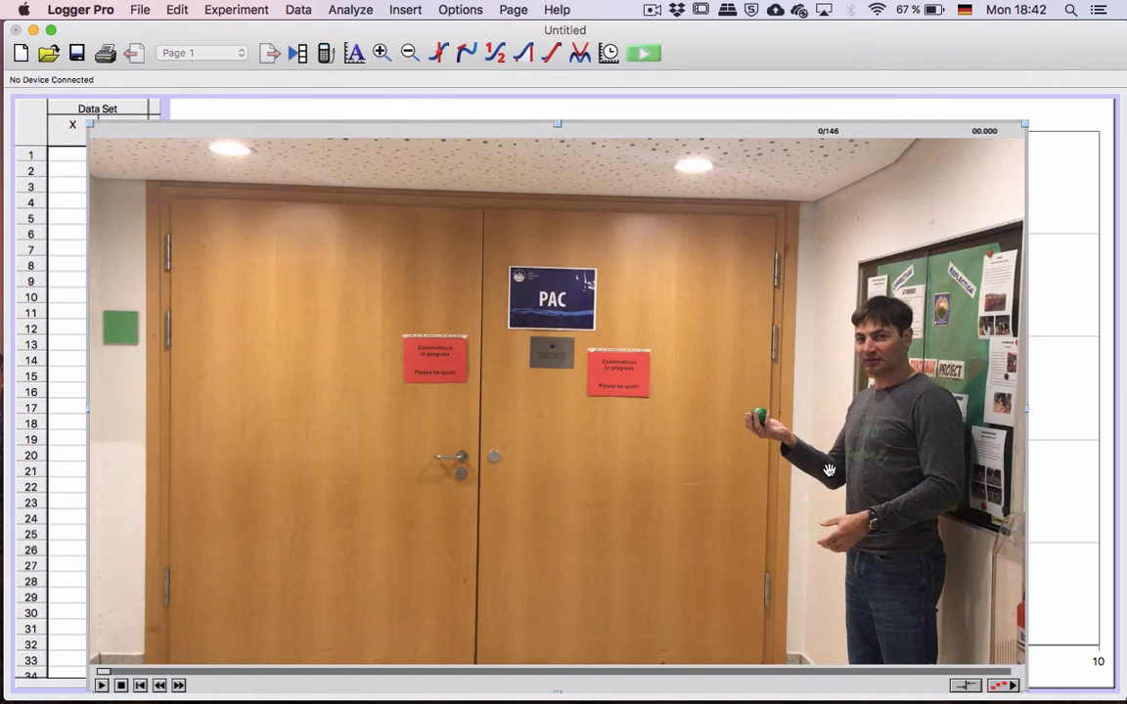
{"action": "mouse_move", "coordinate": [514, 173]}
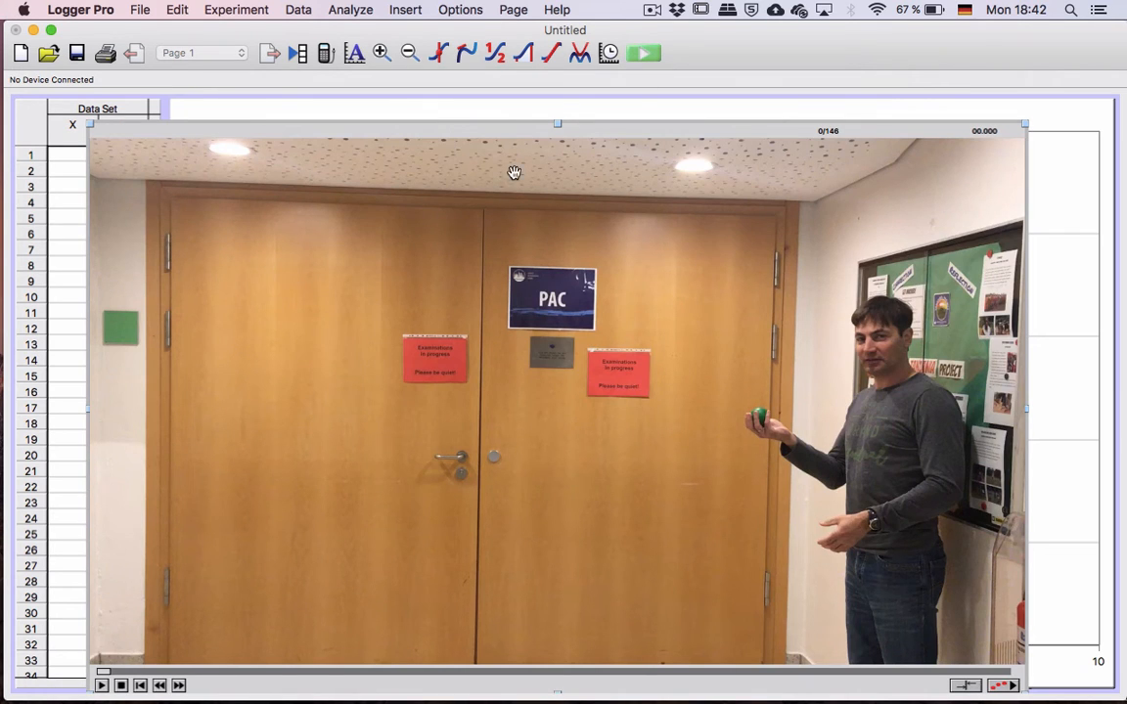
{"action": "left_click", "coordinate": [512, 9]}
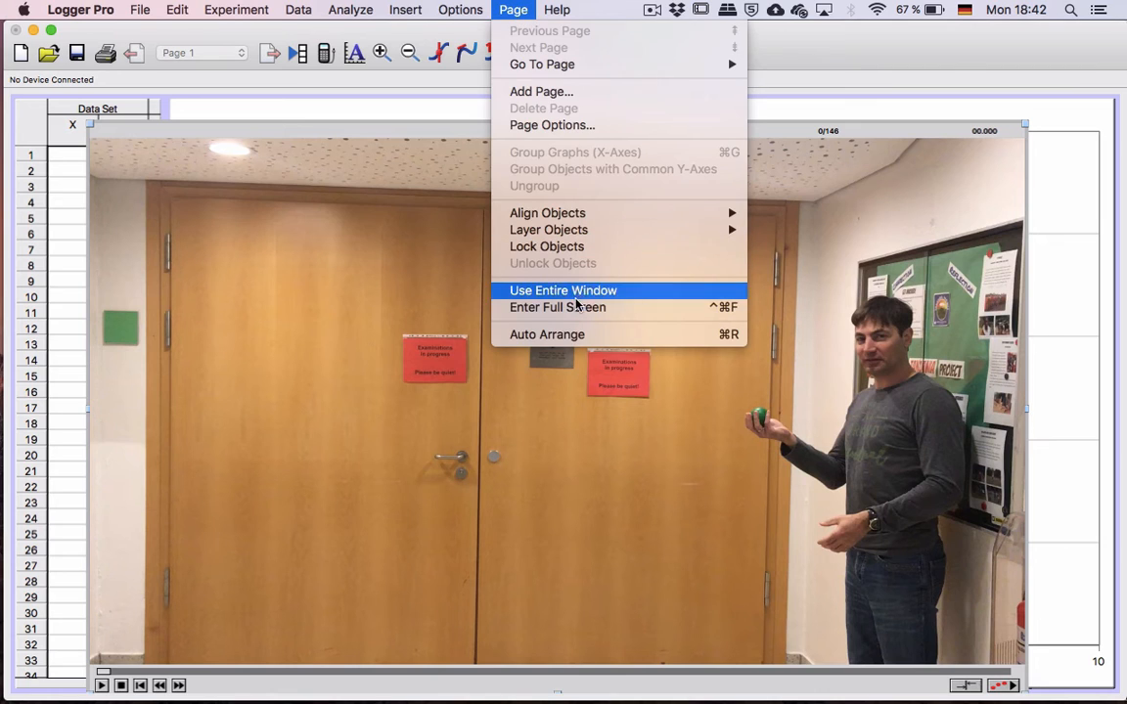
{"action": "left_click", "coordinate": [562, 290]}
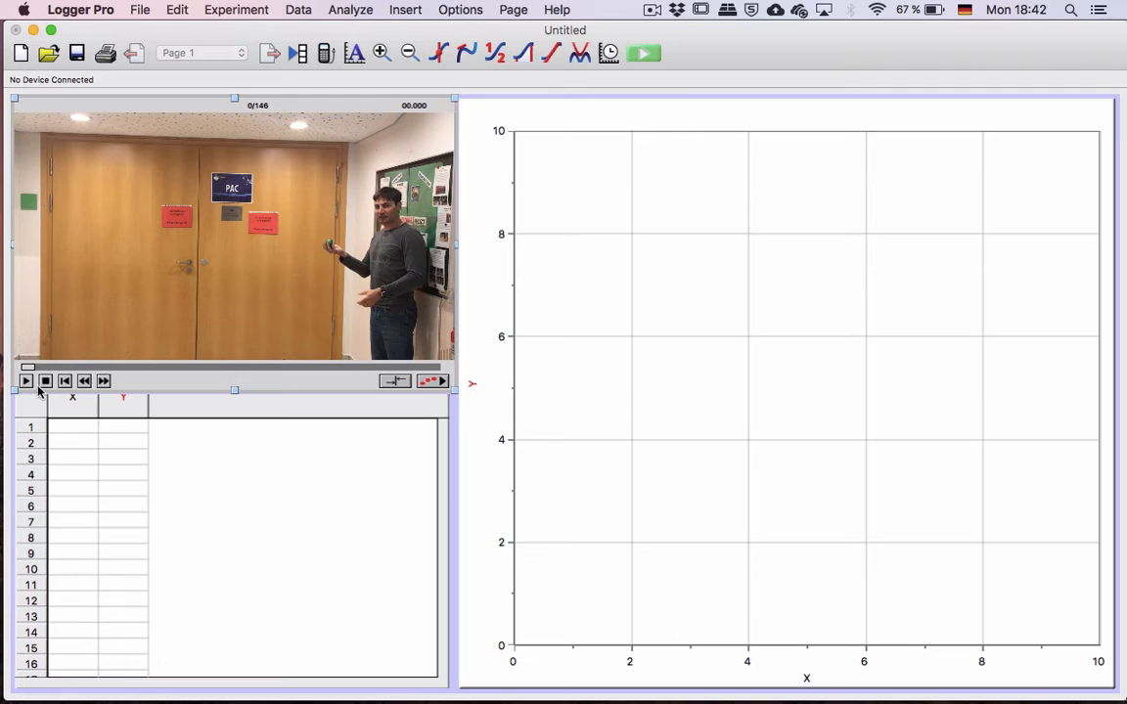
Play the ball-throw video through to its last frame, 146
{"action": "left_click", "coordinate": [25, 381]}
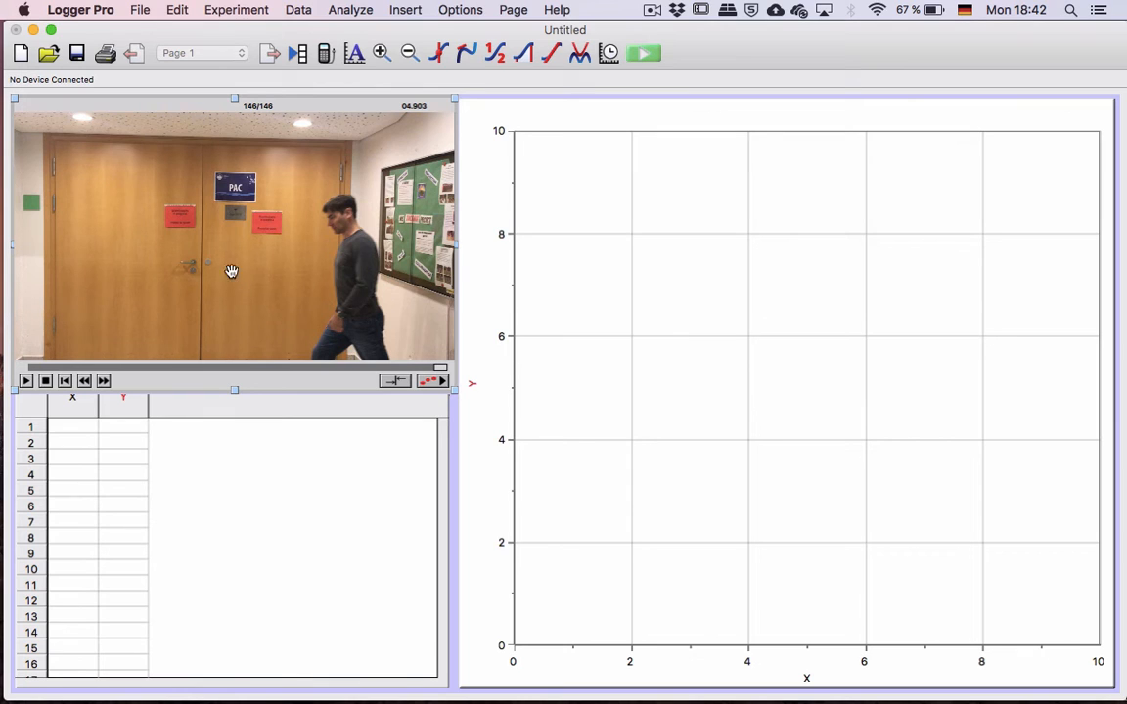
{"action": "mouse_move", "coordinate": [3, 437]}
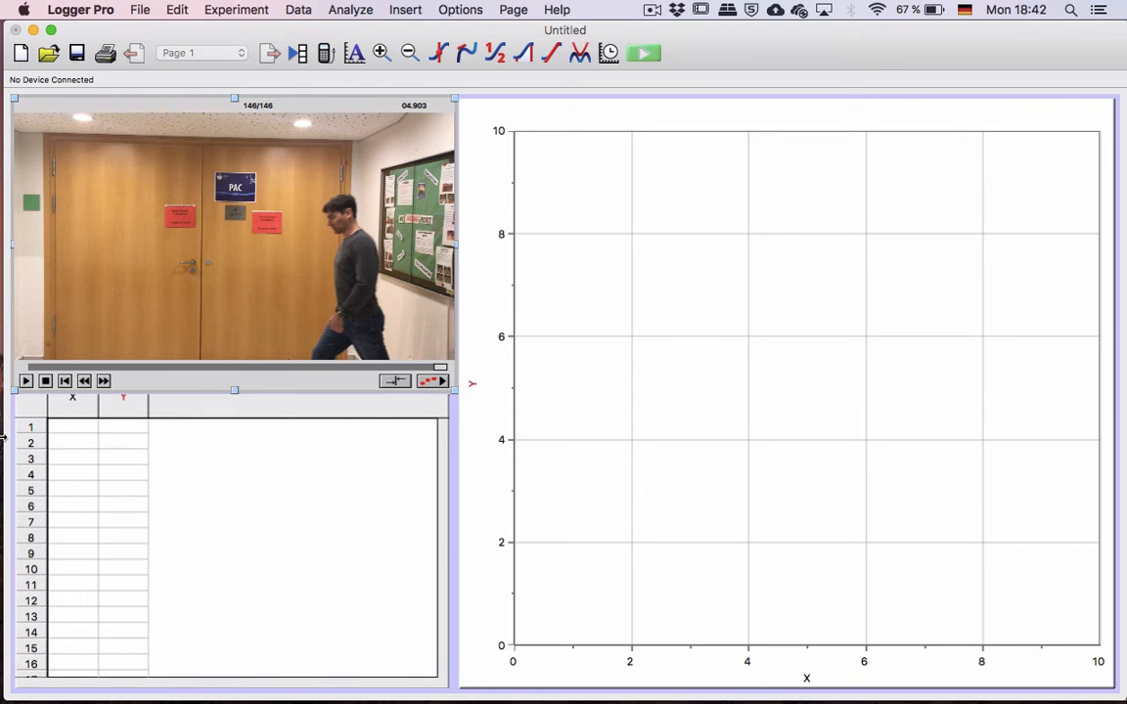
{"action": "mouse_move", "coordinate": [65, 377]}
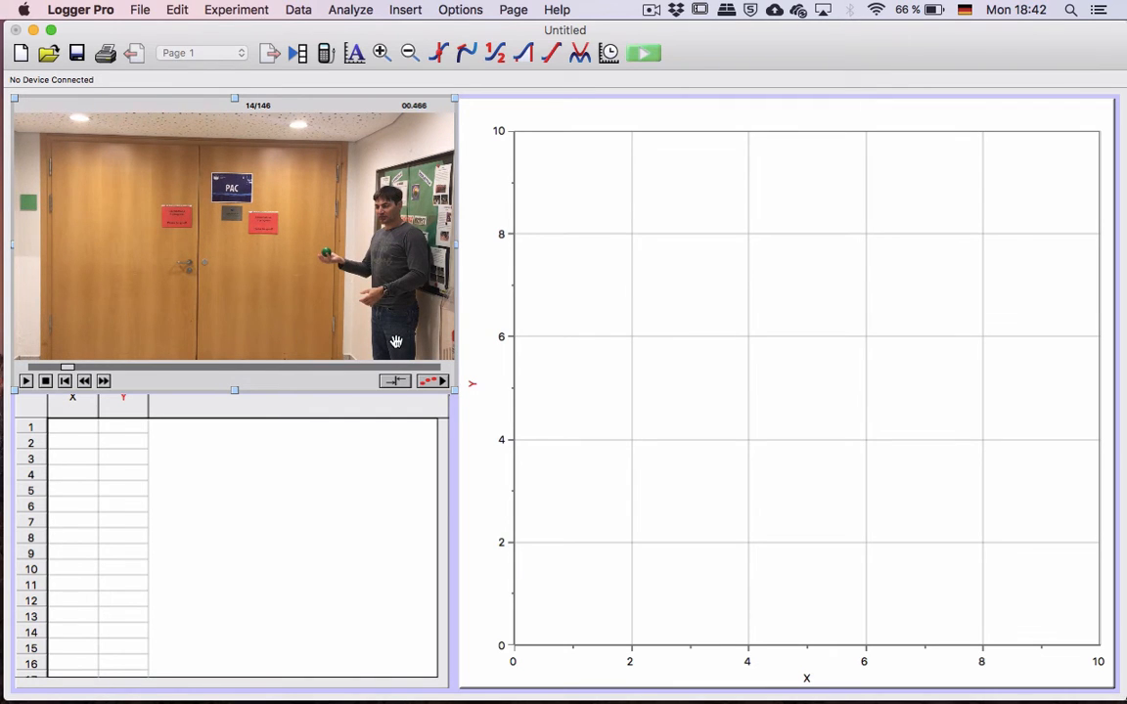
{"action": "mouse_move", "coordinate": [394, 359]}
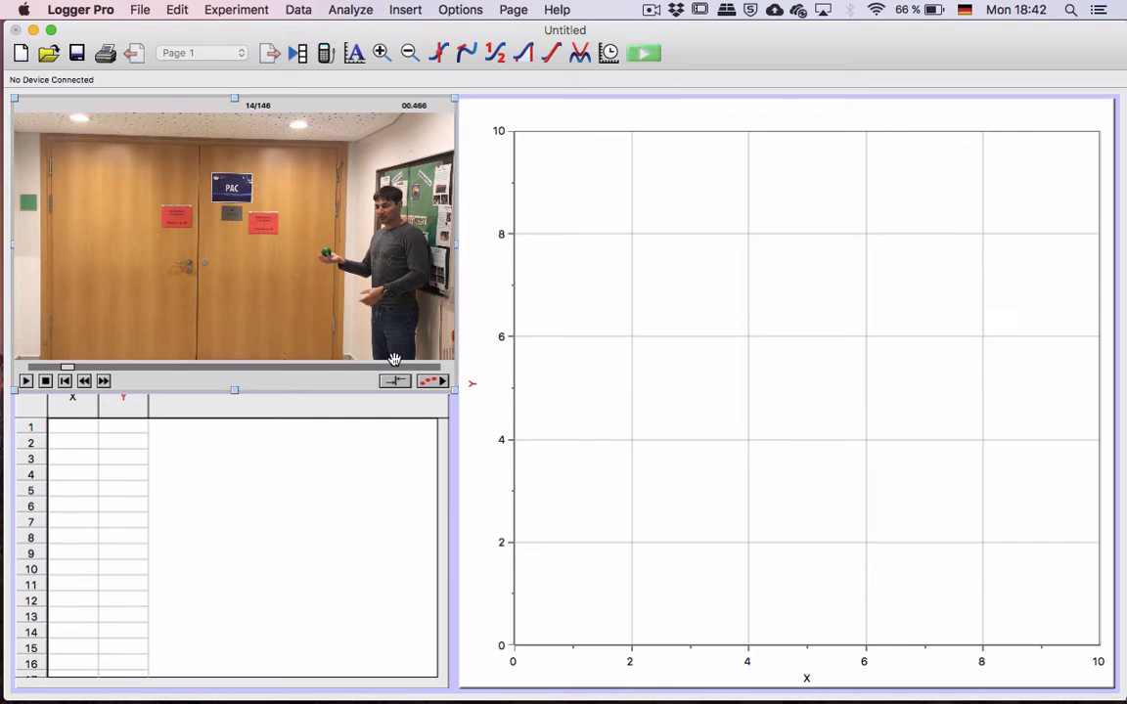
{"action": "mouse_move", "coordinate": [303, 339]}
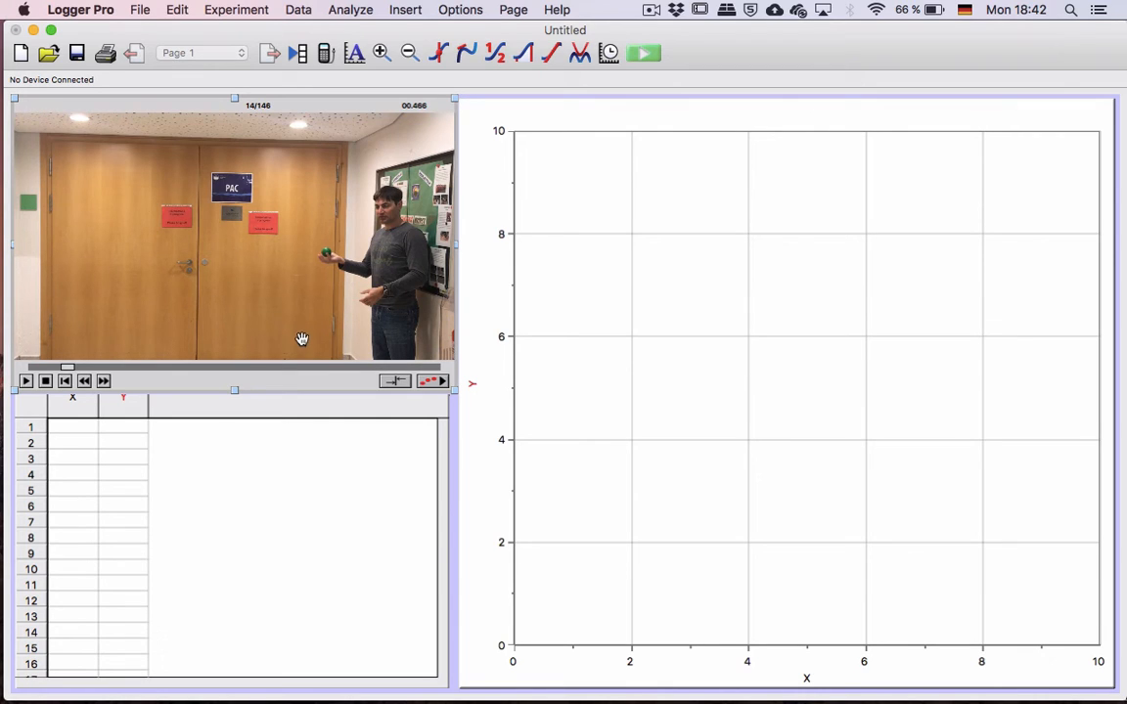
{"action": "mouse_move", "coordinate": [301, 322]}
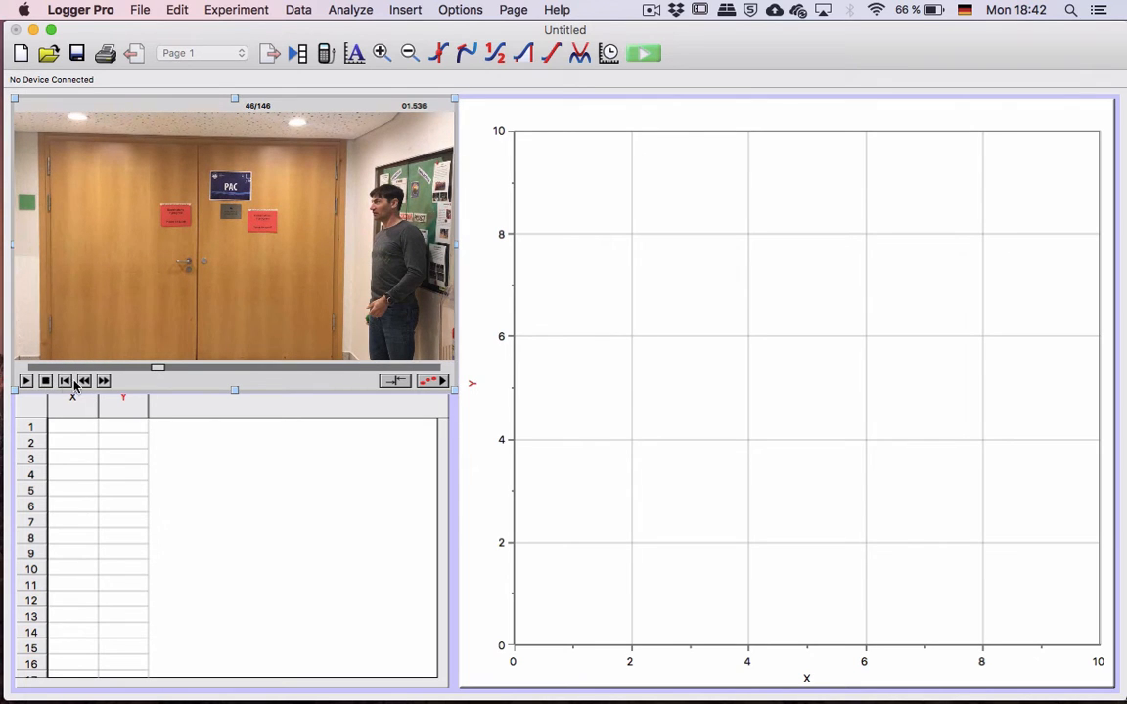
Advance the movie to frame 56 (1.868 s) and switch on video analysis
{"action": "left_click", "coordinate": [103, 380]}
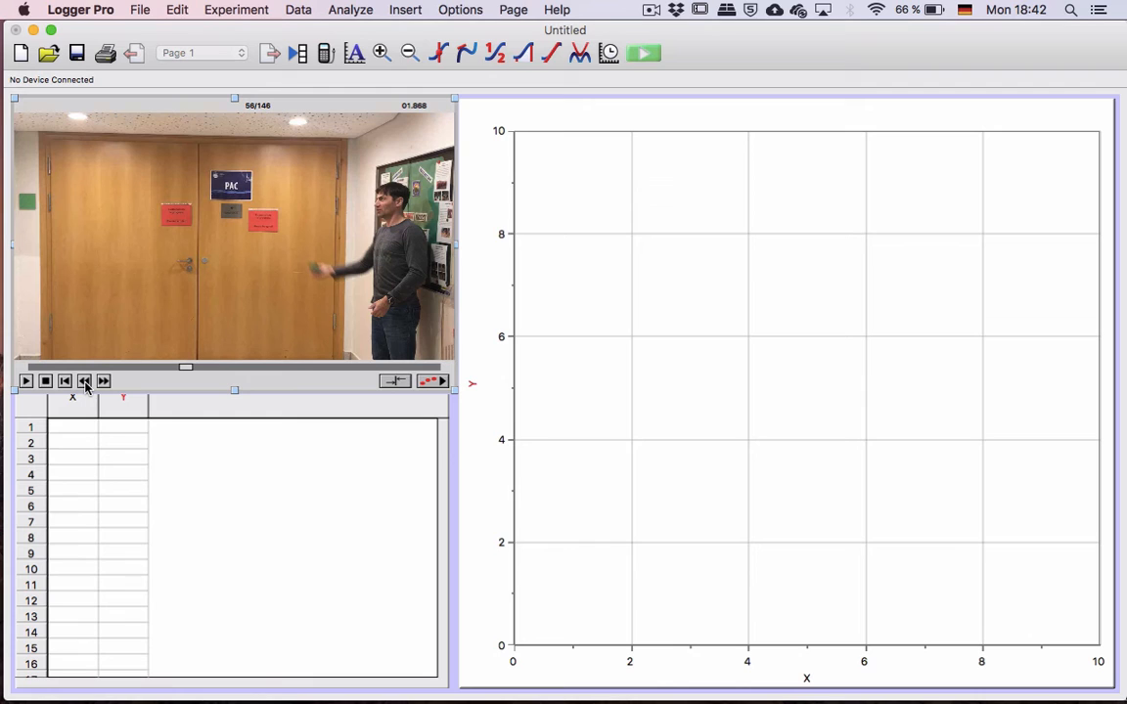
{"action": "mouse_move", "coordinate": [441, 382]}
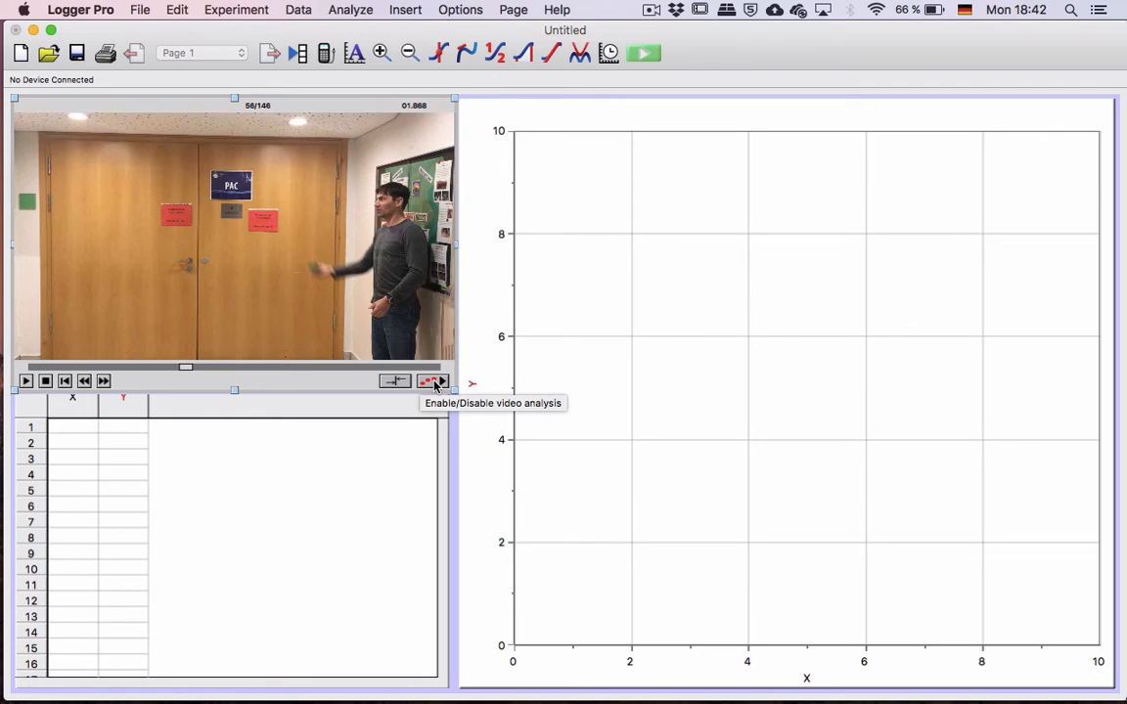
{"action": "left_click", "coordinate": [435, 381]}
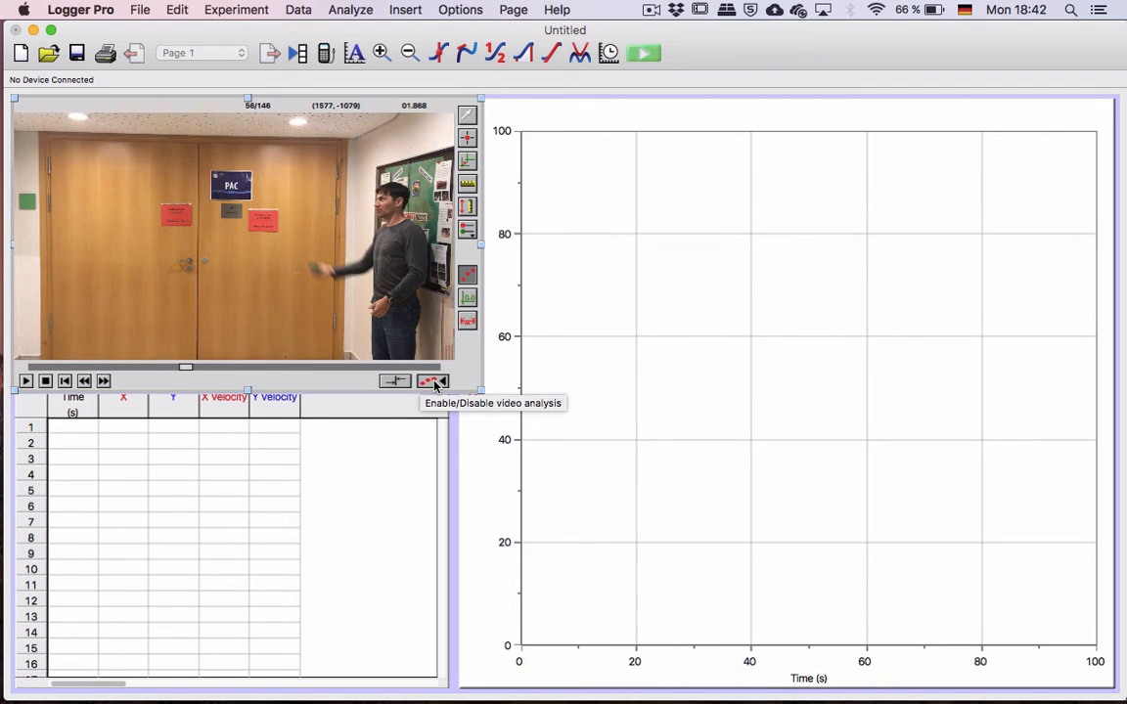
{"action": "mouse_move", "coordinate": [466, 185]}
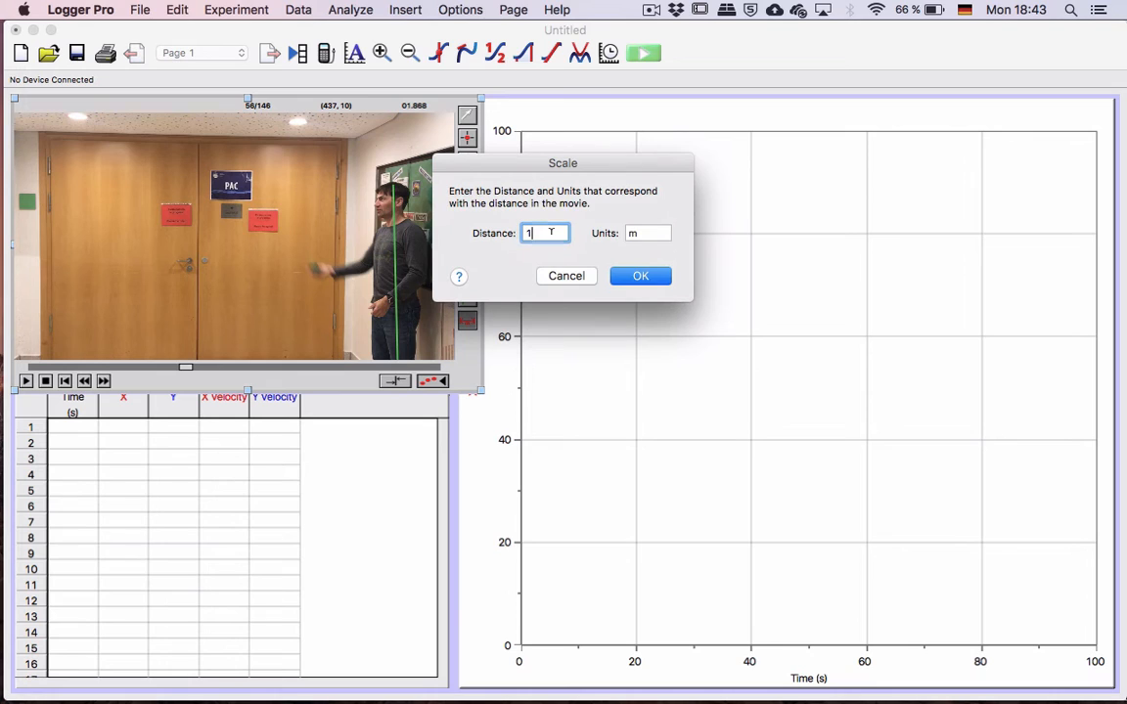
Set the reference line's scale to 120 cm and mark the ball's first position
{"action": "type", "text": "120"}
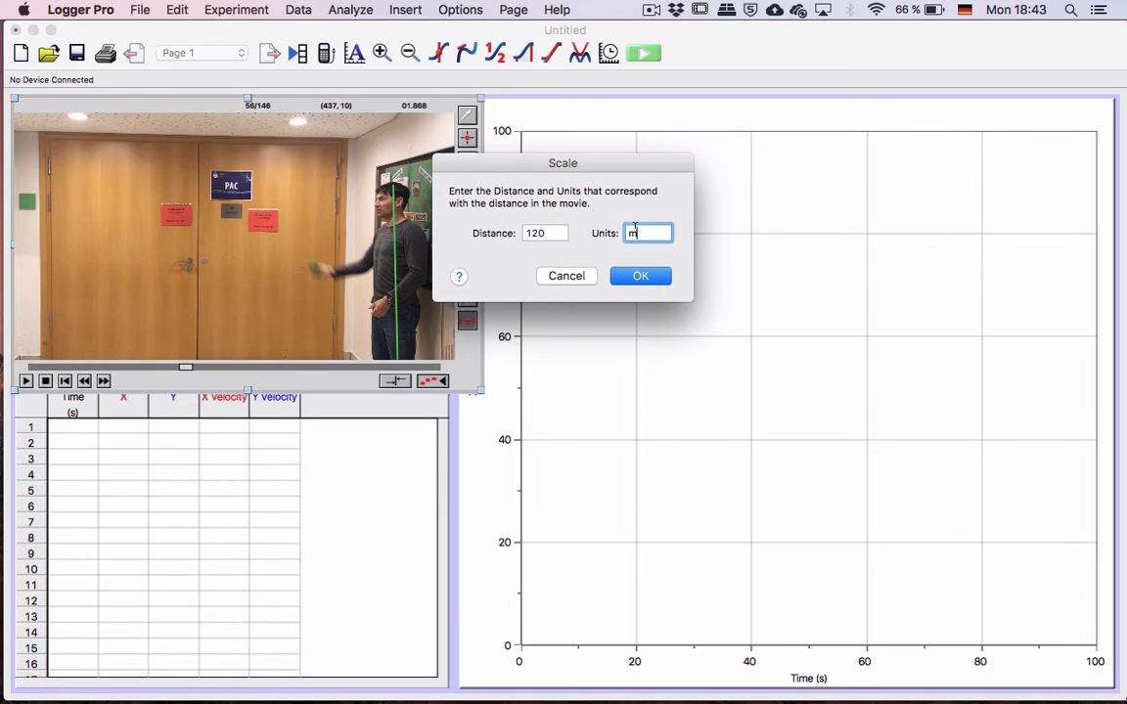
{"action": "type", "text": "c"}
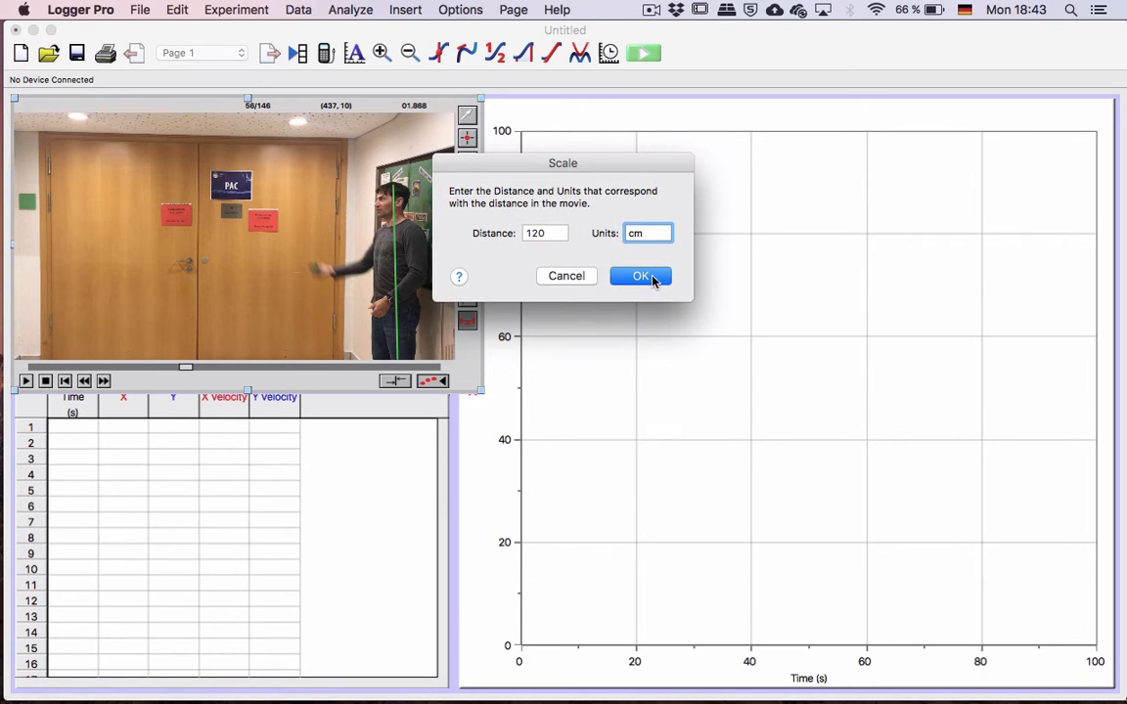
{"action": "left_click", "coordinate": [641, 276]}
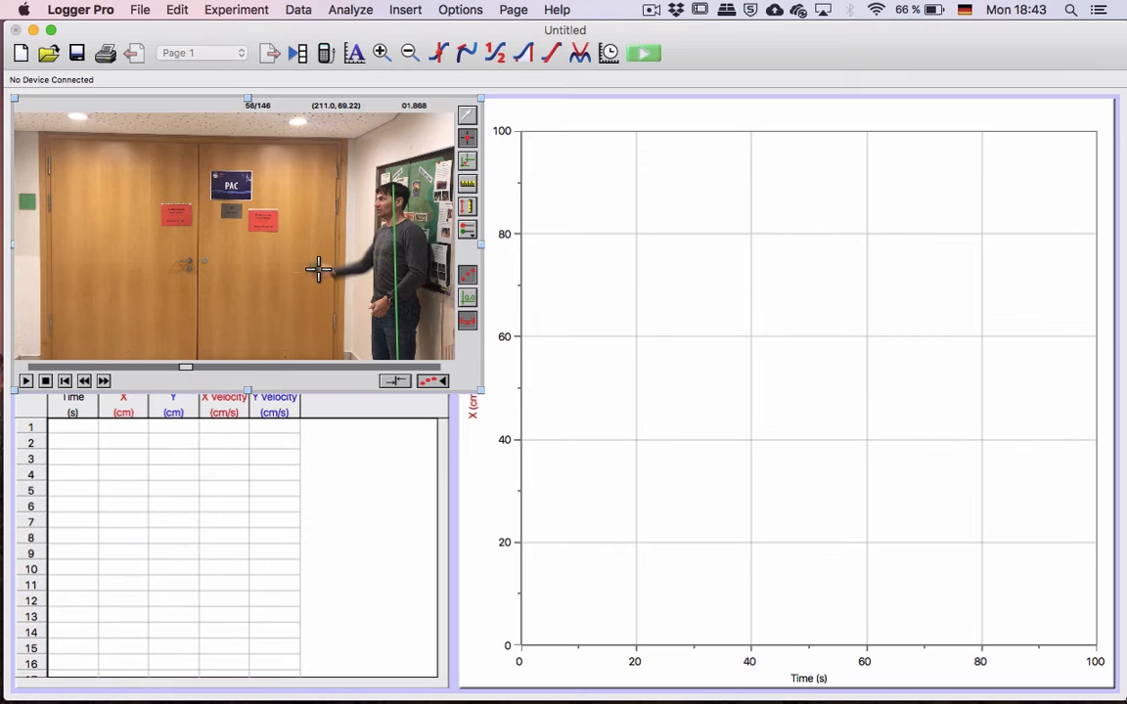
{"action": "left_click", "coordinate": [316, 267]}
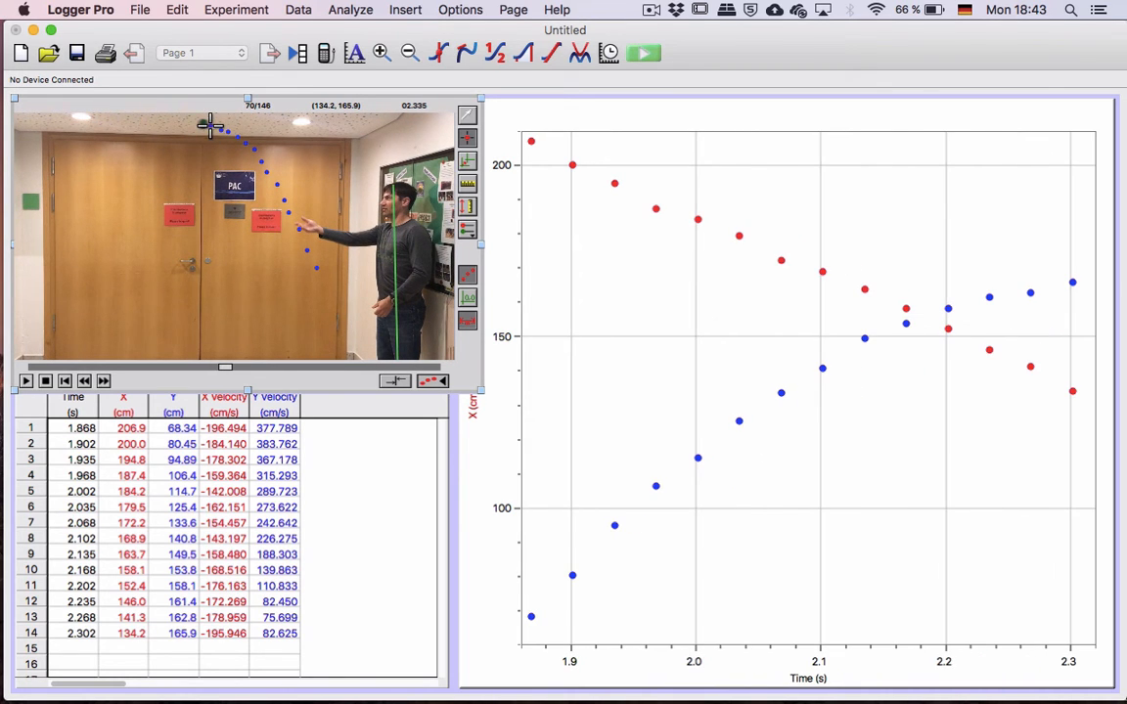
Mark the ball's position in the next frame to continue tracking the arc
{"action": "left_click", "coordinate": [102, 380]}
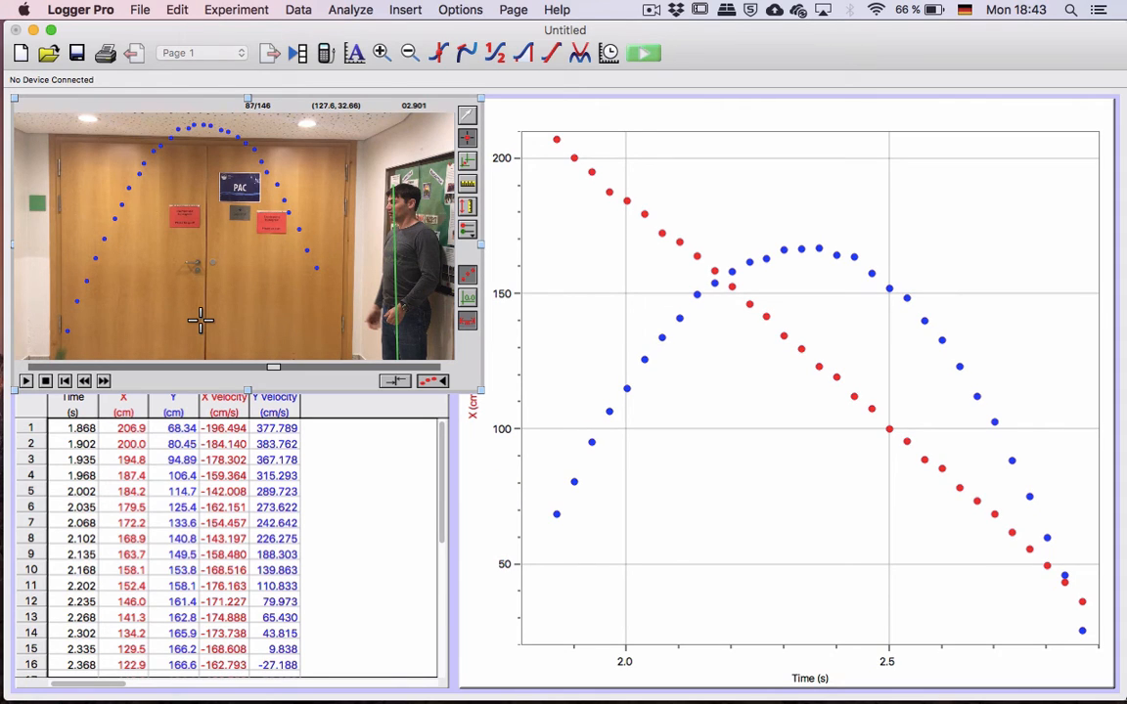
{"action": "mouse_move", "coordinate": [460, 239]}
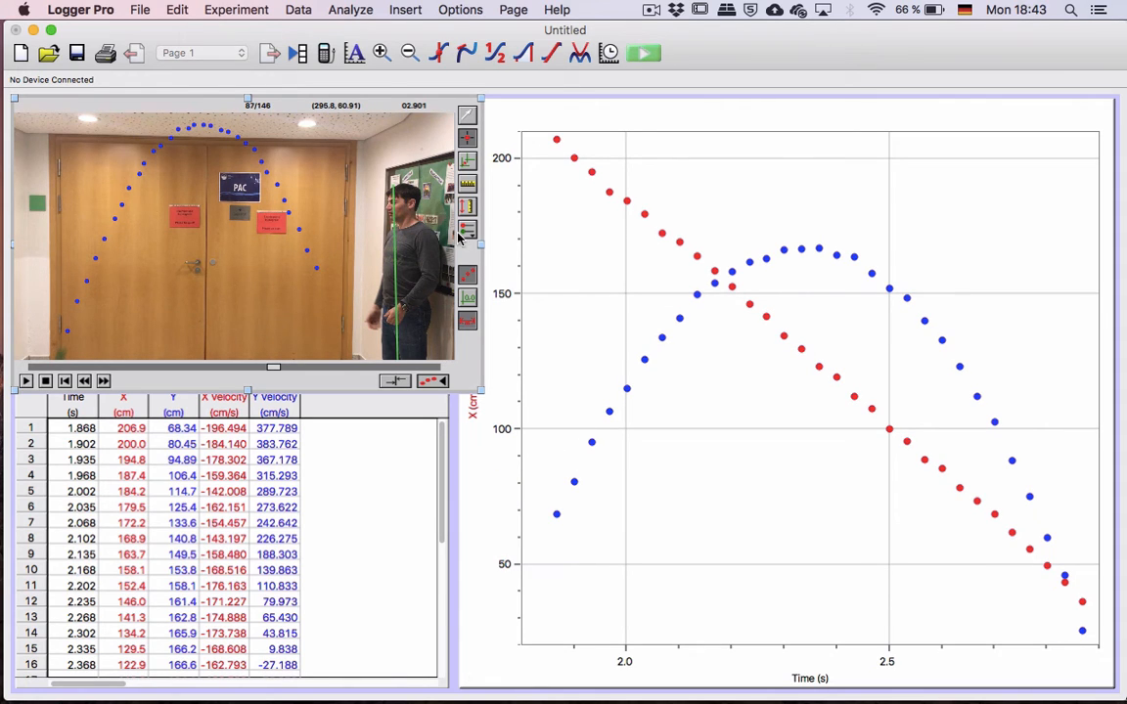
{"action": "mouse_move", "coordinate": [494, 469]}
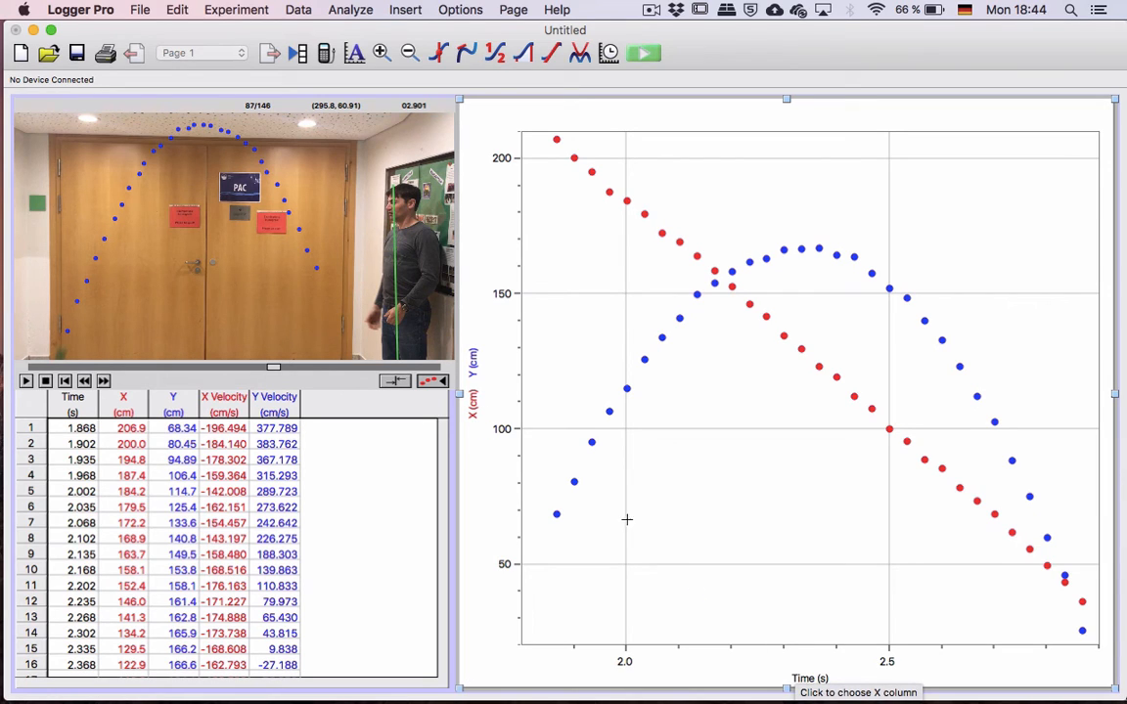
Uncheck X in the vertical-axis column options so only Y is plotted
{"action": "left_click", "coordinate": [473, 401]}
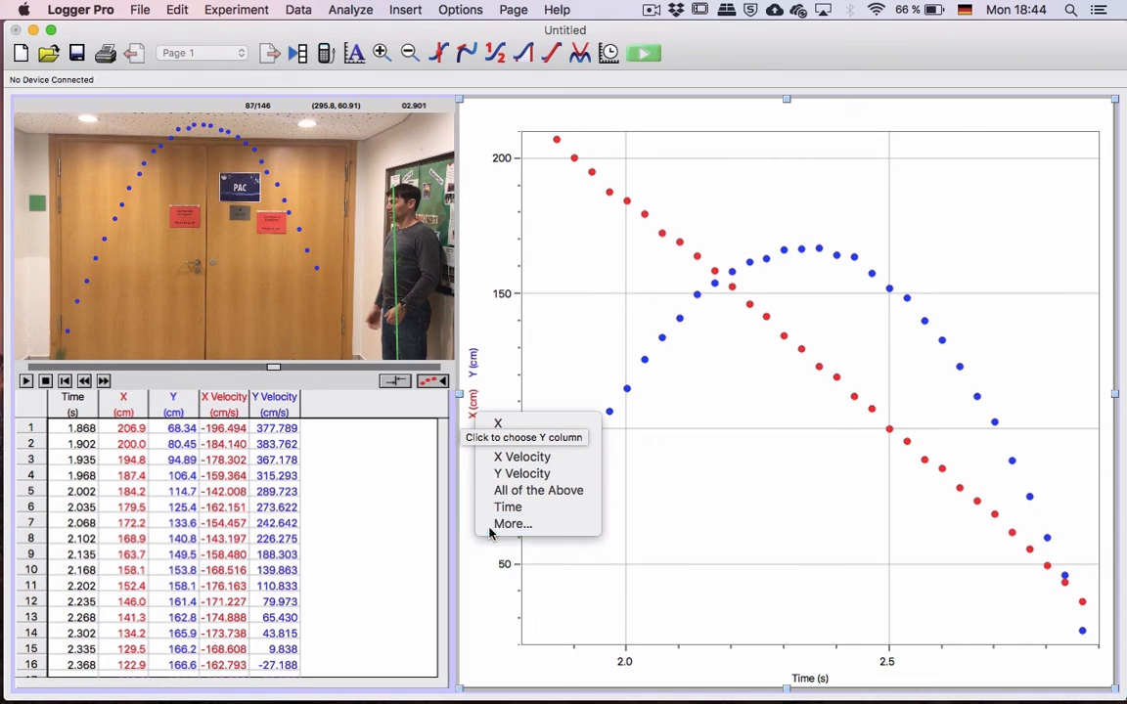
{"action": "left_click", "coordinate": [513, 524]}
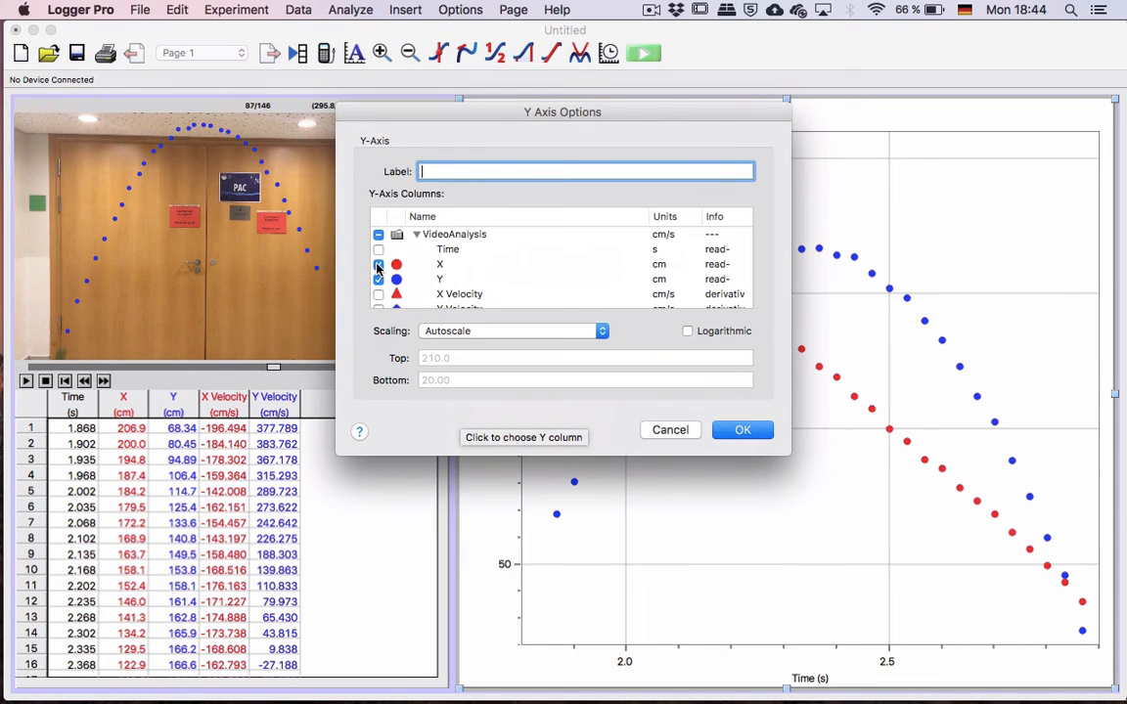
{"action": "left_click", "coordinate": [379, 265]}
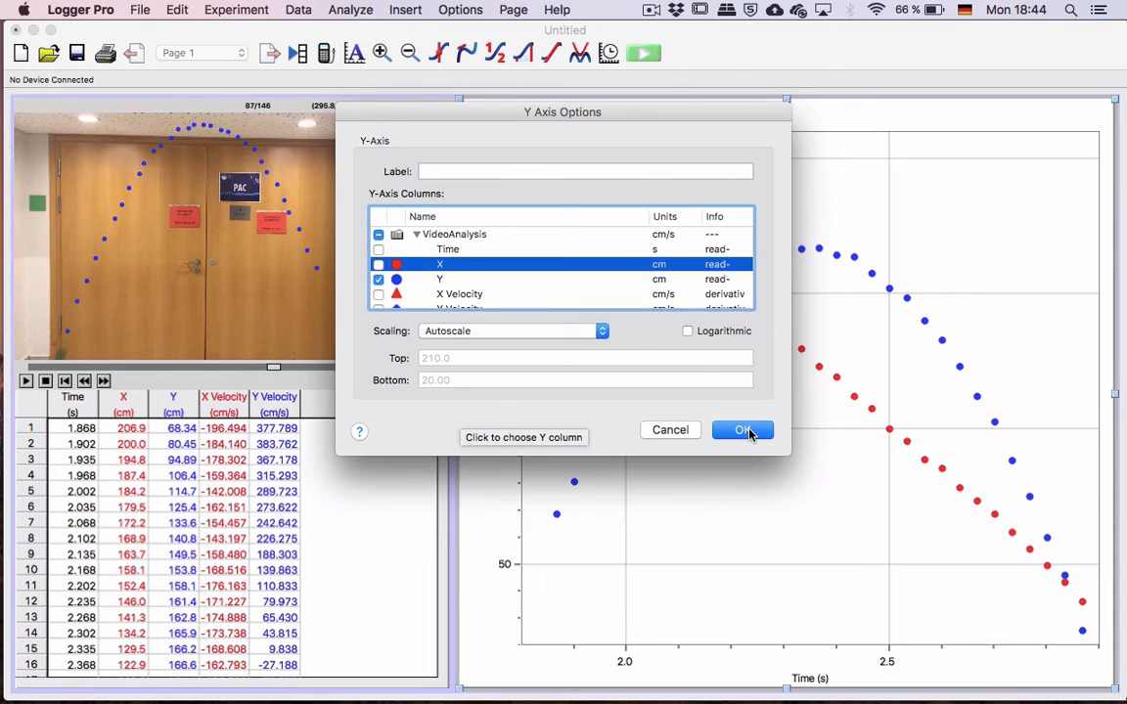
{"action": "left_click", "coordinate": [742, 429]}
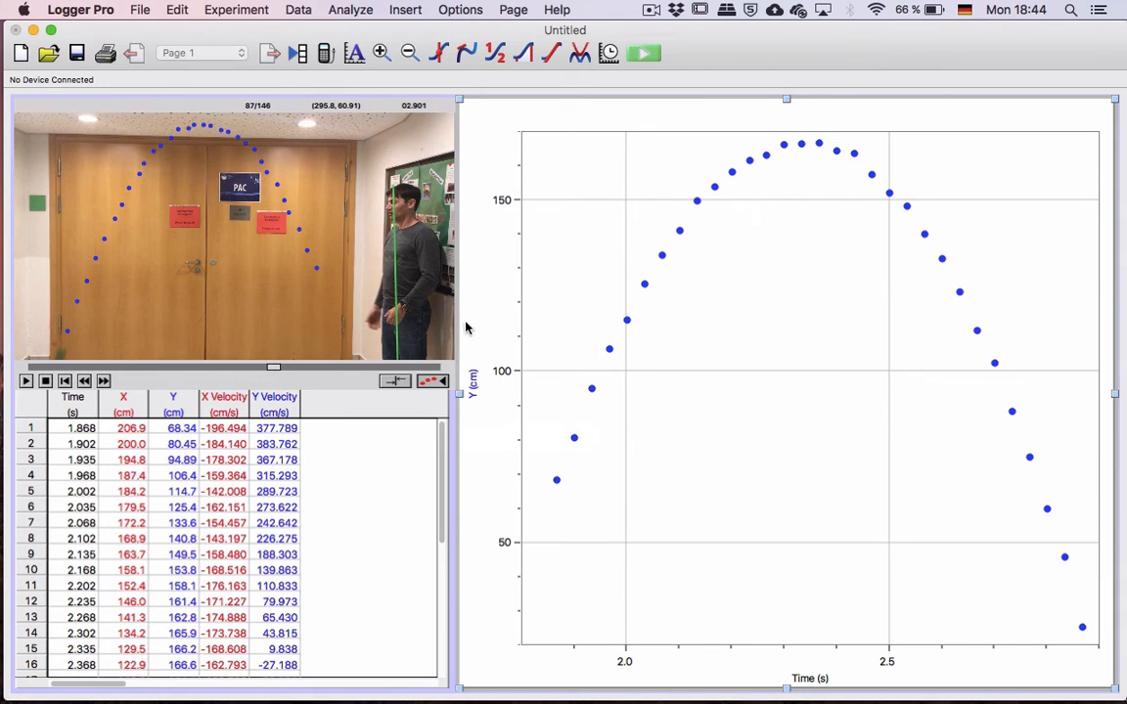
{"action": "mouse_move", "coordinate": [553, 538]}
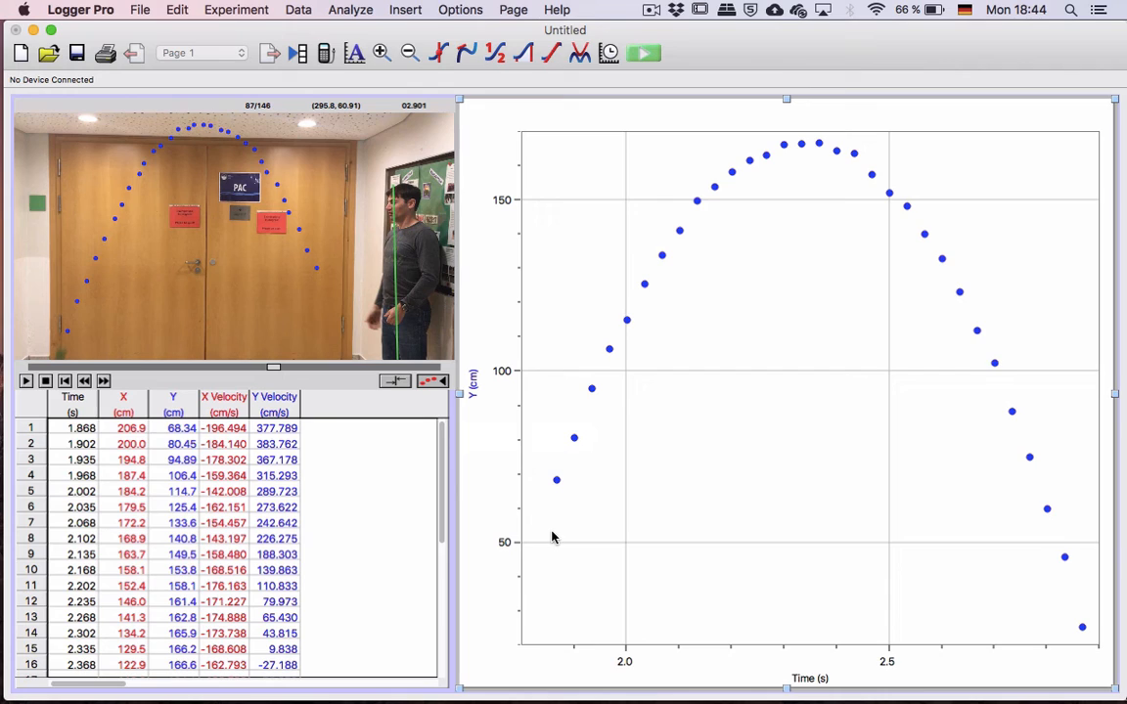
{"action": "mouse_move", "coordinate": [865, 669]}
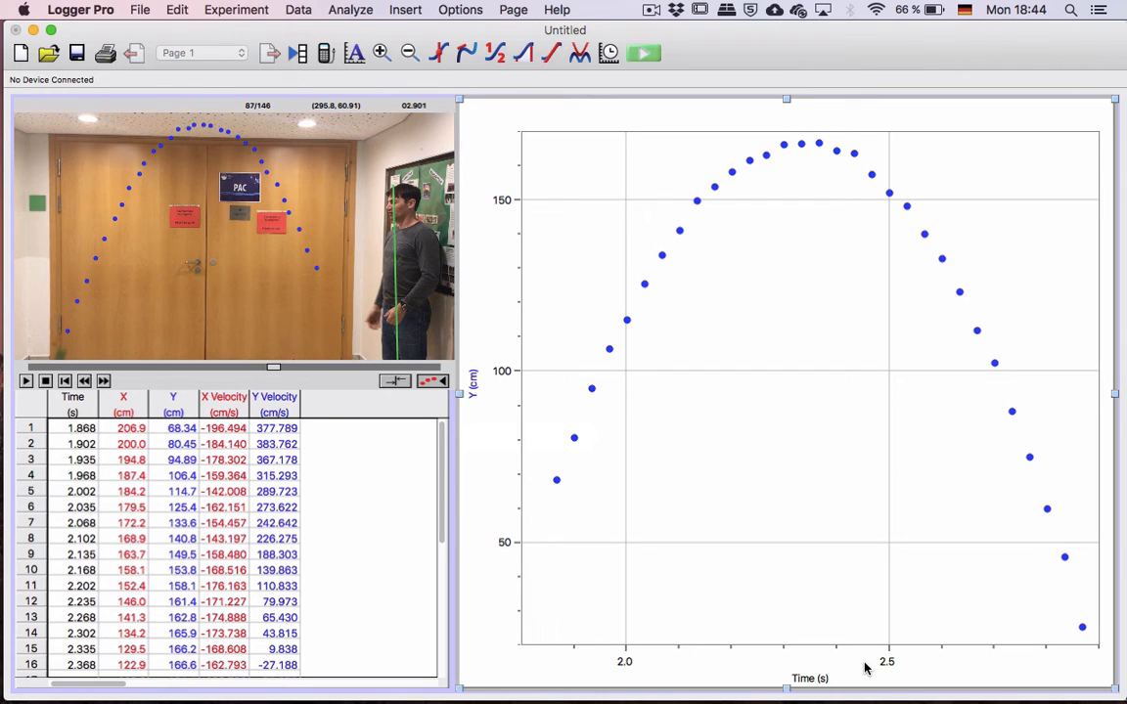
{"action": "mouse_move", "coordinate": [587, 659]}
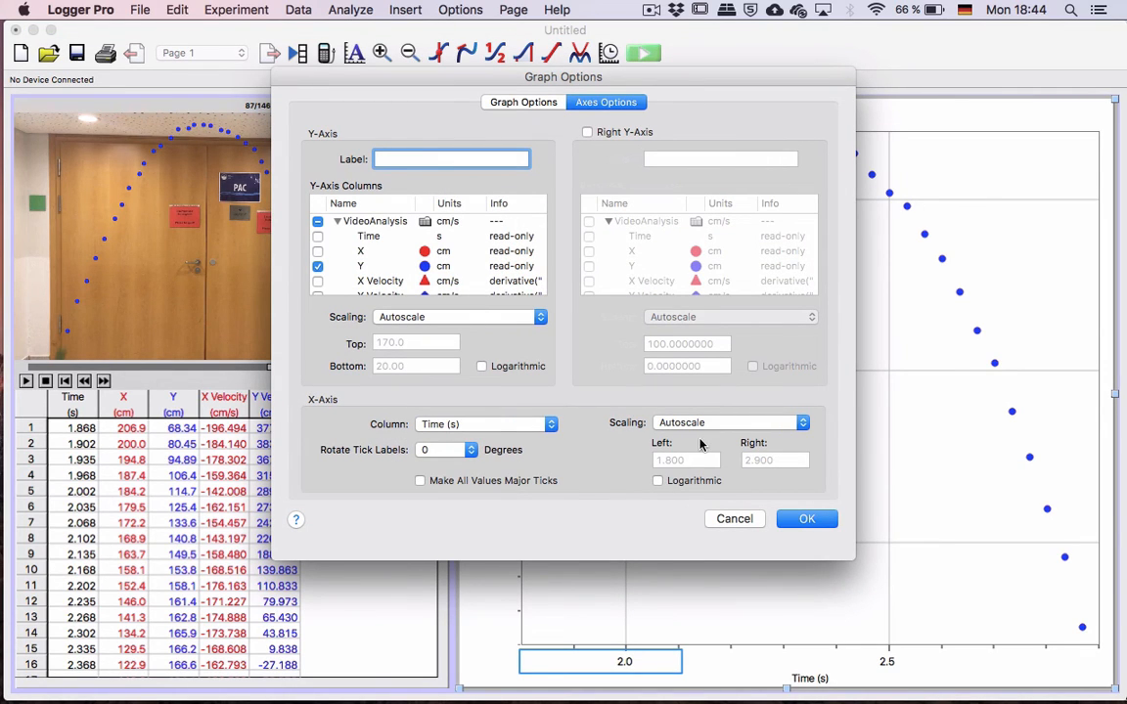
{"action": "mouse_move", "coordinate": [660, 495]}
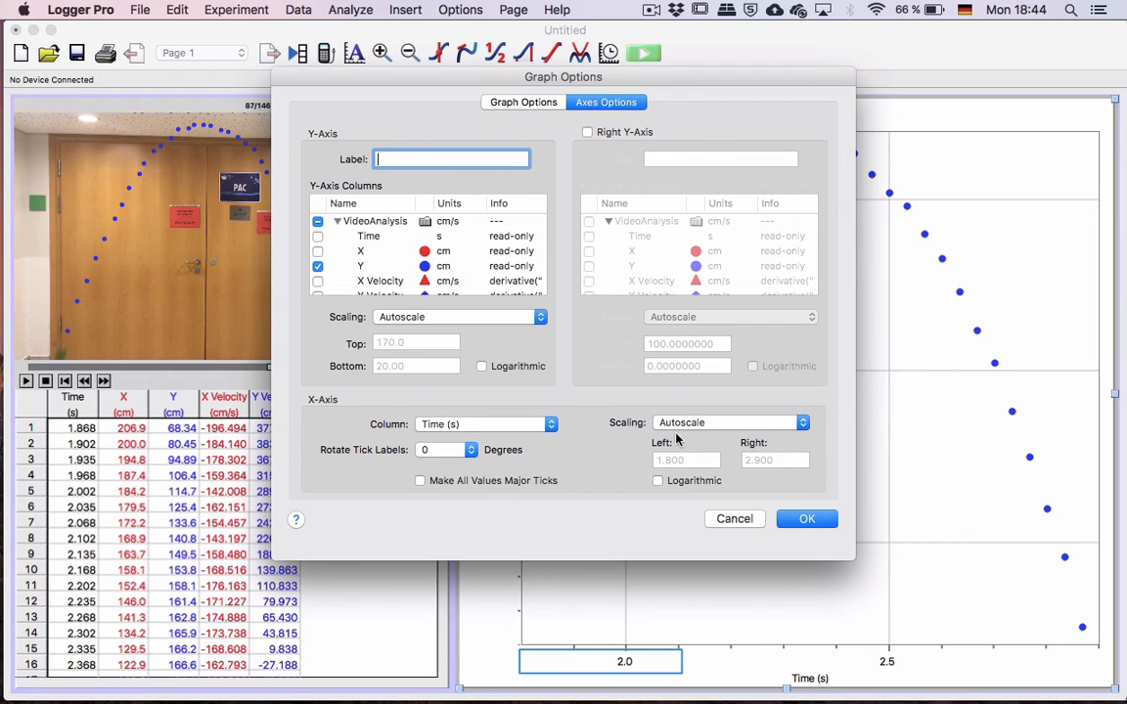
{"action": "left_click", "coordinate": [806, 518]}
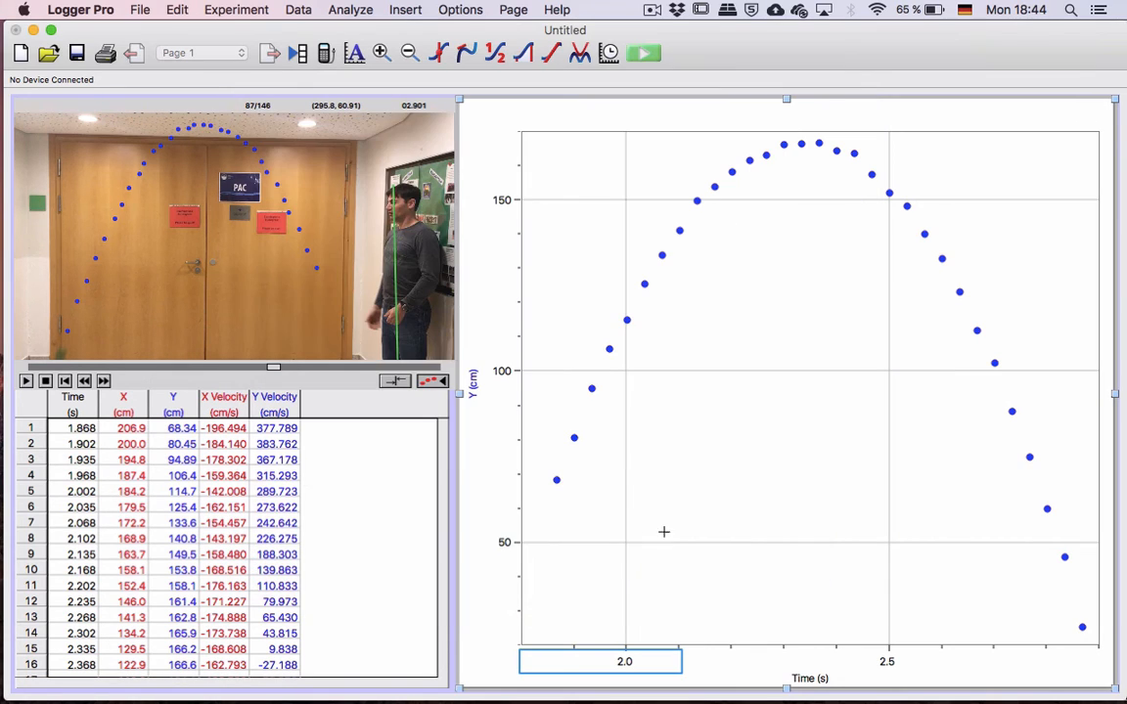
{"action": "mouse_move", "coordinate": [512, 518]}
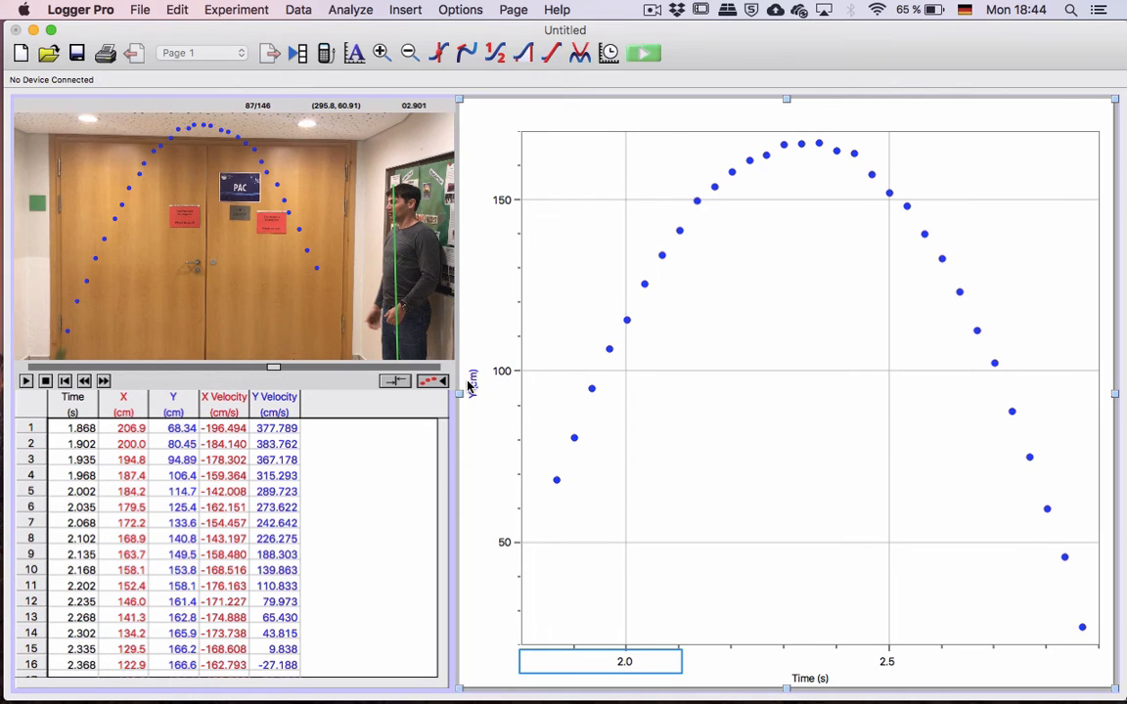
{"action": "mouse_move", "coordinate": [805, 134]}
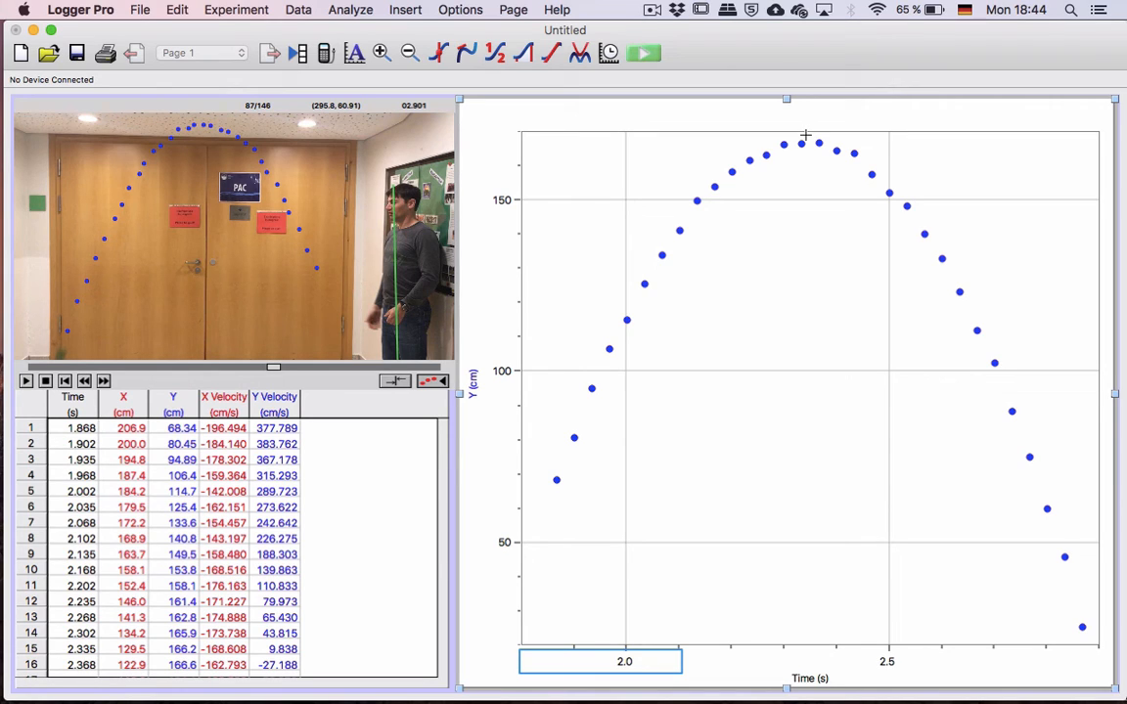
{"action": "mouse_move", "coordinate": [498, 431]}
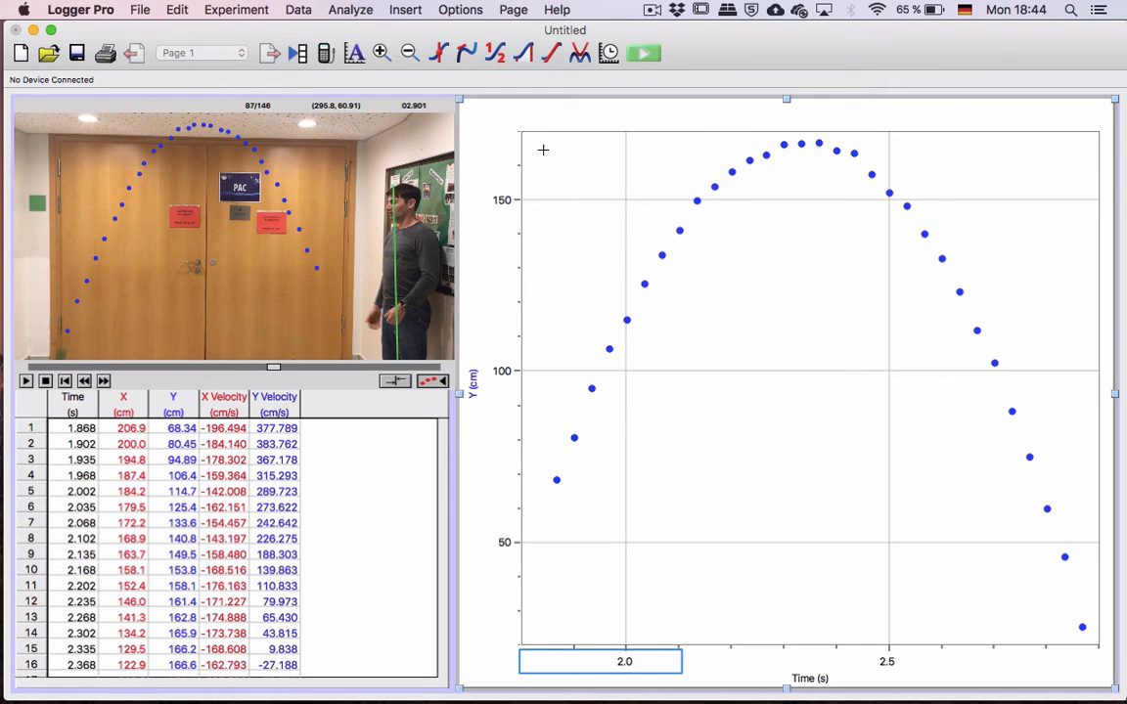
{"action": "mouse_move", "coordinate": [805, 134]}
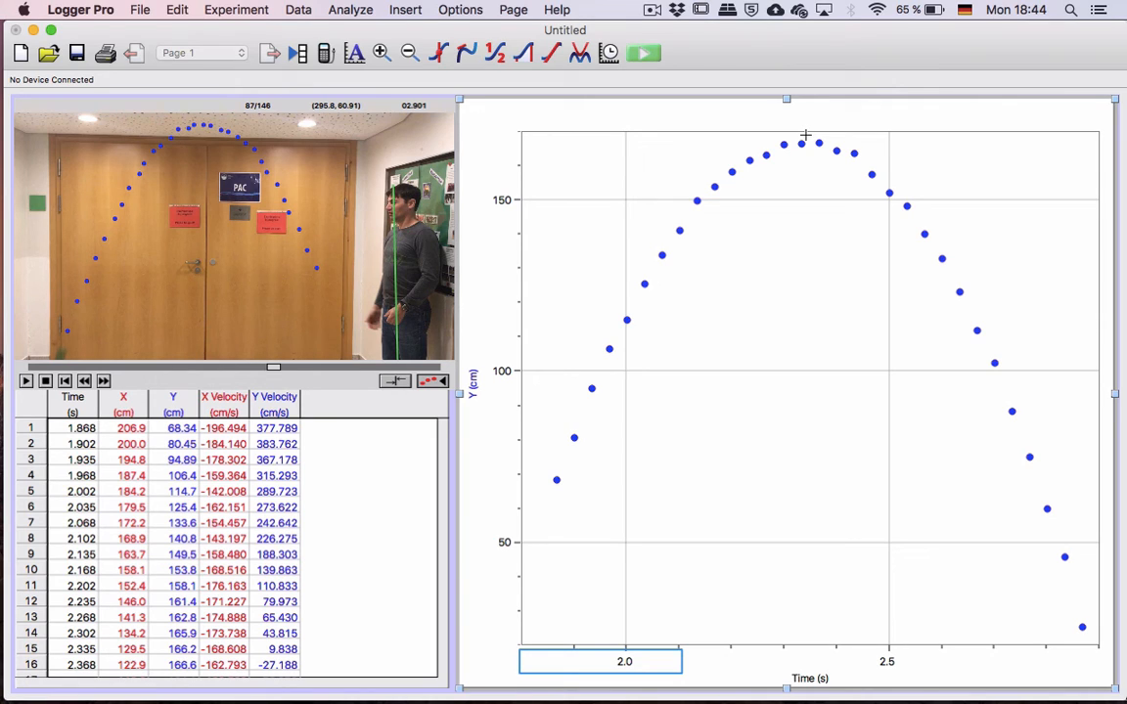
{"action": "mouse_move", "coordinate": [576, 375]}
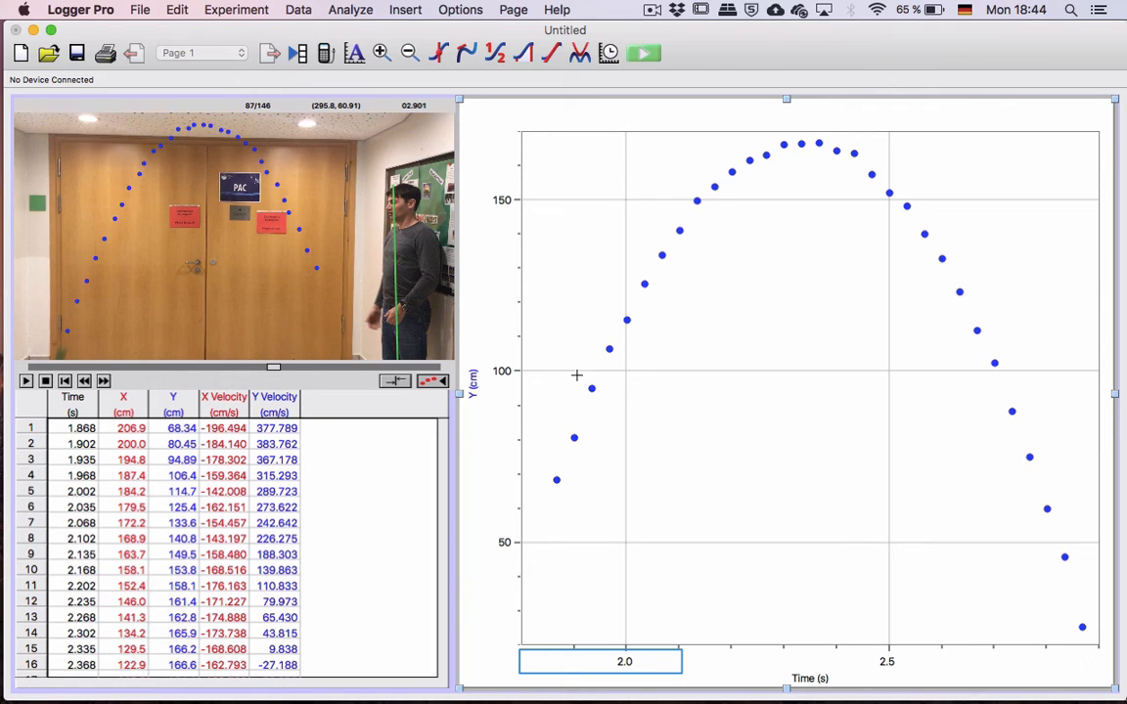